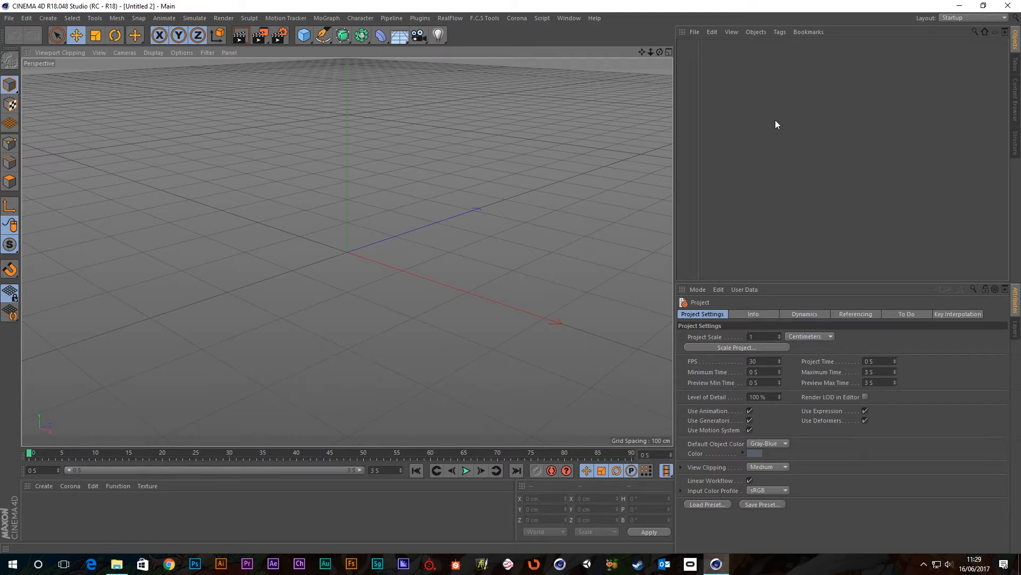
pyautogui.moveTo(760, 117)
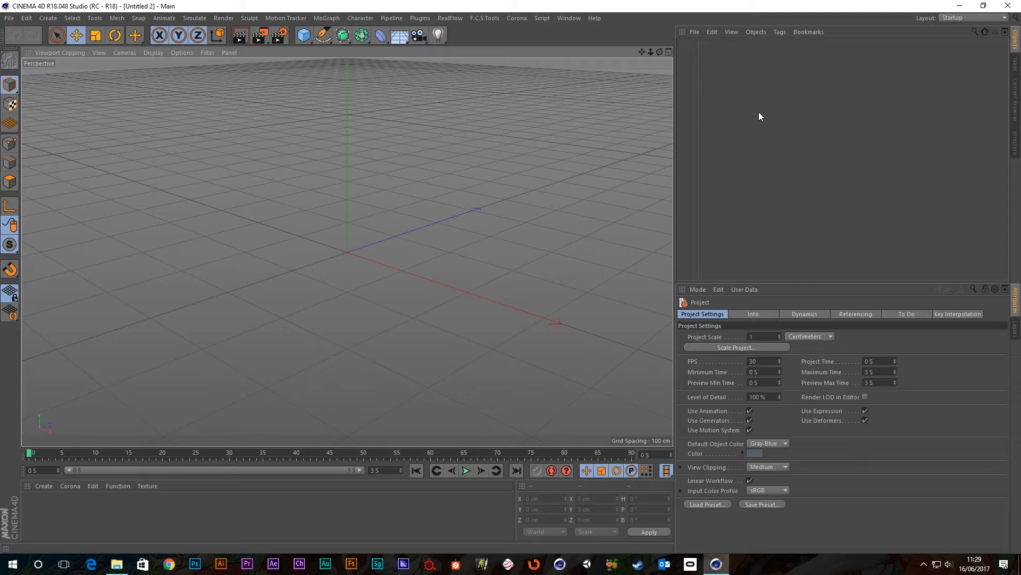
pyautogui.moveTo(775, 268)
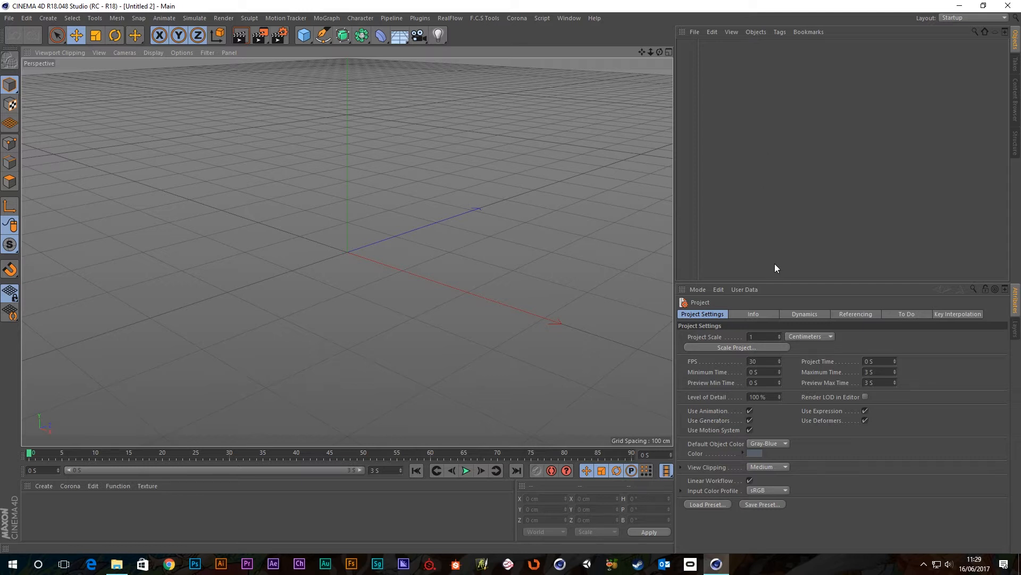
# - Add a RealFlow circle emitter scene
pyautogui.click(449, 17)
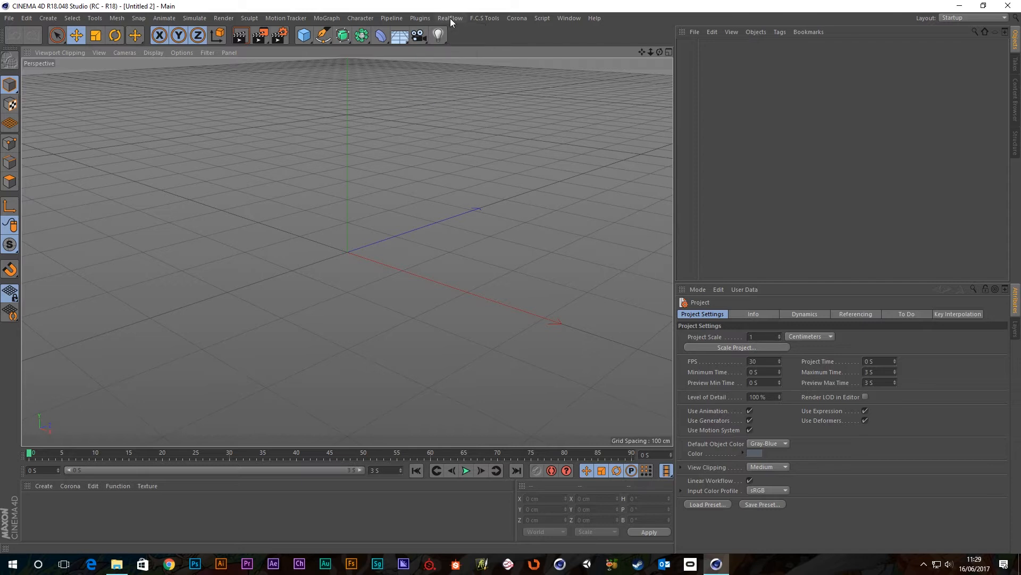
pyautogui.click(450, 18)
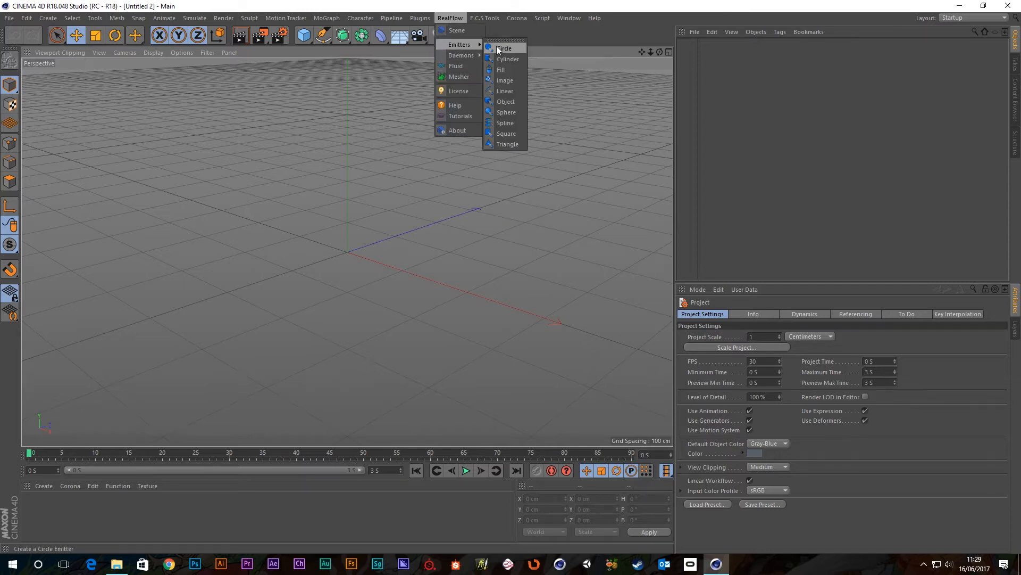
pyautogui.click(504, 48)
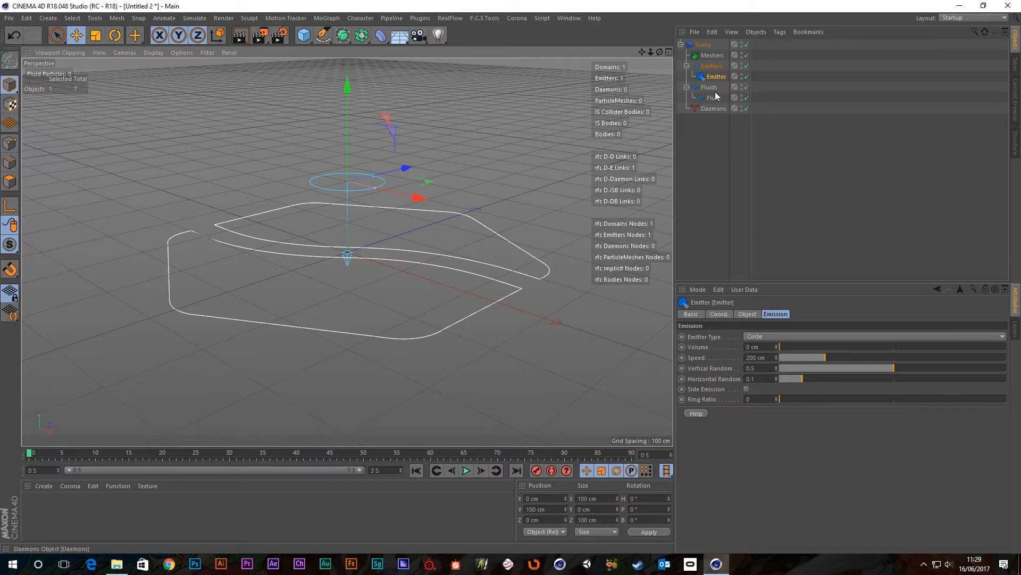
# - Set the RealFlow scene solver to CUDA-GPU on the GeForce GTX 970
pyautogui.click(703, 44)
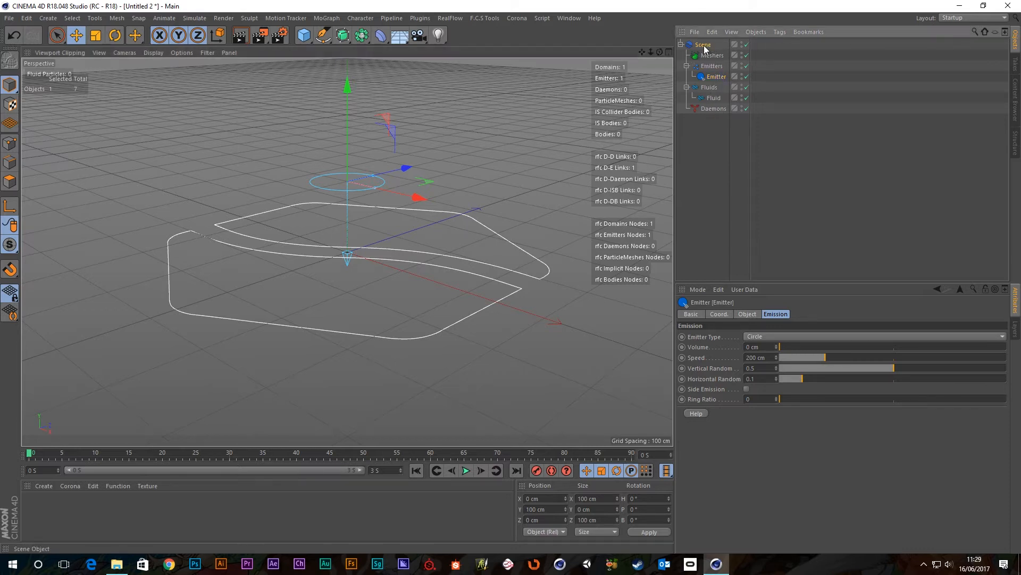
pyautogui.click(702, 45)
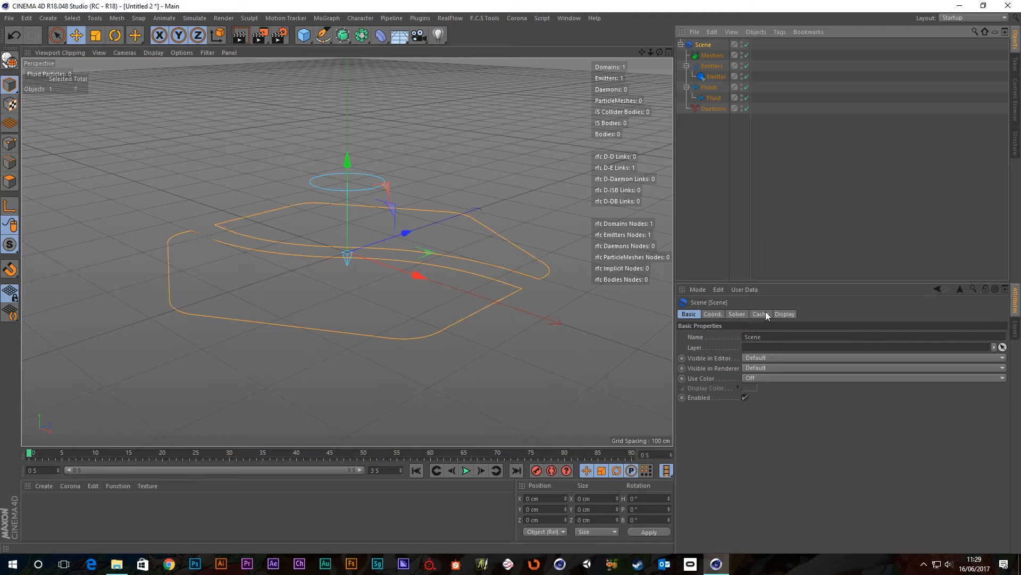
pyautogui.click(737, 313)
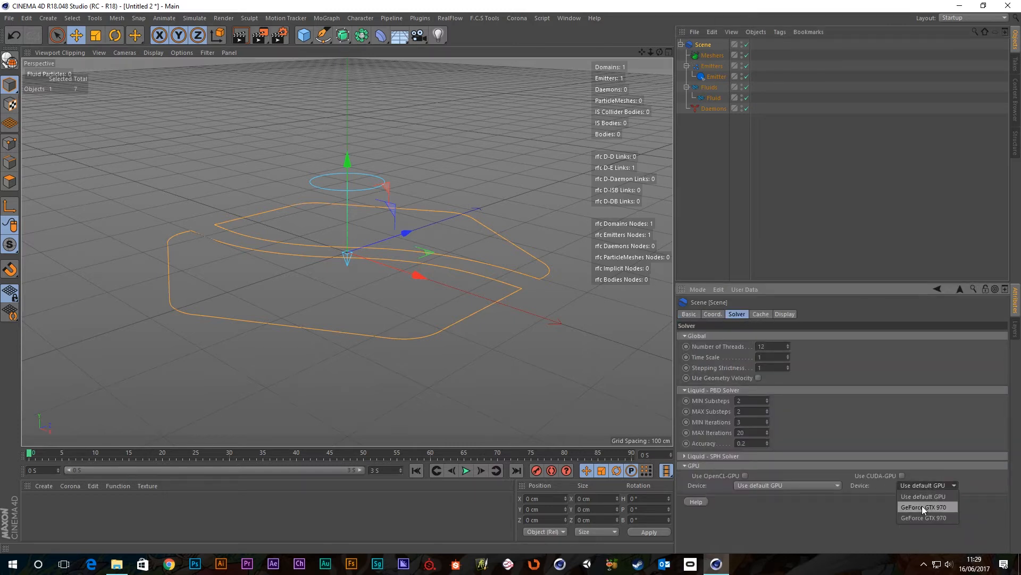
pyautogui.click(923, 507)
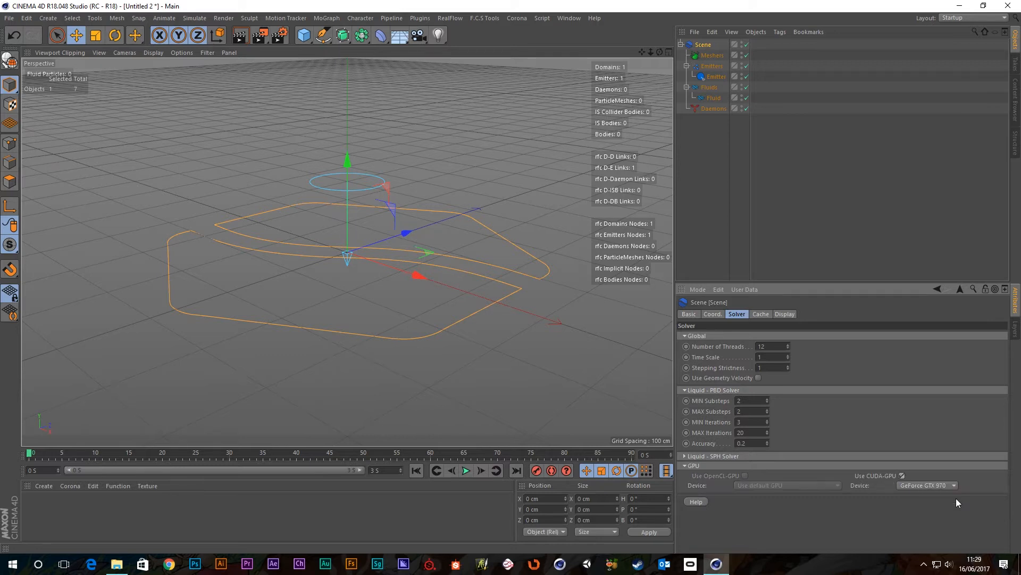
pyautogui.moveTo(818, 478)
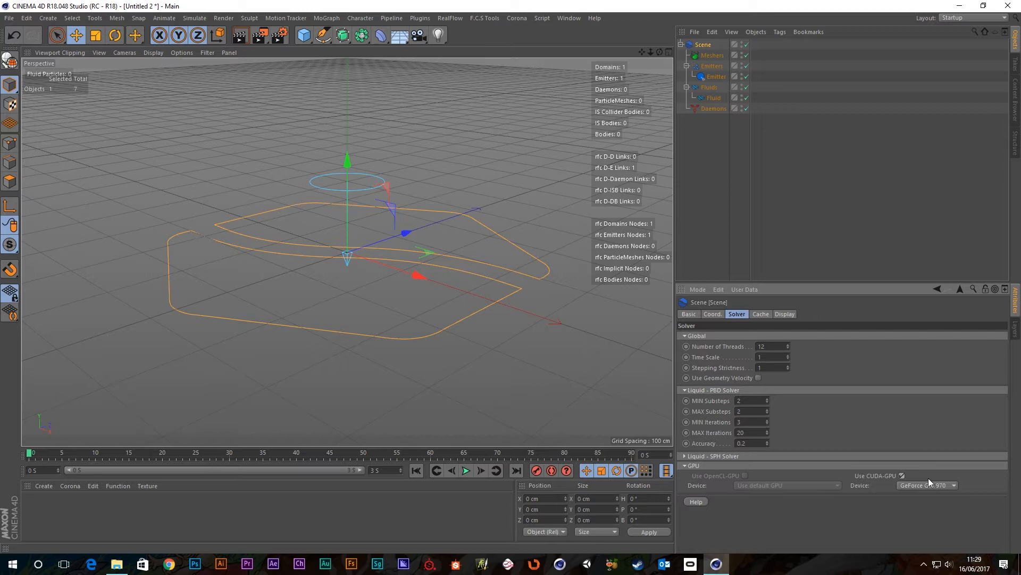
pyautogui.moveTo(876, 480)
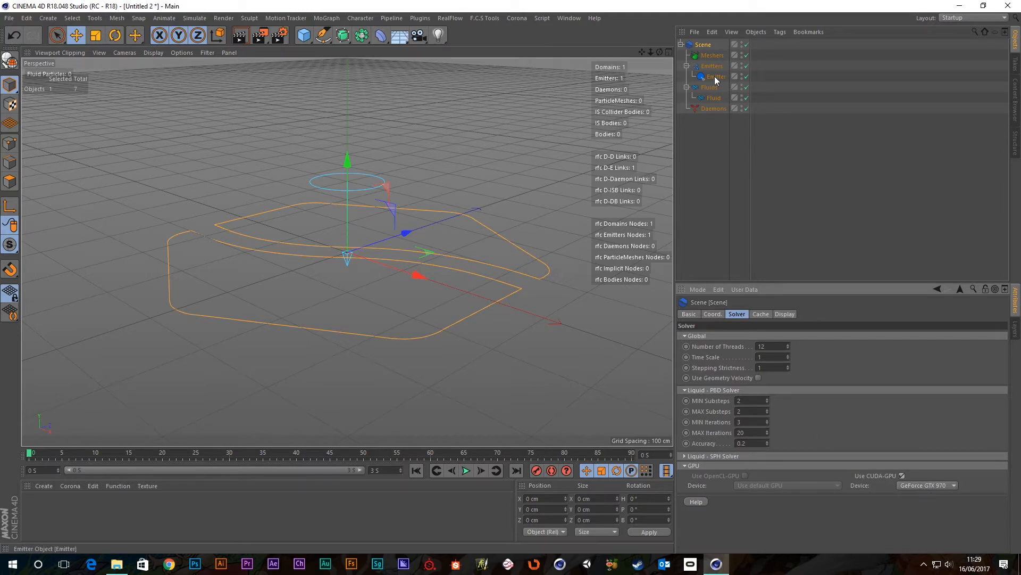
# - Show the Fluid object's Display settings: velocity colouring, particle size 4
pyautogui.click(714, 98)
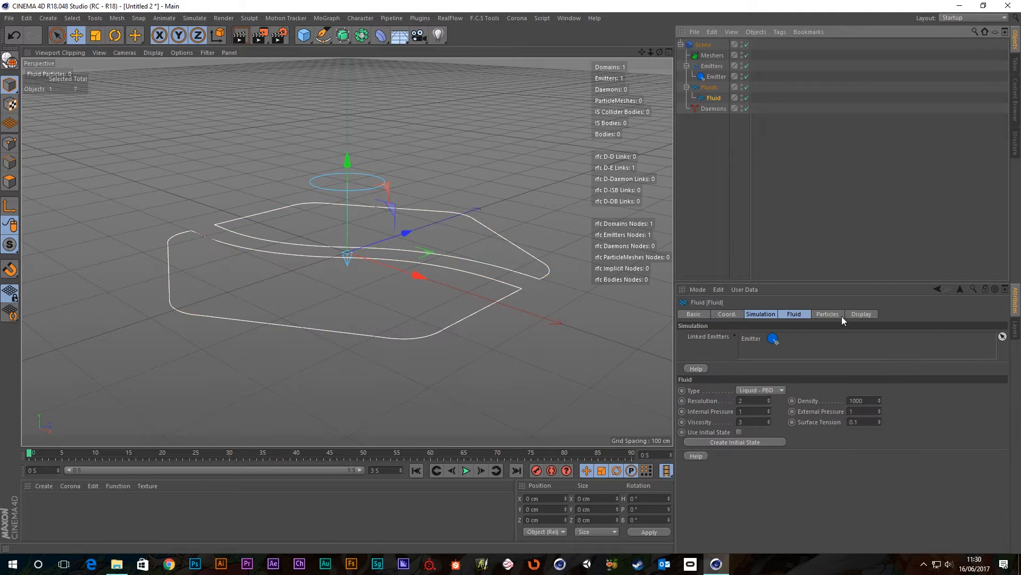
pyautogui.click(861, 314)
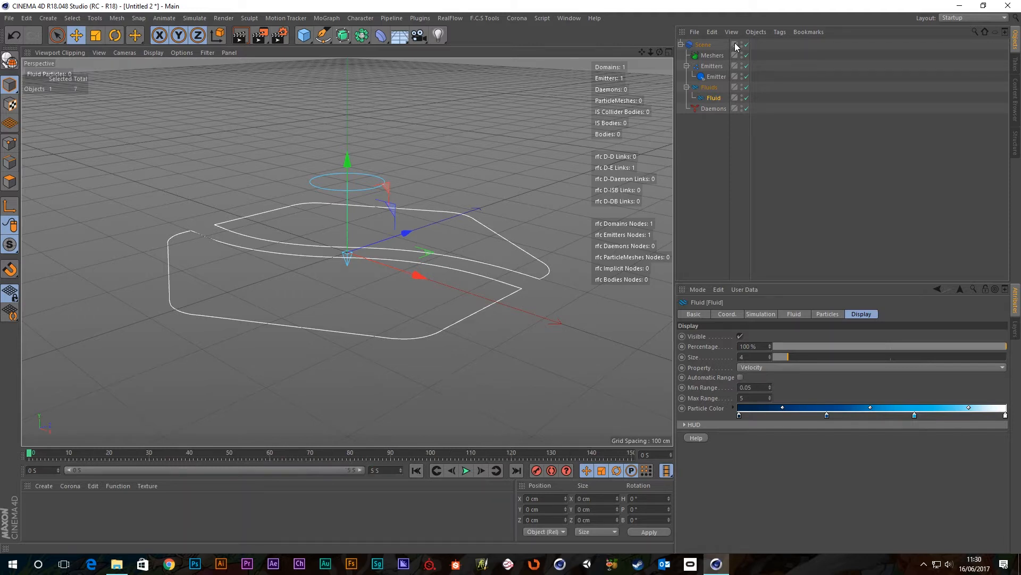
# - Raise the emitter to about 628 cm in Y and play the pouring fluid
pyautogui.click(716, 77)
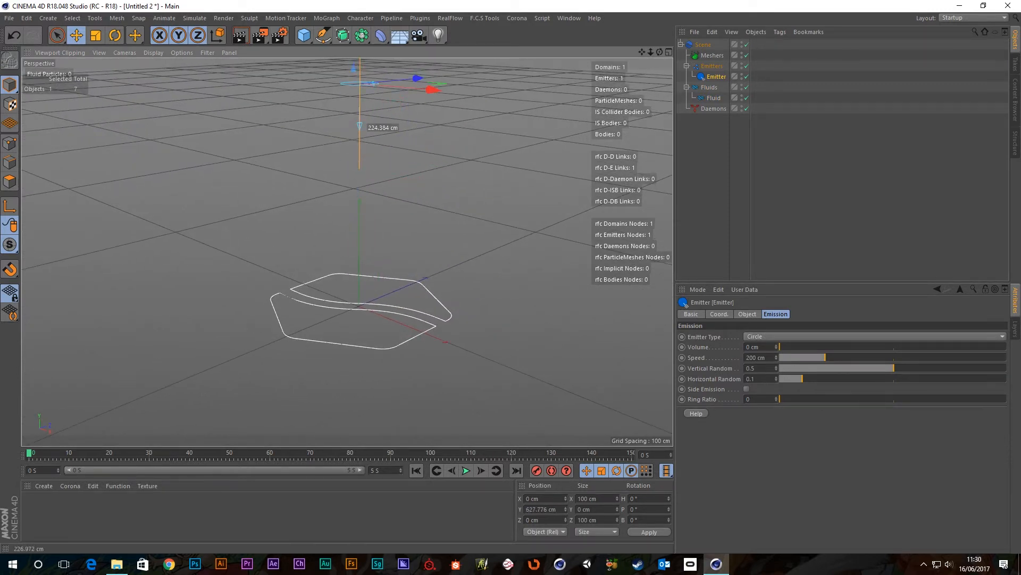
pyautogui.click(465, 469)
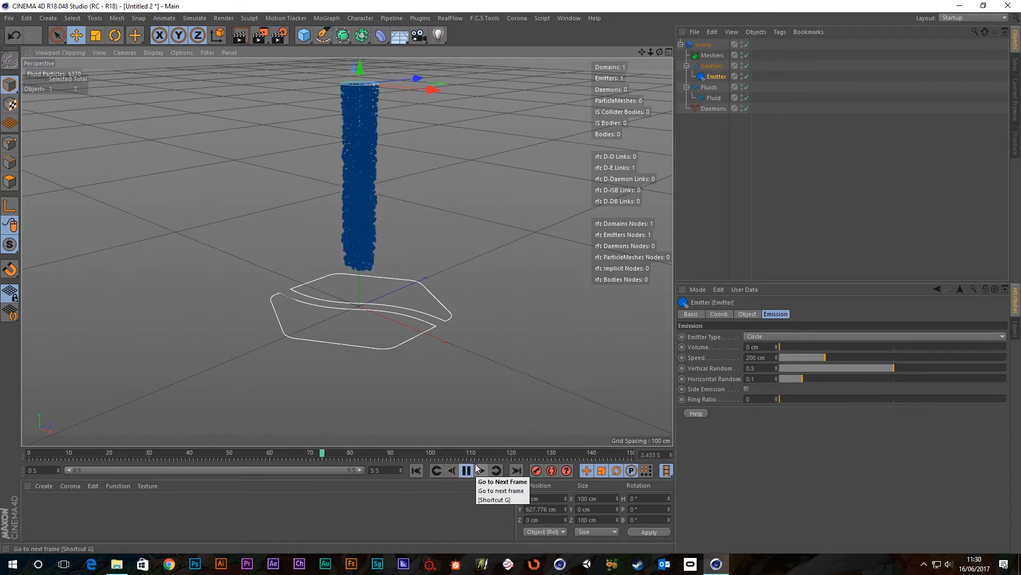
pyautogui.click(496, 469)
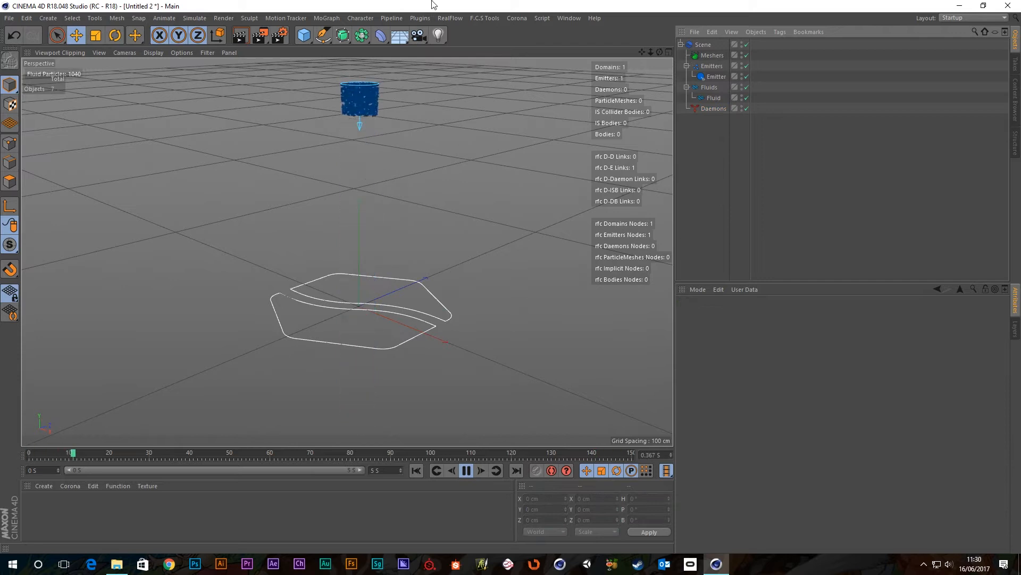
# - Add a Gravity daemon during playback, then stop and return to frame 0
pyautogui.click(450, 17)
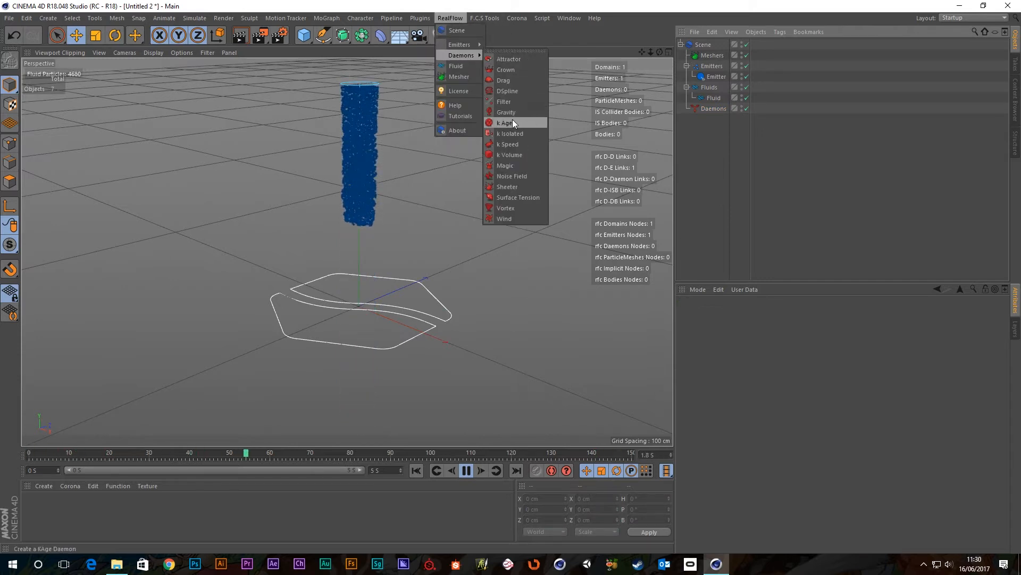
pyautogui.click(507, 112)
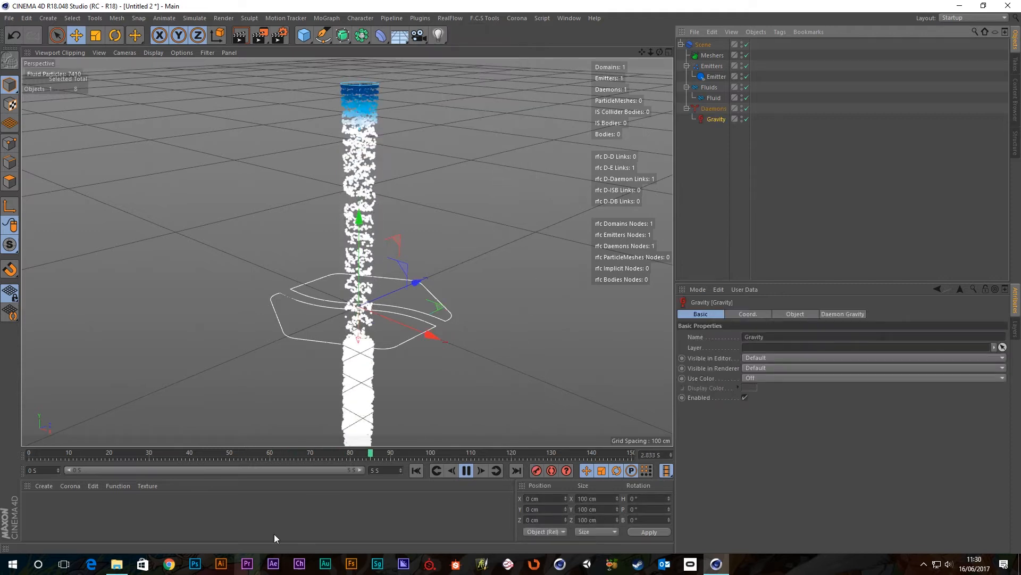
pyautogui.click(467, 471)
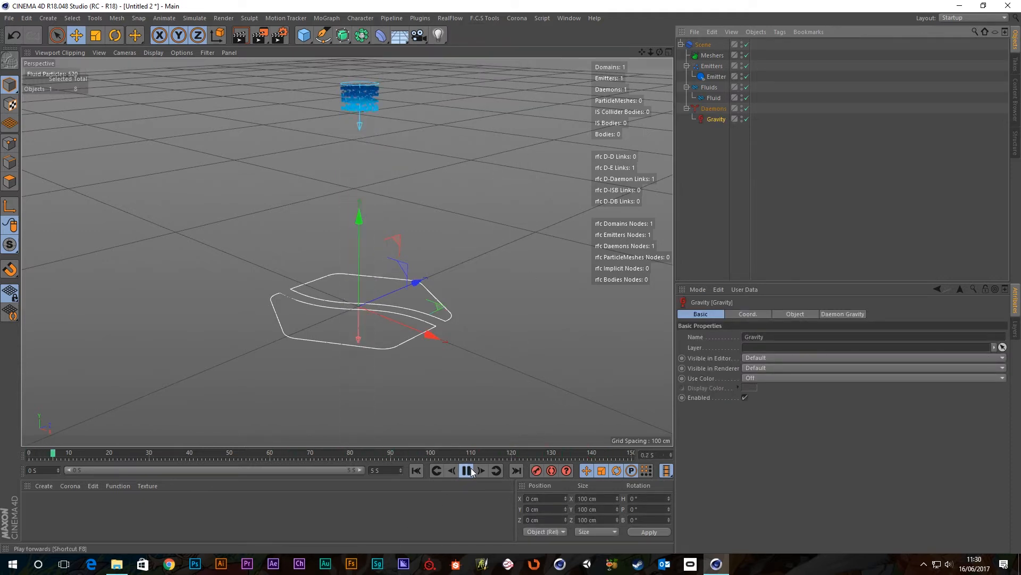
pyautogui.click(466, 470)
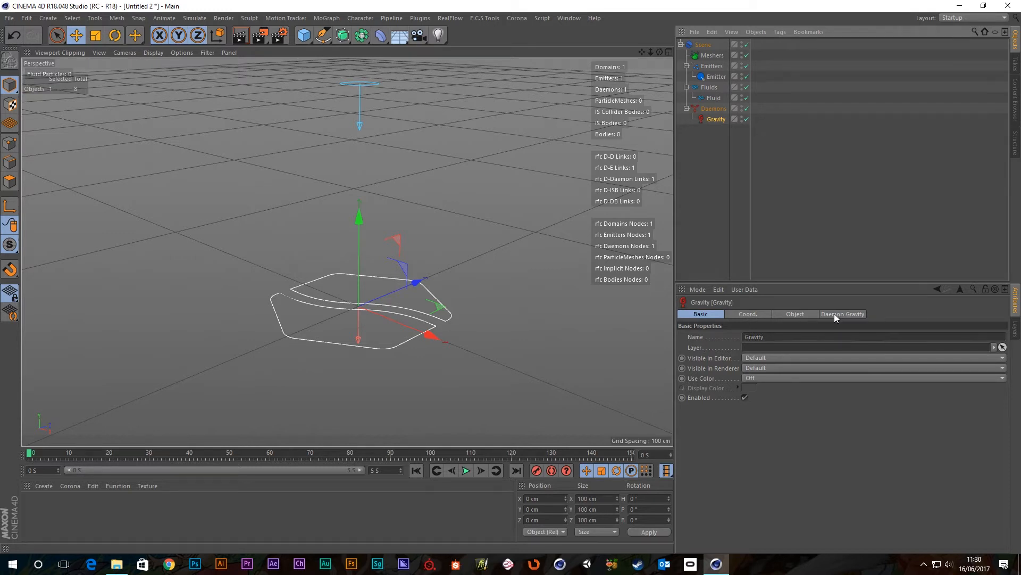
# - Inspect the Gravity daemon settings: linked to Fluid, strength 981 cm
pyautogui.click(842, 313)
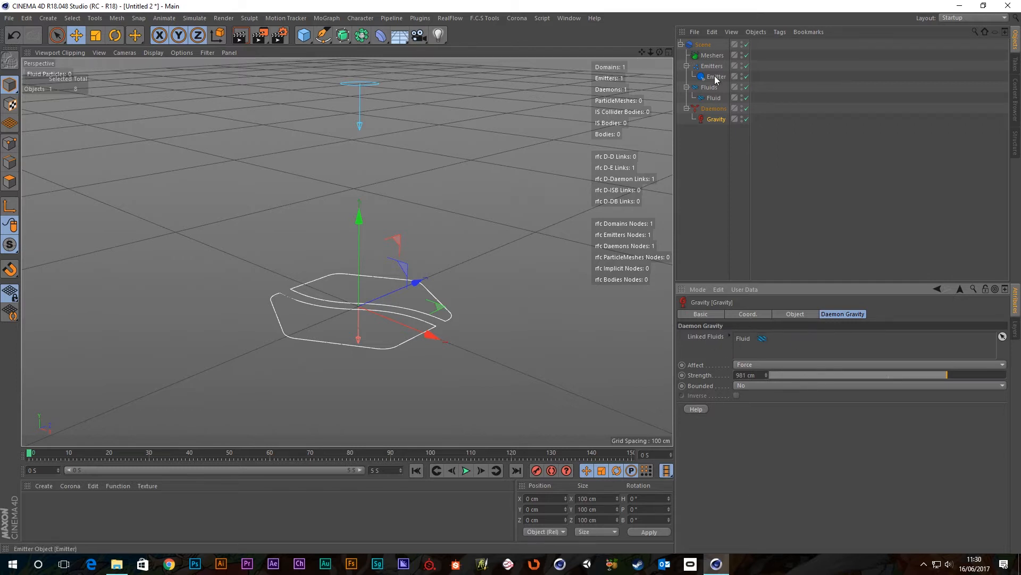
pyautogui.click(714, 97)
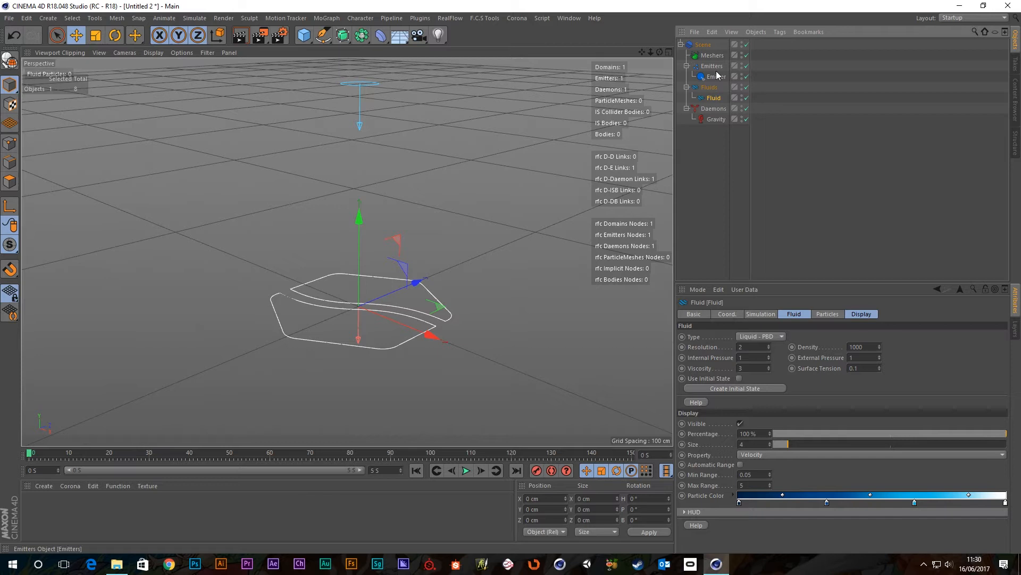
pyautogui.click(713, 97)
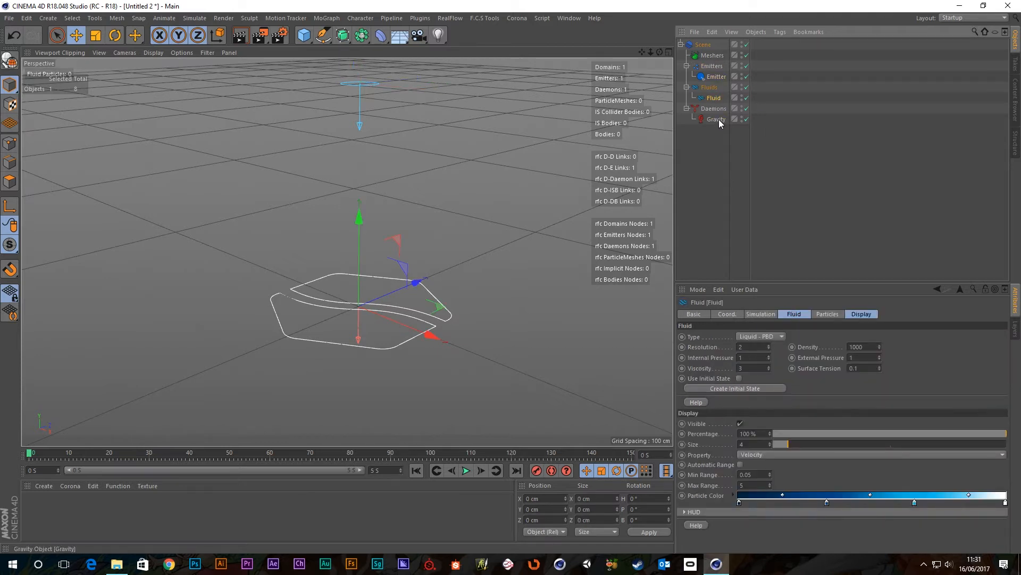
pyautogui.click(716, 120)
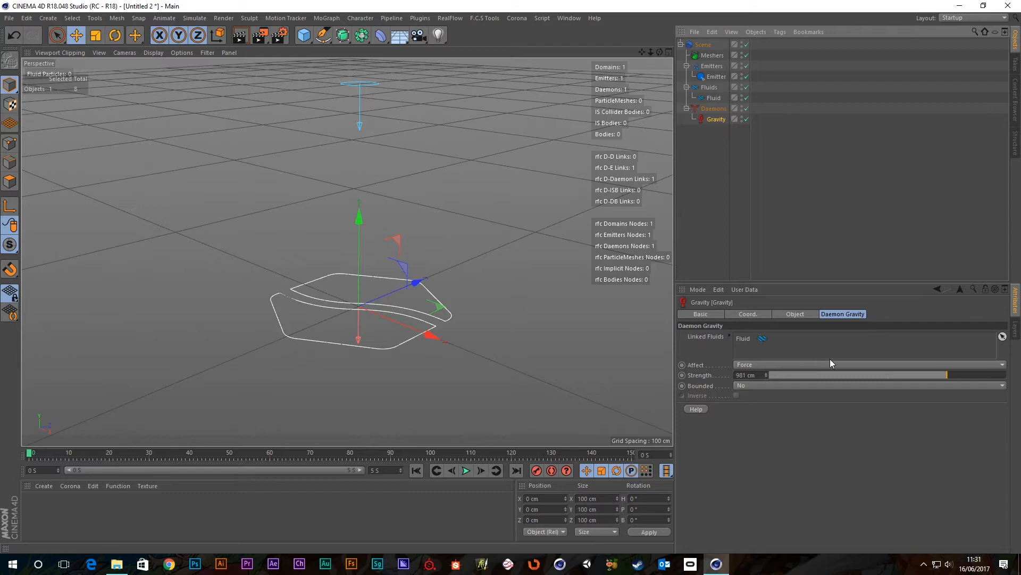
pyautogui.moveTo(697, 345)
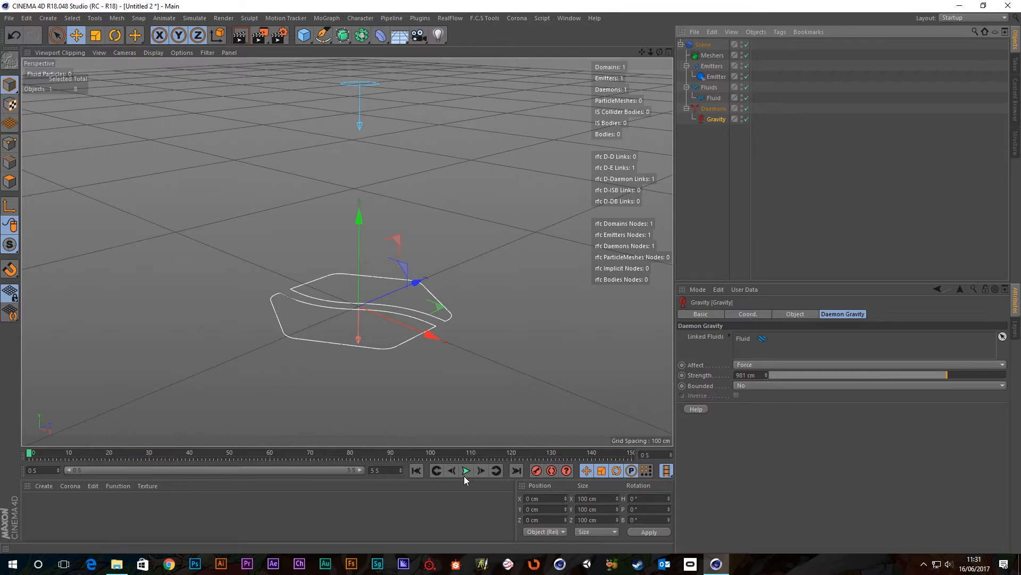
# - Replay the simulation as fluid pours through the ground shape
pyautogui.click(466, 471)
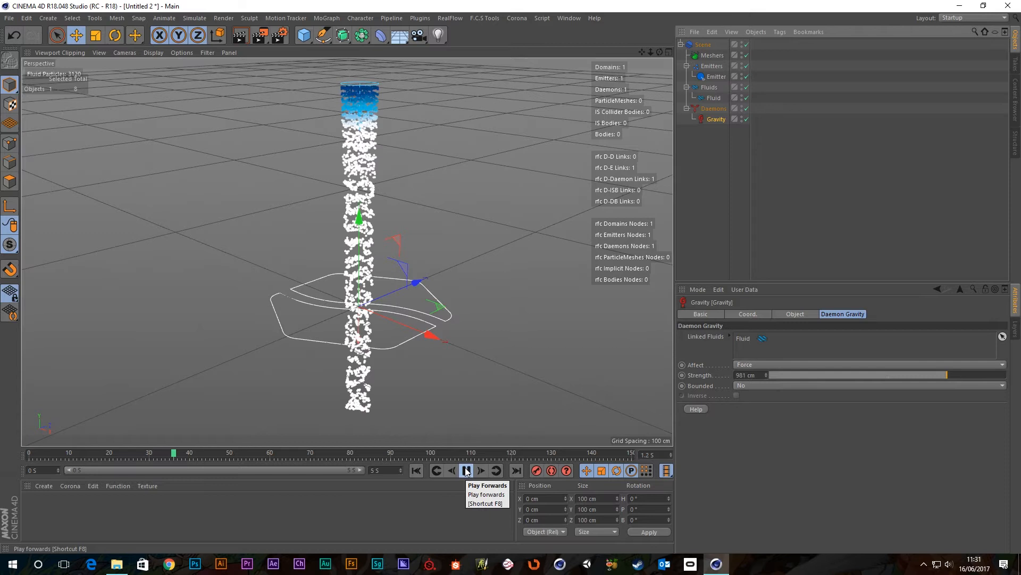
pyautogui.click(467, 470)
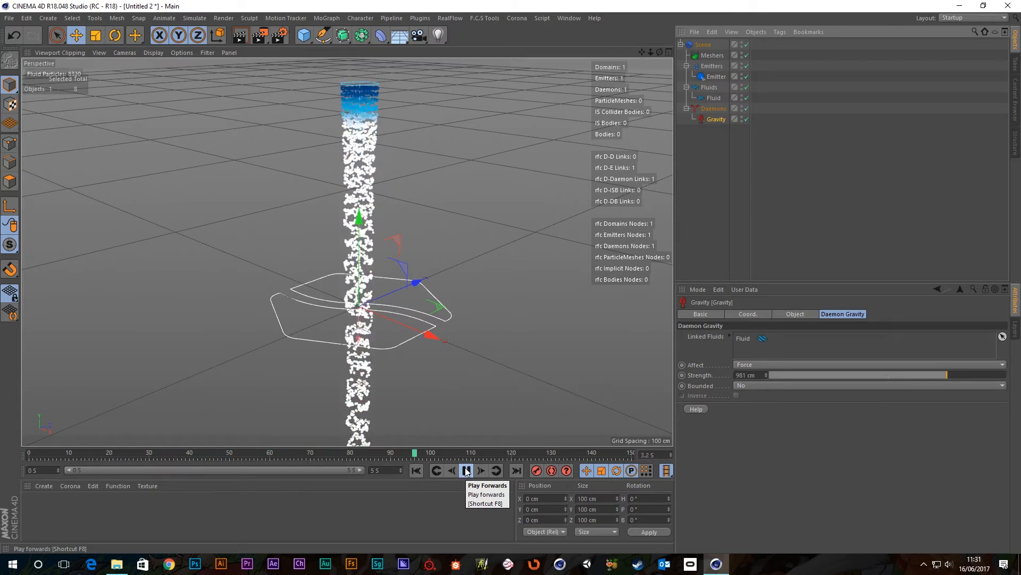
pyautogui.click(466, 469)
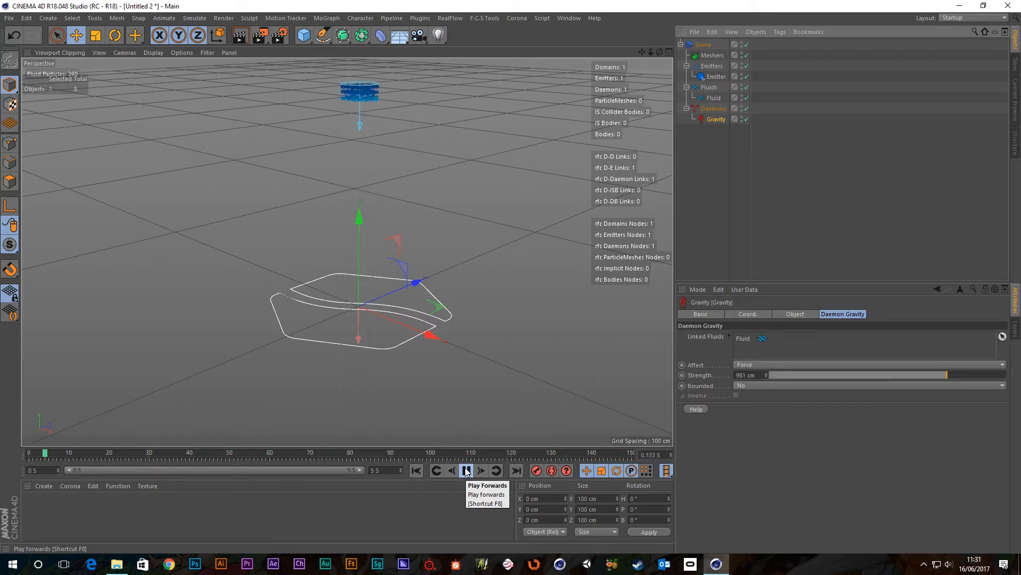
pyautogui.click(466, 470)
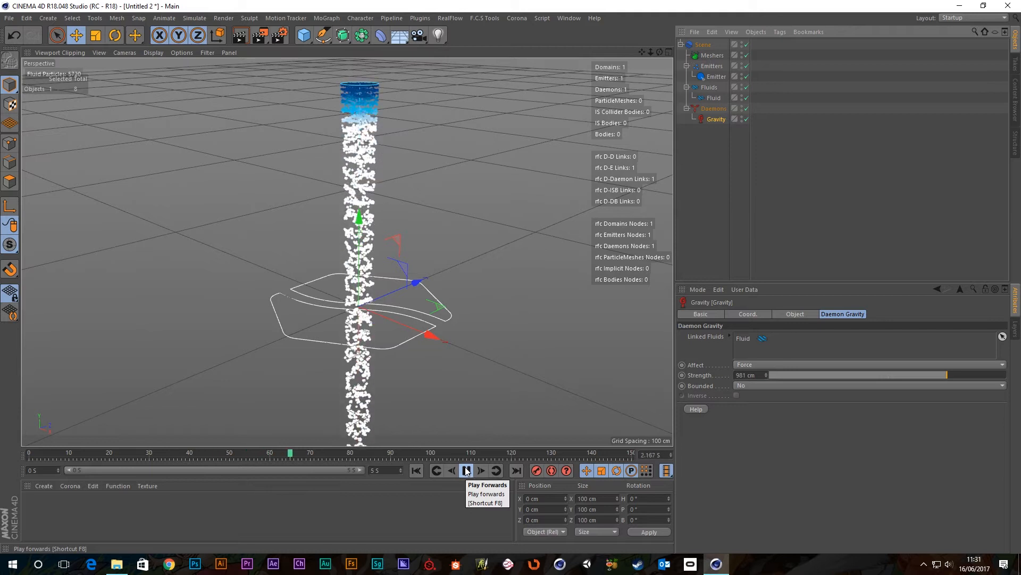
pyautogui.click(466, 470)
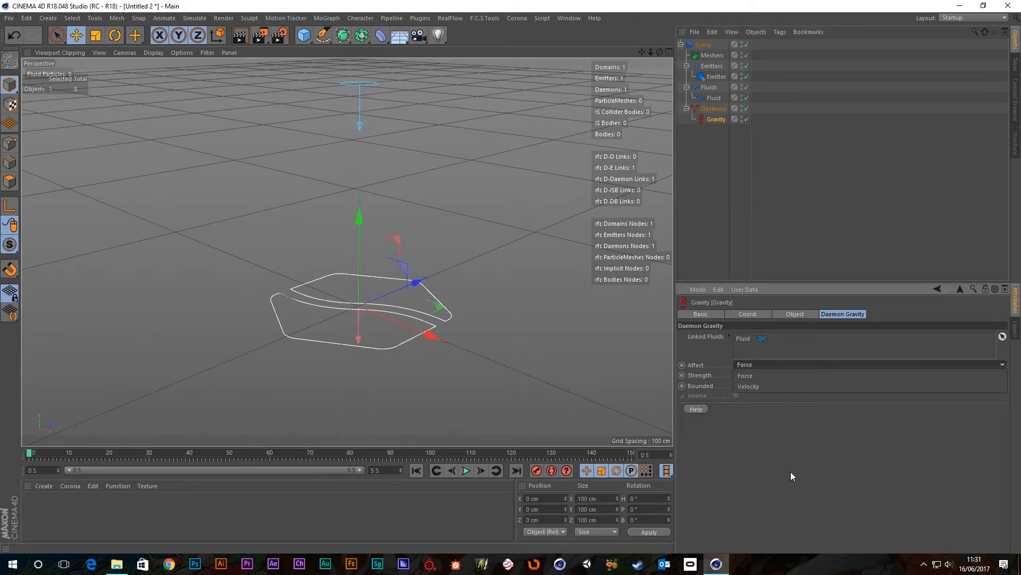
pyautogui.moveTo(803, 453)
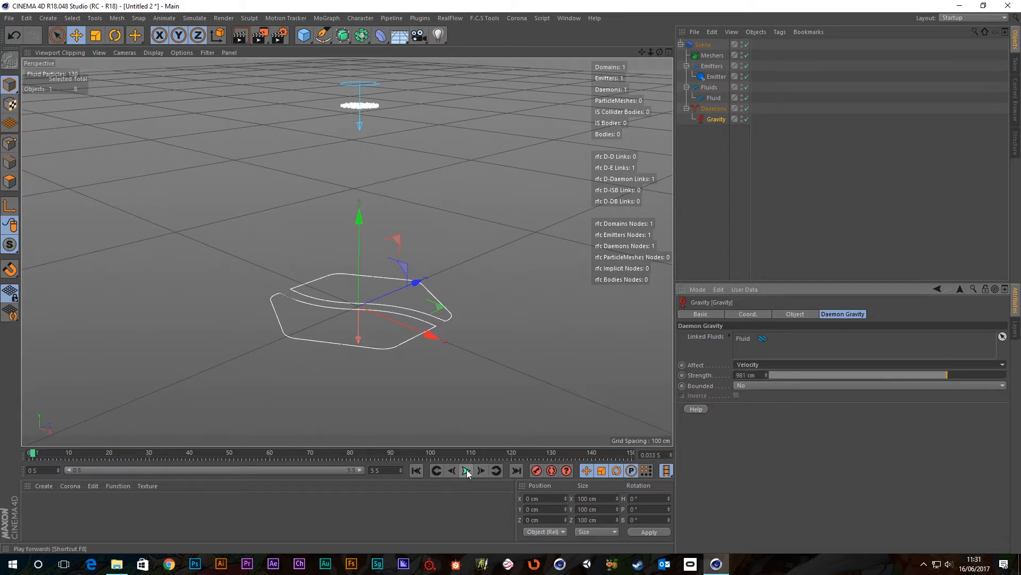
# - Play and pause the velocity-mode simulation, then select the Fluid object
pyautogui.click(466, 470)
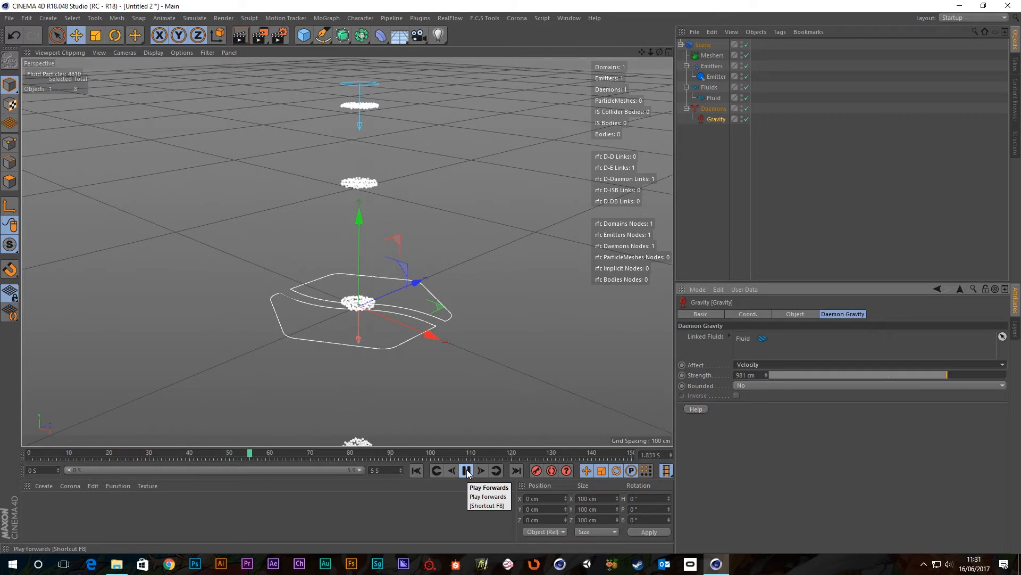
pyautogui.click(467, 469)
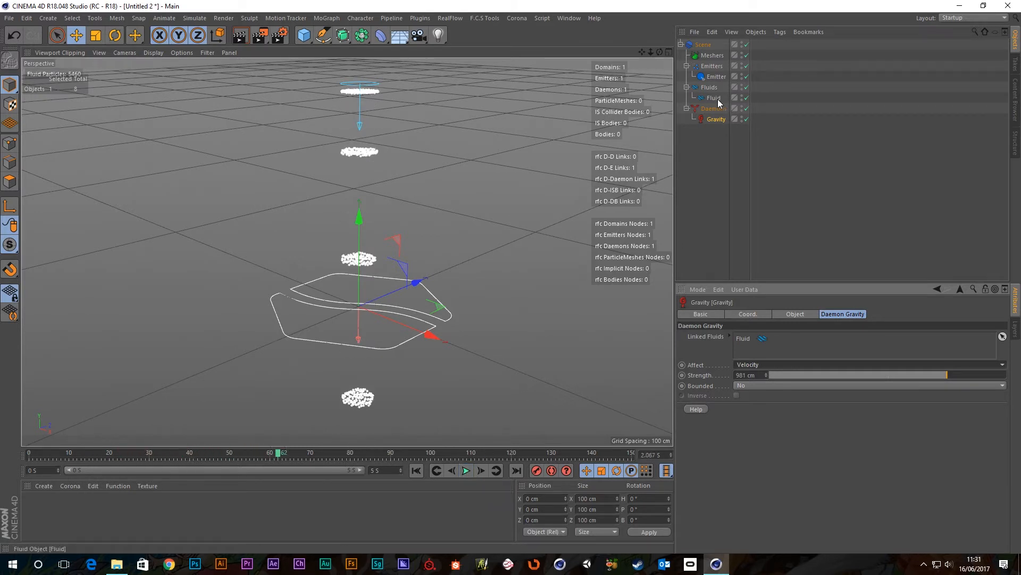
pyautogui.click(715, 97)
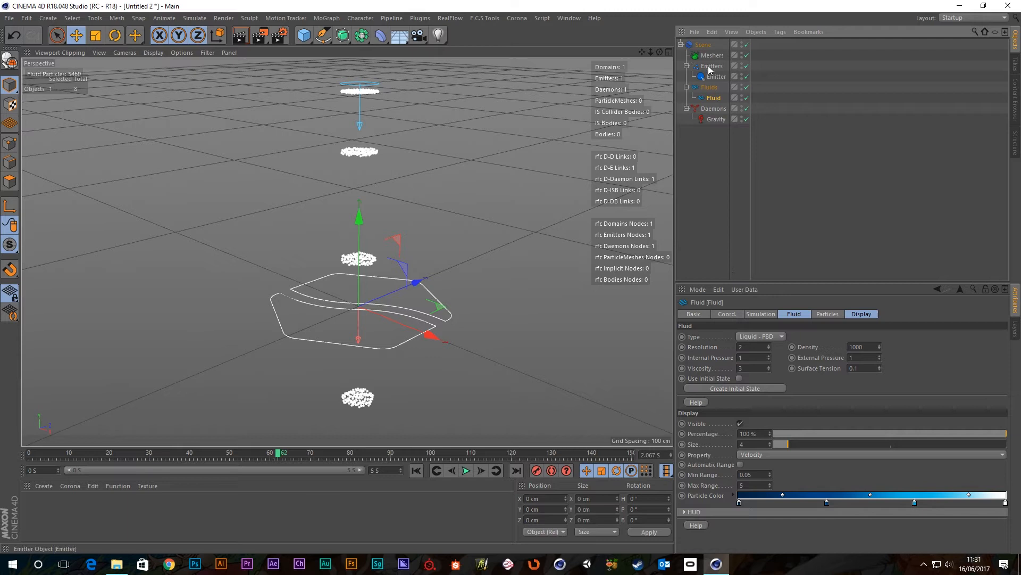
# - Set emitter Speed to 50 cm, replay the single falling clump, and rewind
pyautogui.click(716, 76)
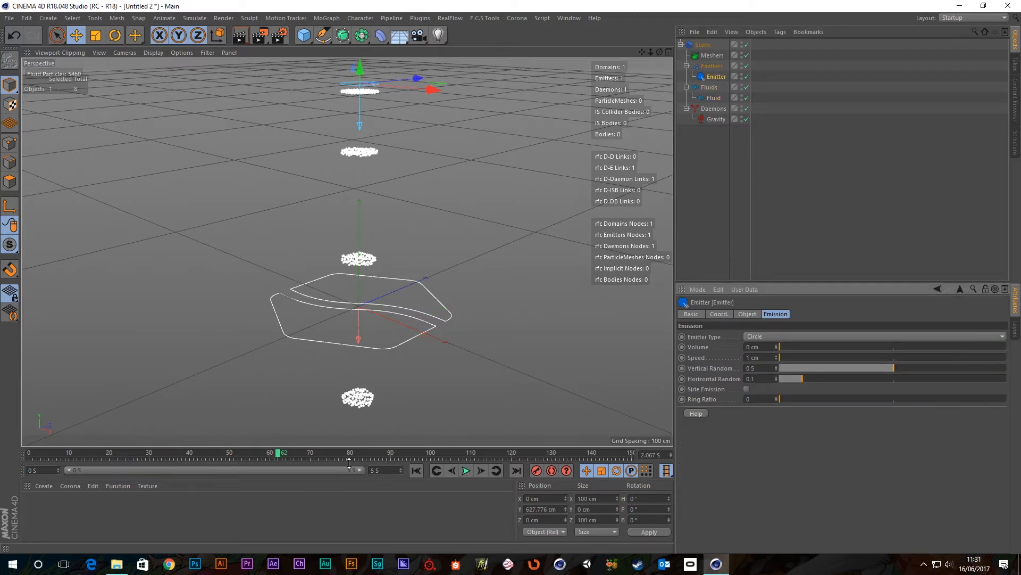
pyautogui.click(465, 470)
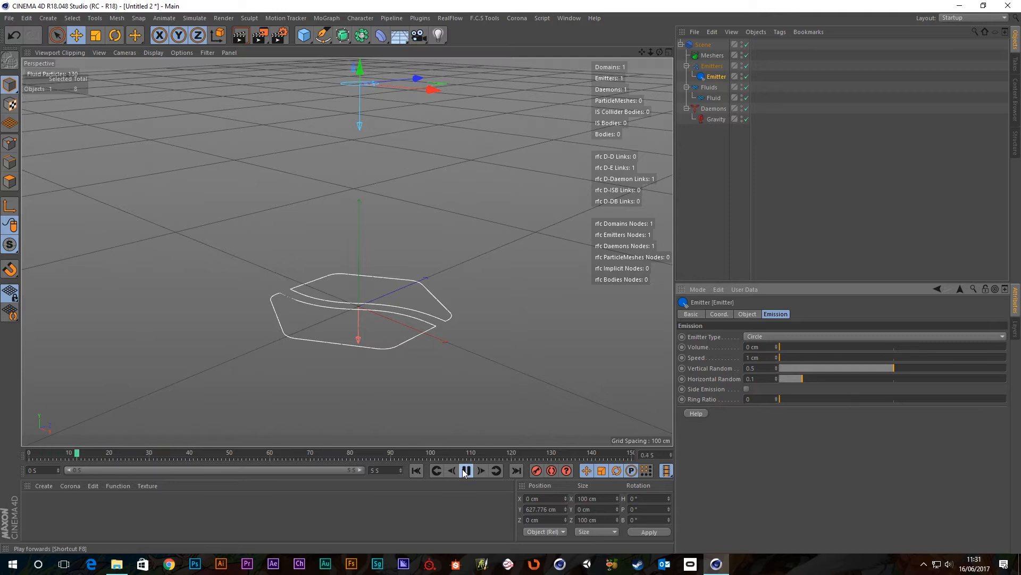
pyautogui.moveTo(466, 470)
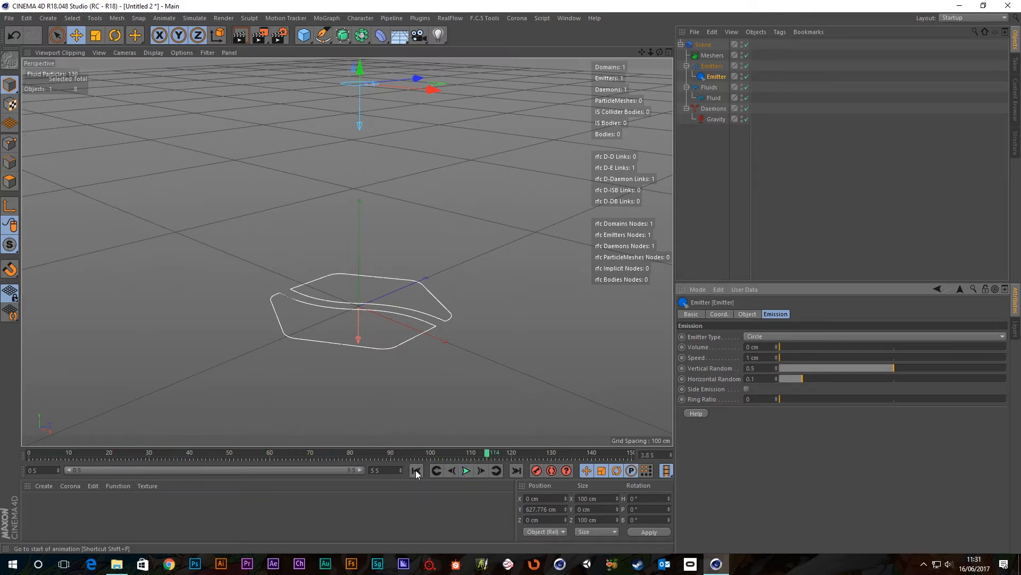
pyautogui.click(415, 470)
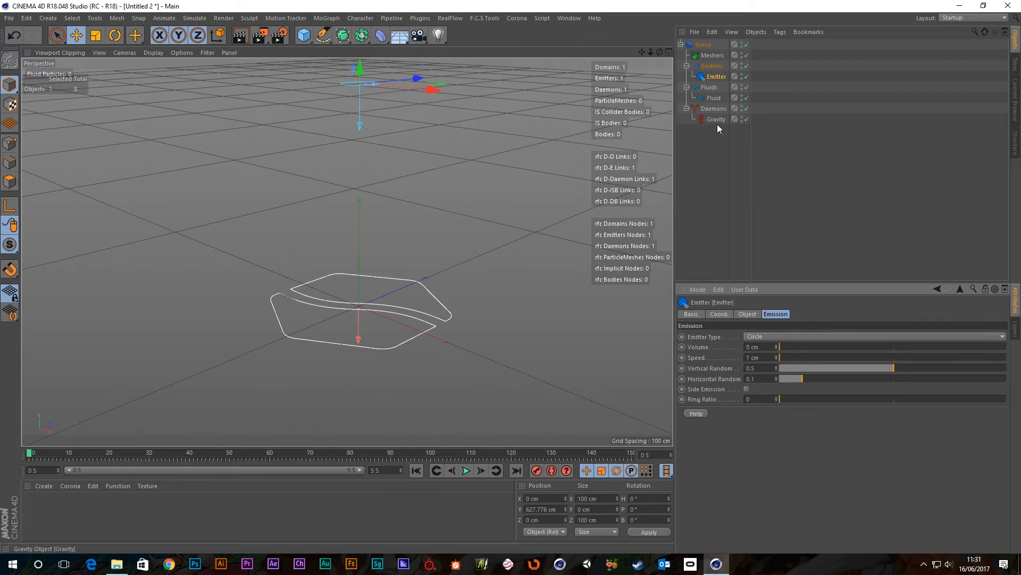
# - Set emitter Speed to 200 cm, replay, and rewind to frame 0
pyautogui.click(717, 118)
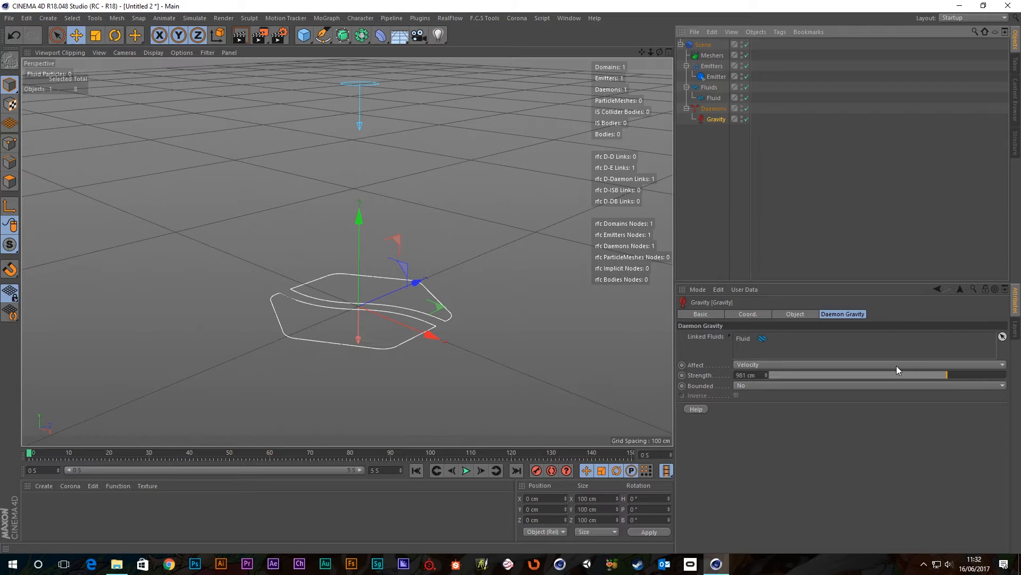
pyautogui.moveTo(919, 364)
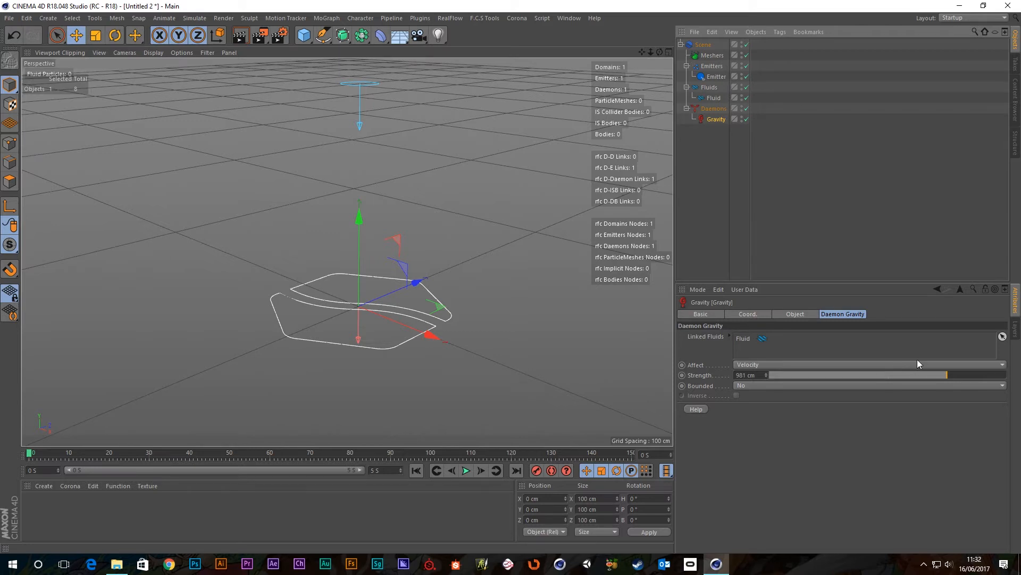
pyautogui.click(717, 76)
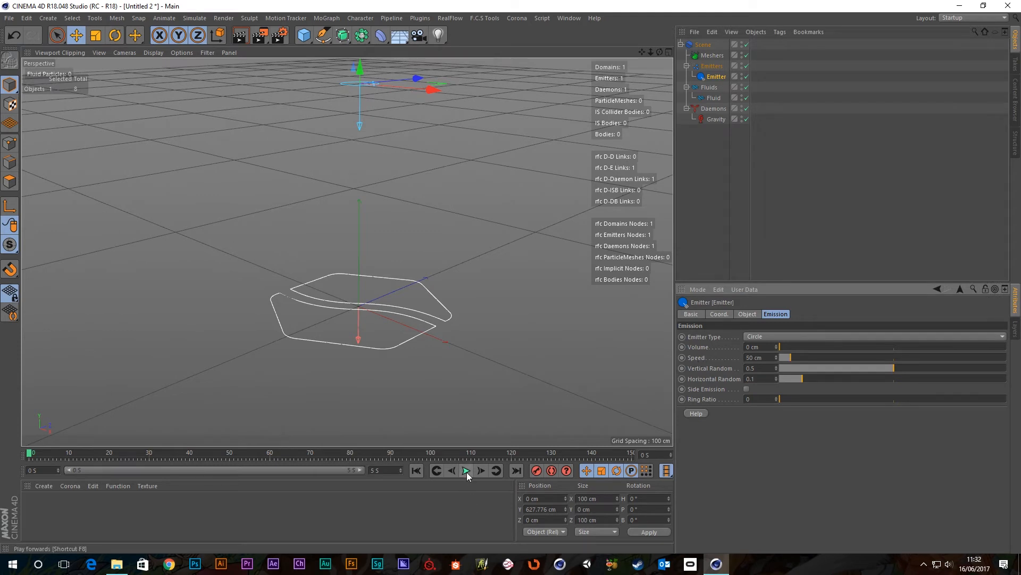
pyautogui.click(465, 470)
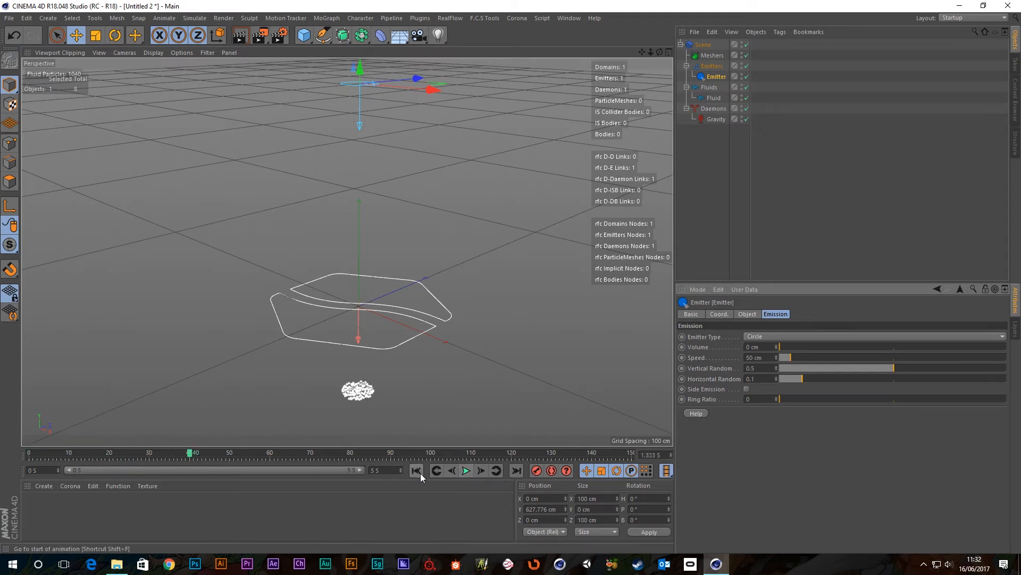
pyautogui.click(416, 470)
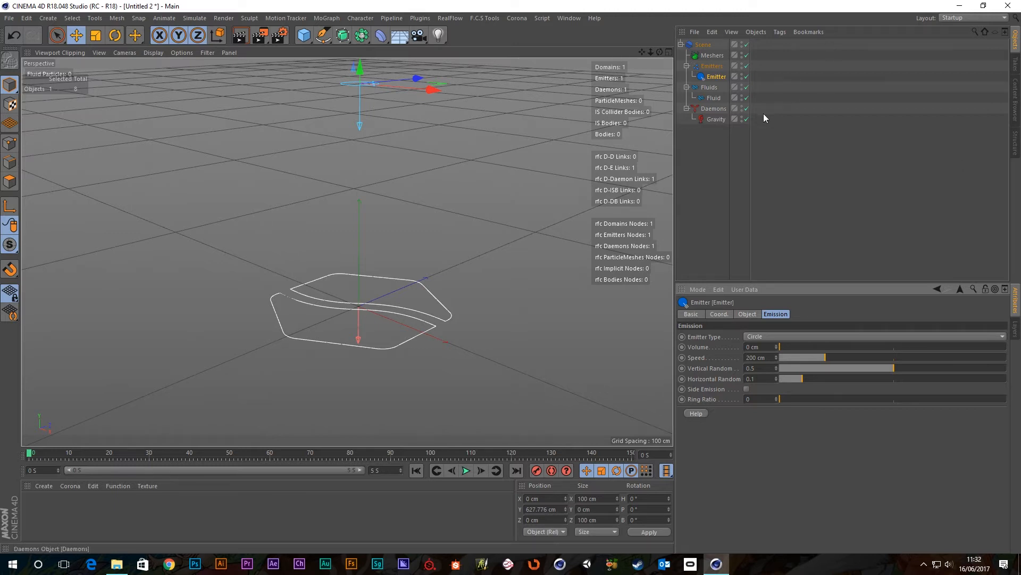
# - Set Gravity Affect back to Force, replay the continuous column, and rewind
pyautogui.click(717, 118)
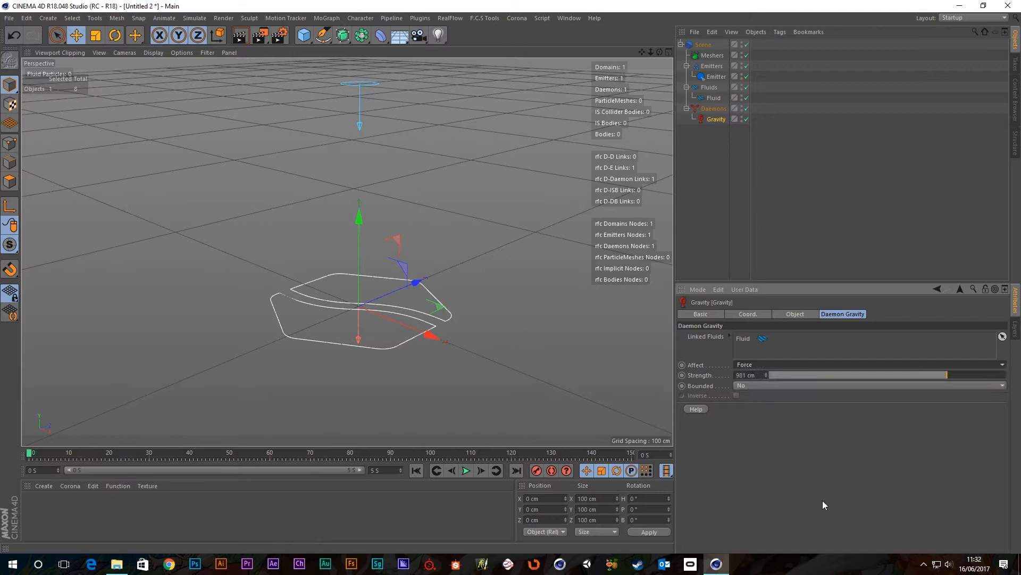
pyautogui.moveTo(865, 436)
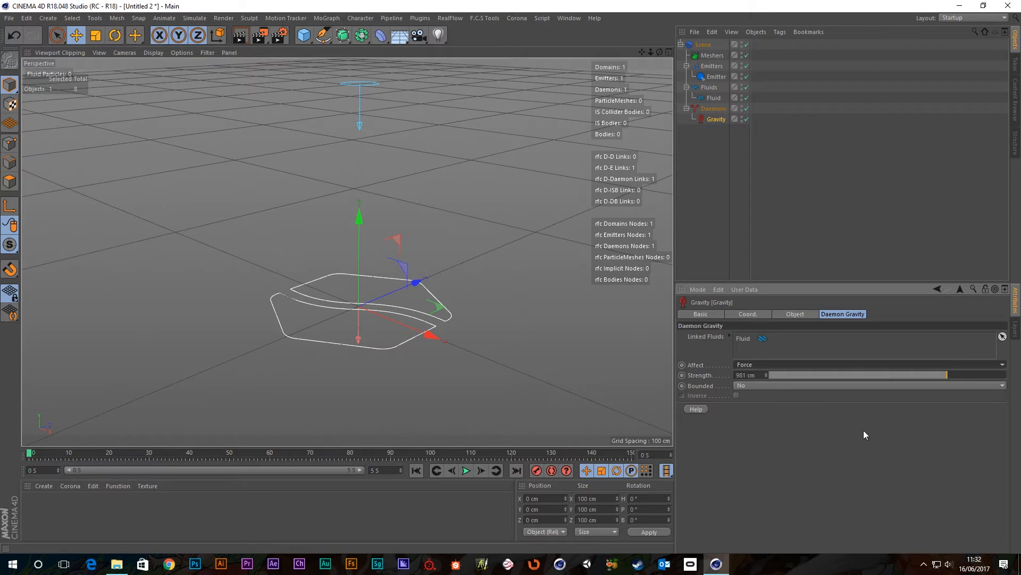
pyautogui.click(466, 470)
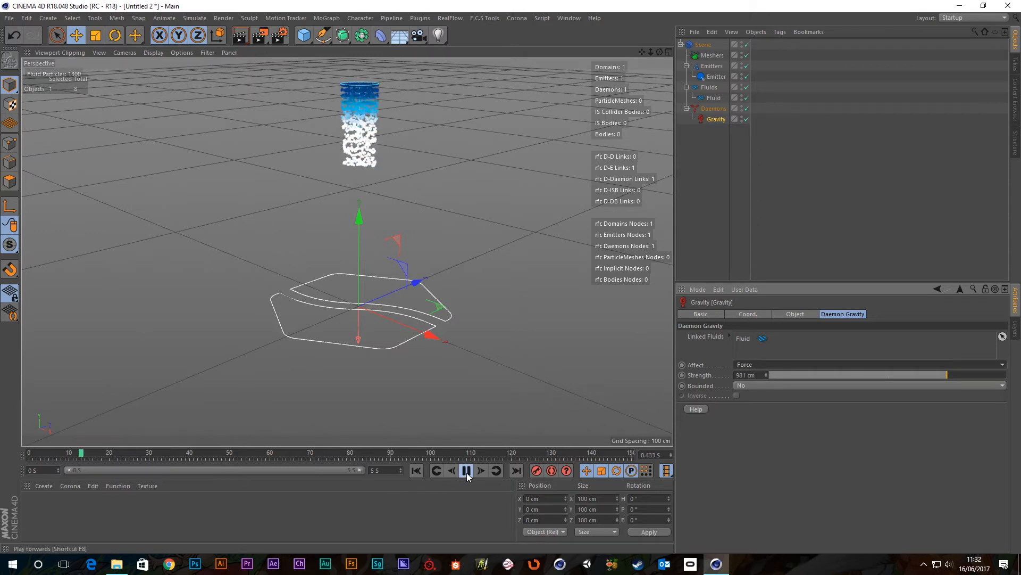
pyautogui.click(466, 470)
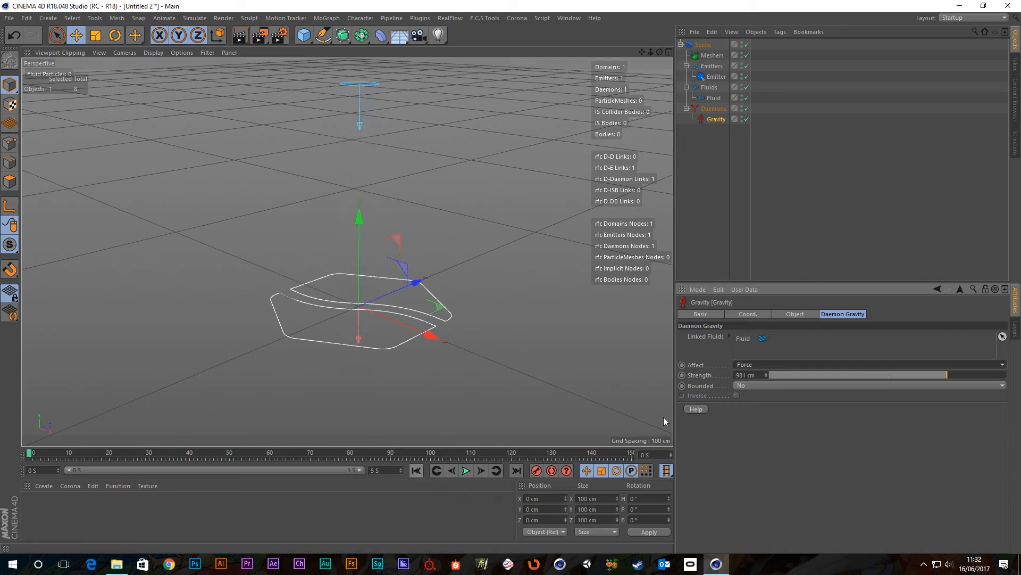
pyautogui.moveTo(872, 386)
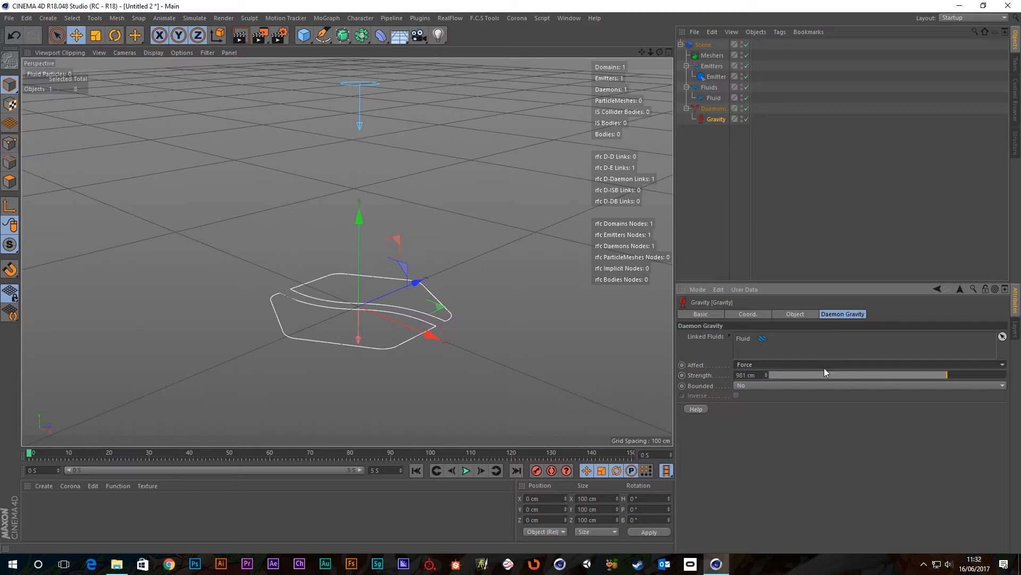
pyautogui.moveTo(826, 377)
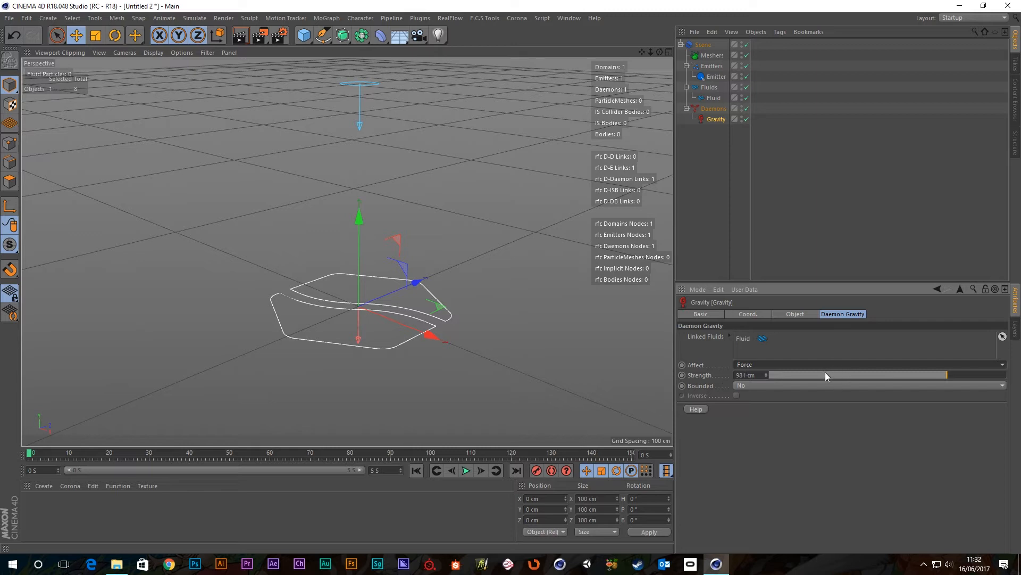
pyautogui.moveTo(841, 452)
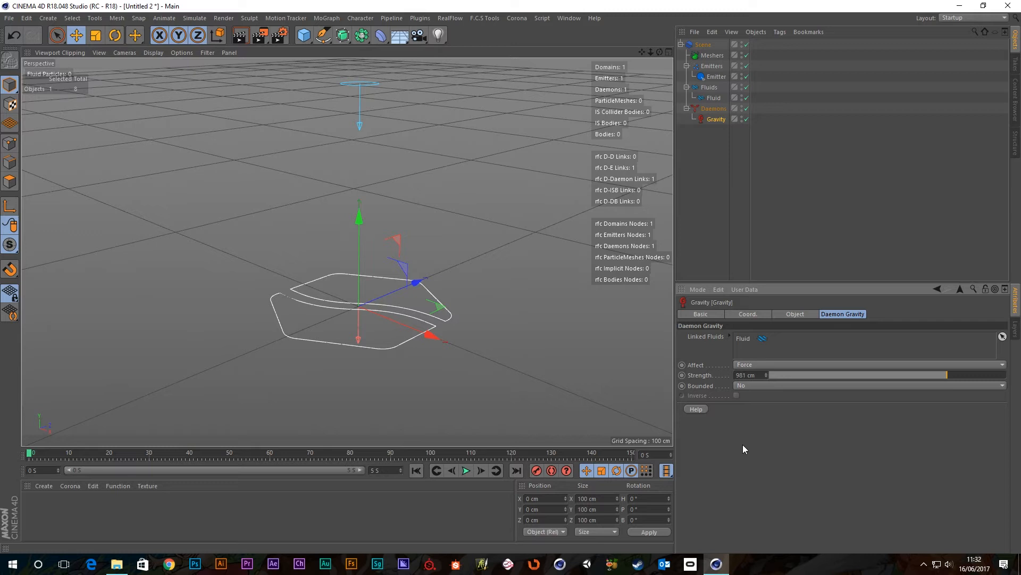
pyautogui.moveTo(757, 368)
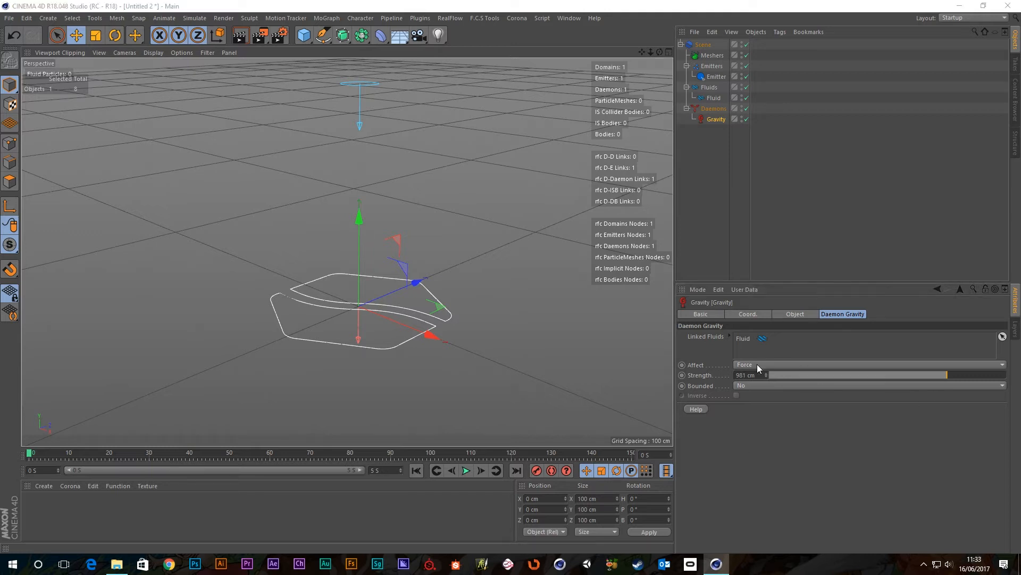
pyautogui.moveTo(776, 450)
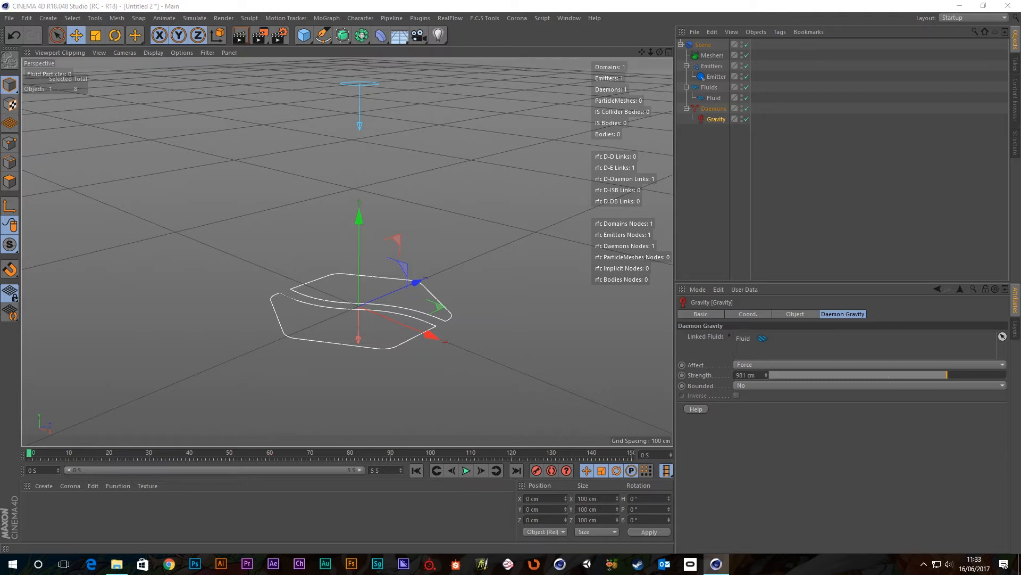
pyautogui.moveTo(879, 420)
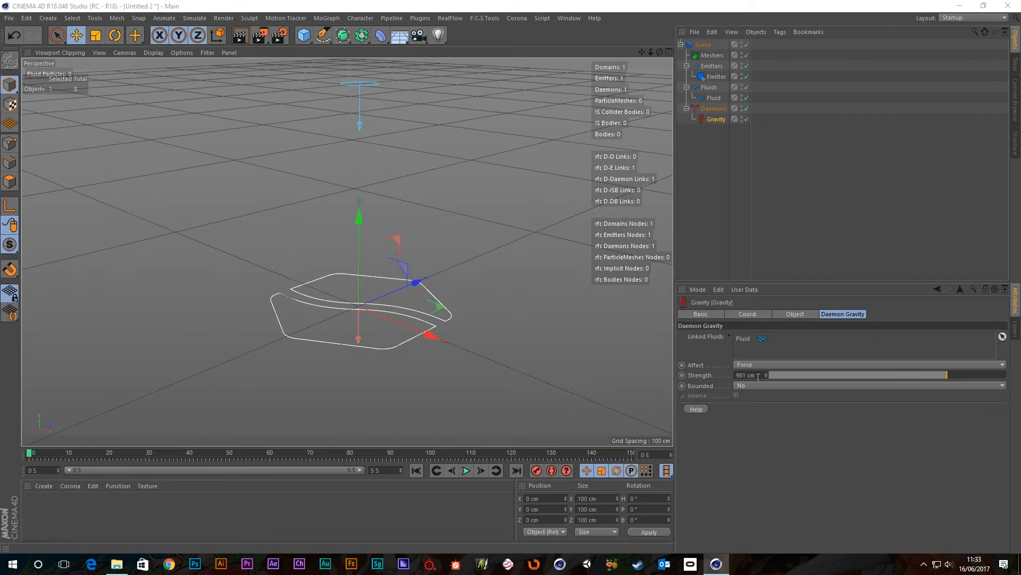
pyautogui.click(749, 374)
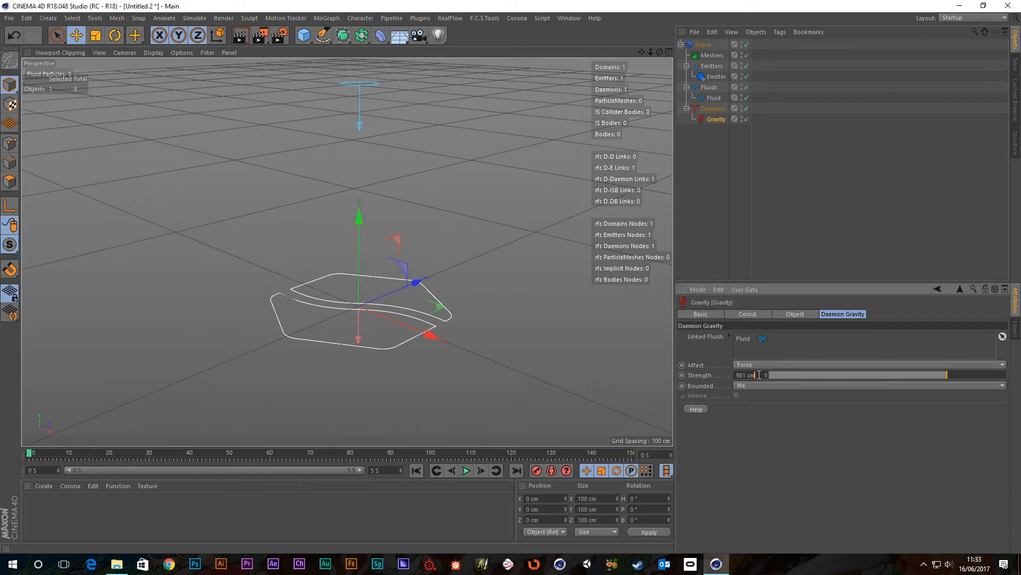
pyautogui.tripleClick(747, 374)
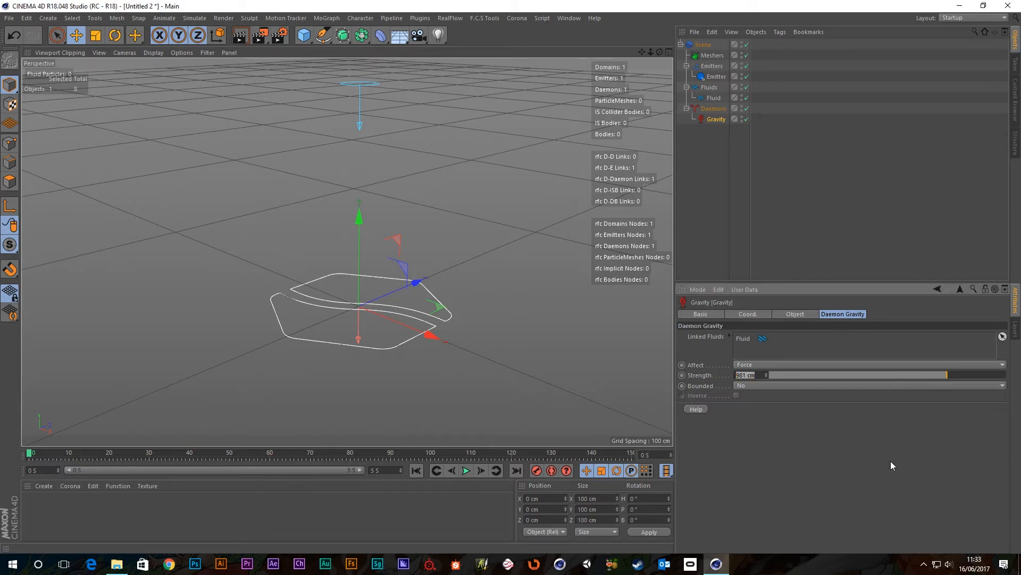
pyautogui.moveTo(696, 409)
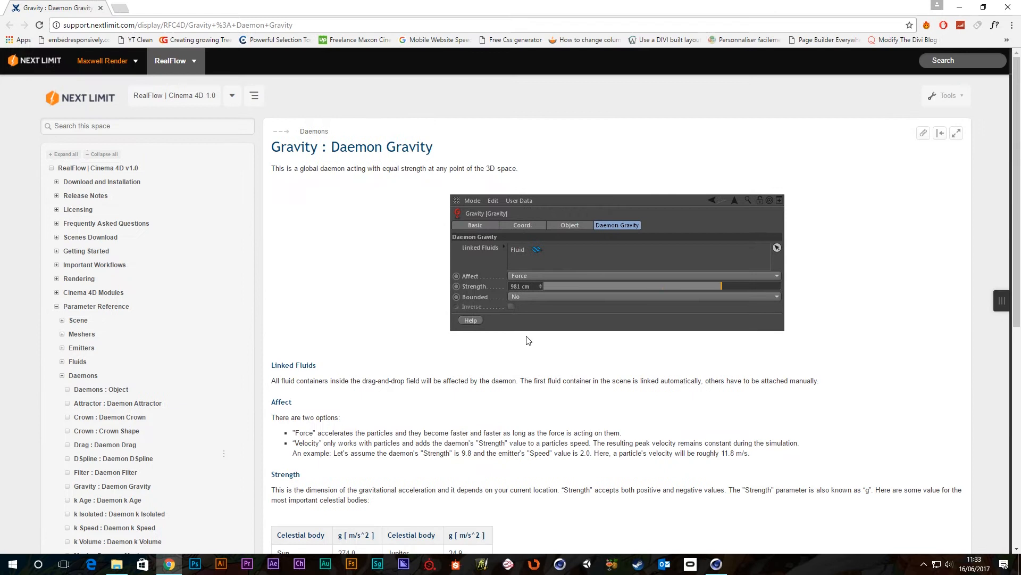
pyautogui.scroll(-3)
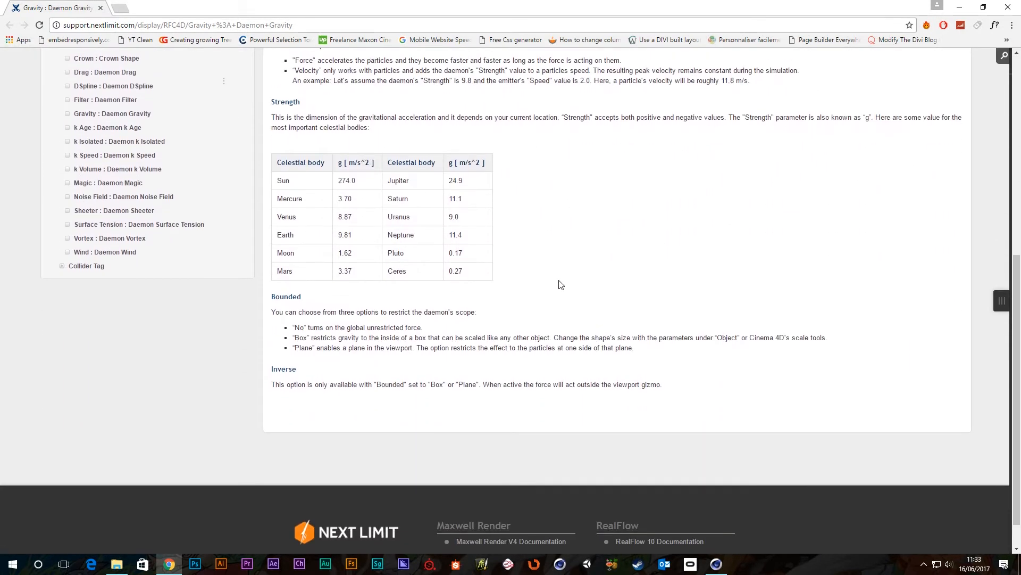
pyautogui.scroll(3)
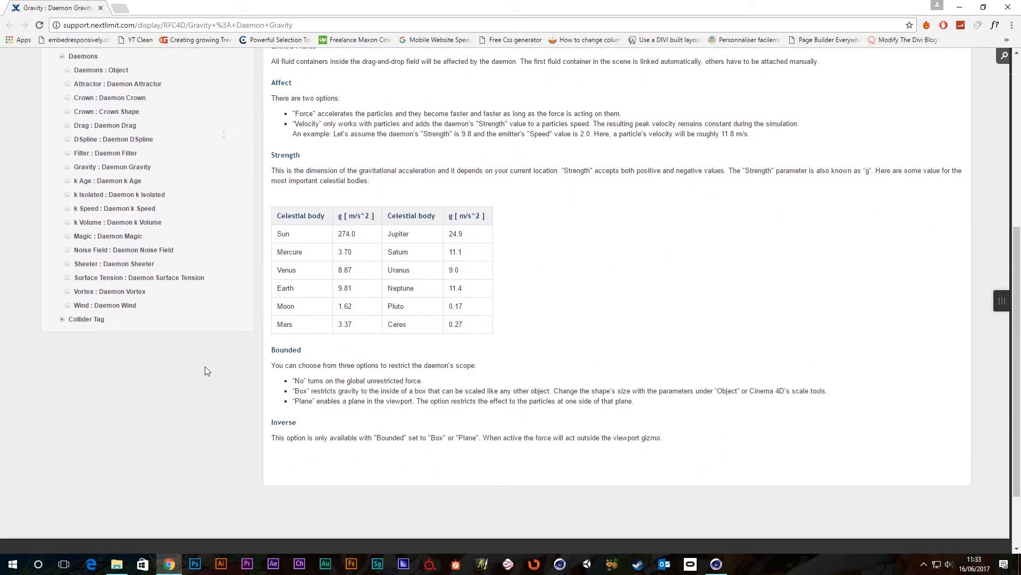
pyautogui.moveTo(380, 305)
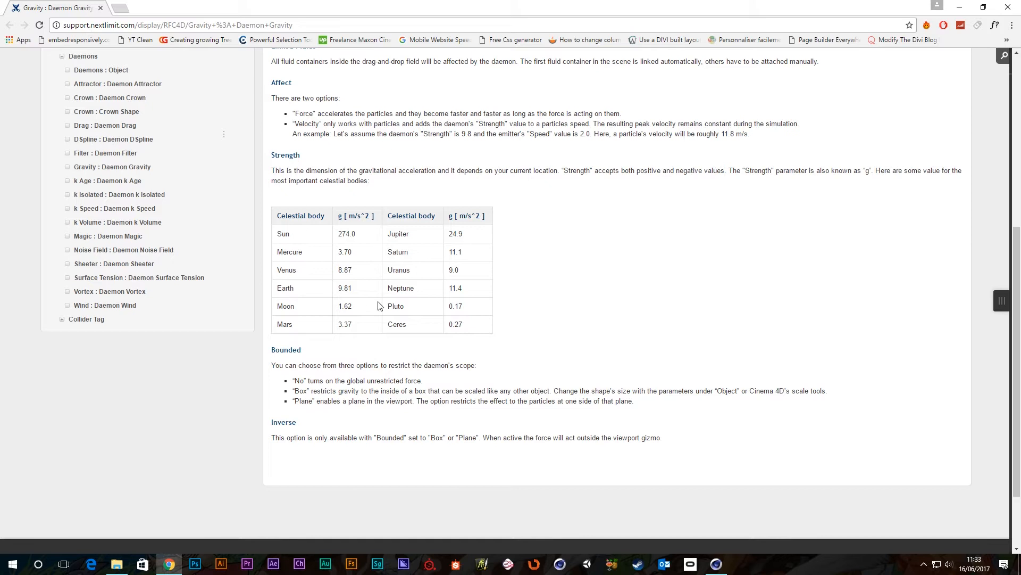
pyautogui.moveTo(229, 308)
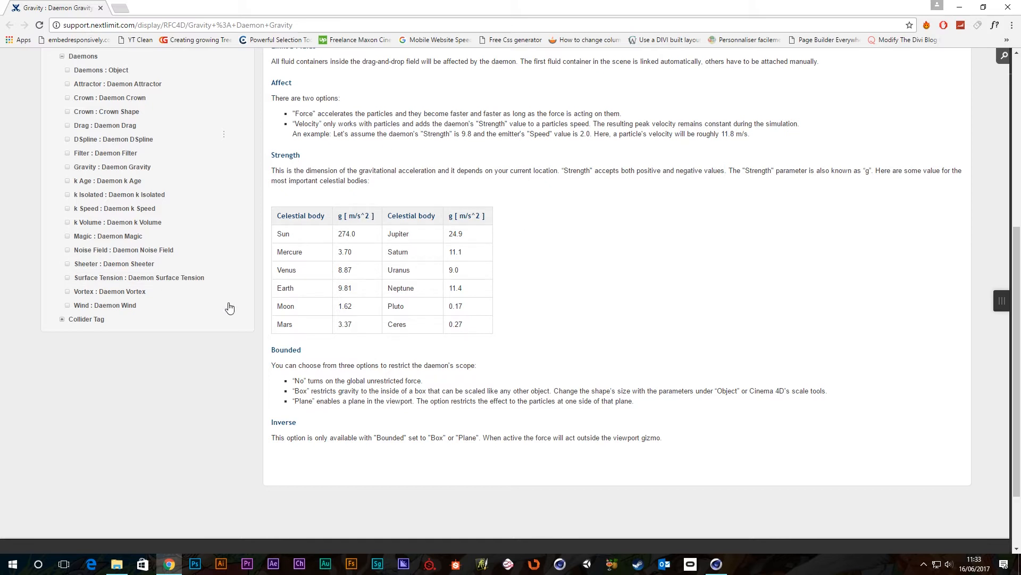
pyautogui.moveTo(337, 294)
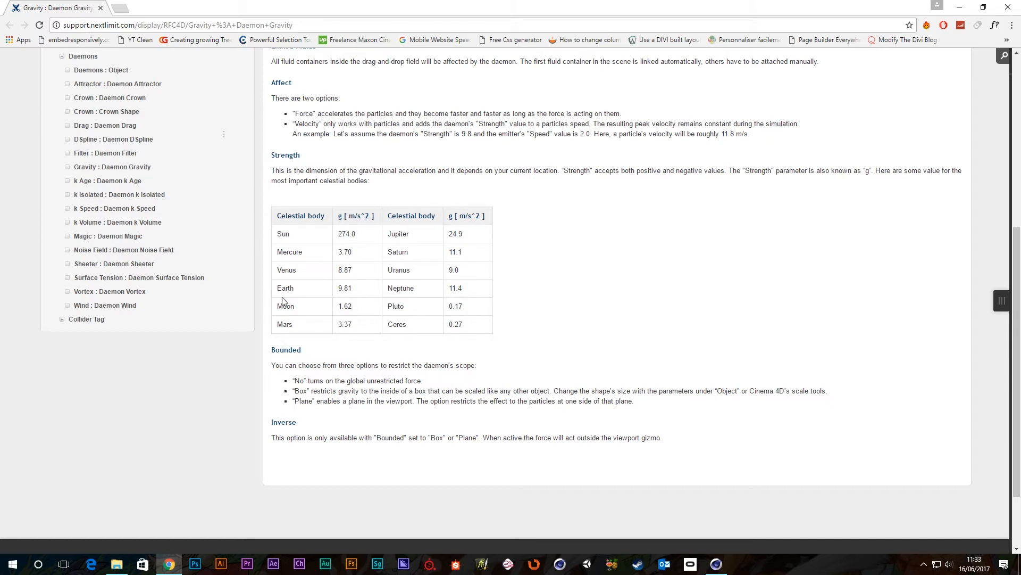
pyautogui.moveTo(326, 242)
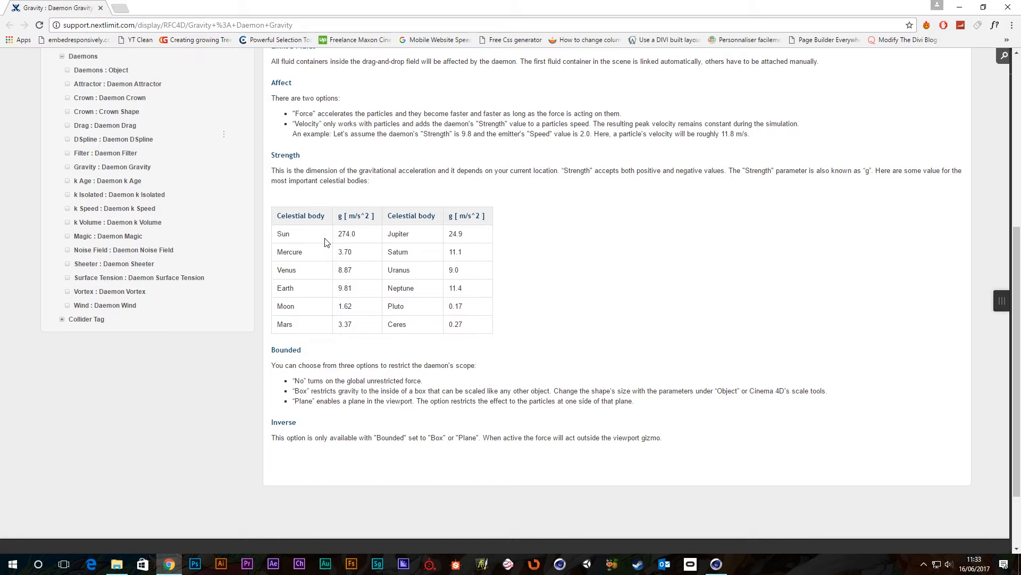
pyautogui.moveTo(362, 311)
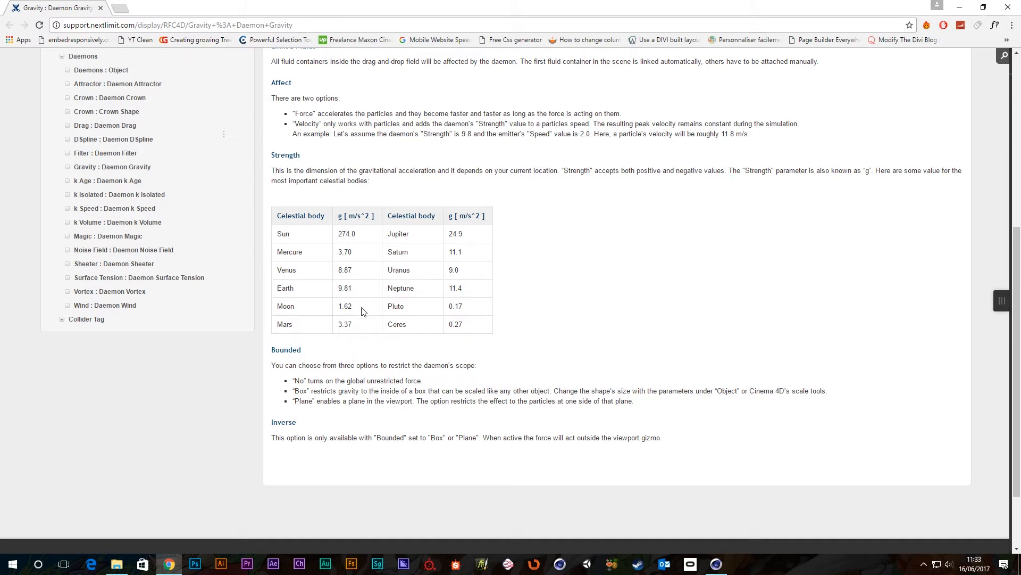
pyautogui.moveTo(554, 281)
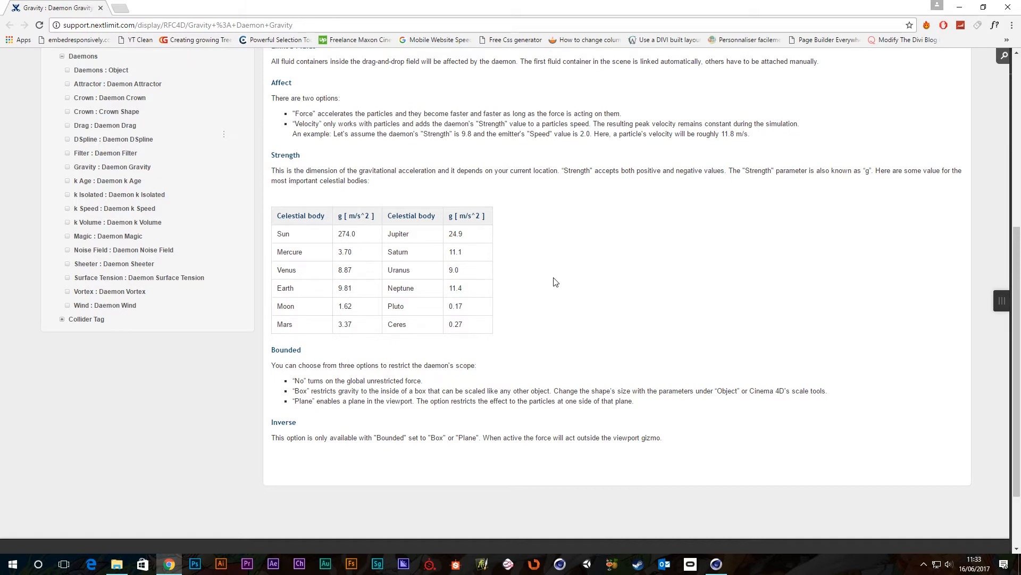
pyautogui.moveTo(424, 331)
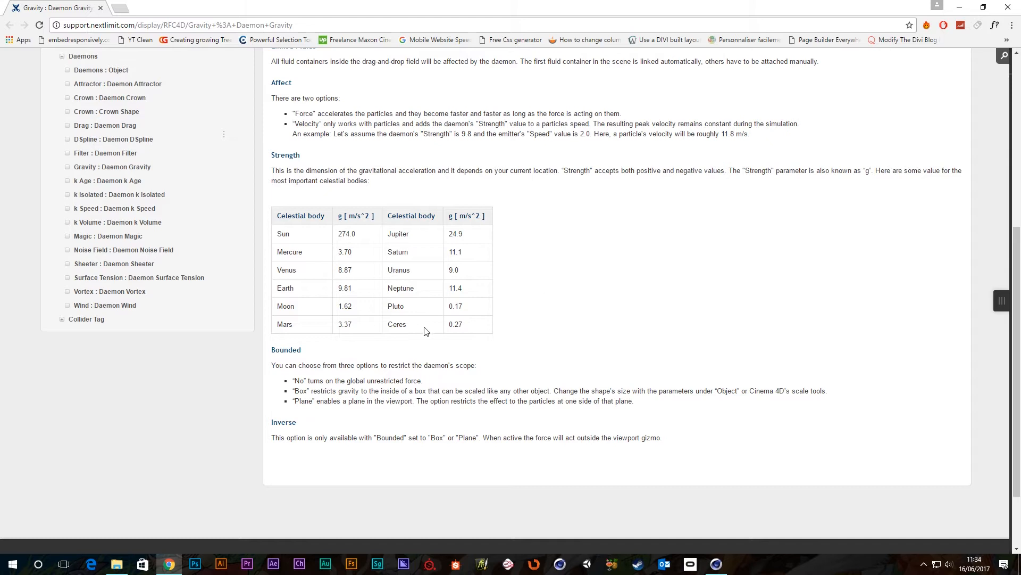
pyautogui.moveTo(348, 270)
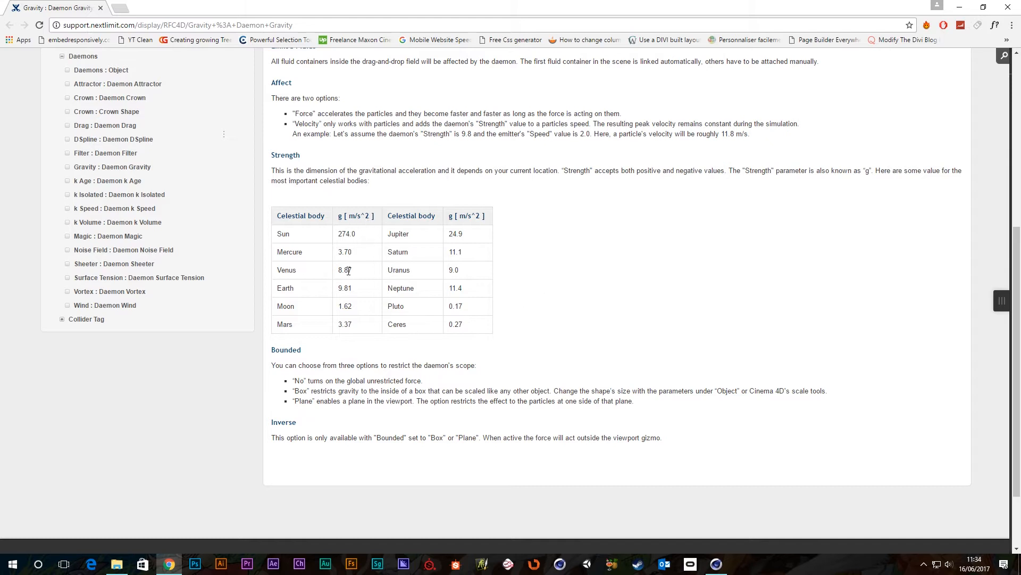
pyautogui.moveTo(346, 252)
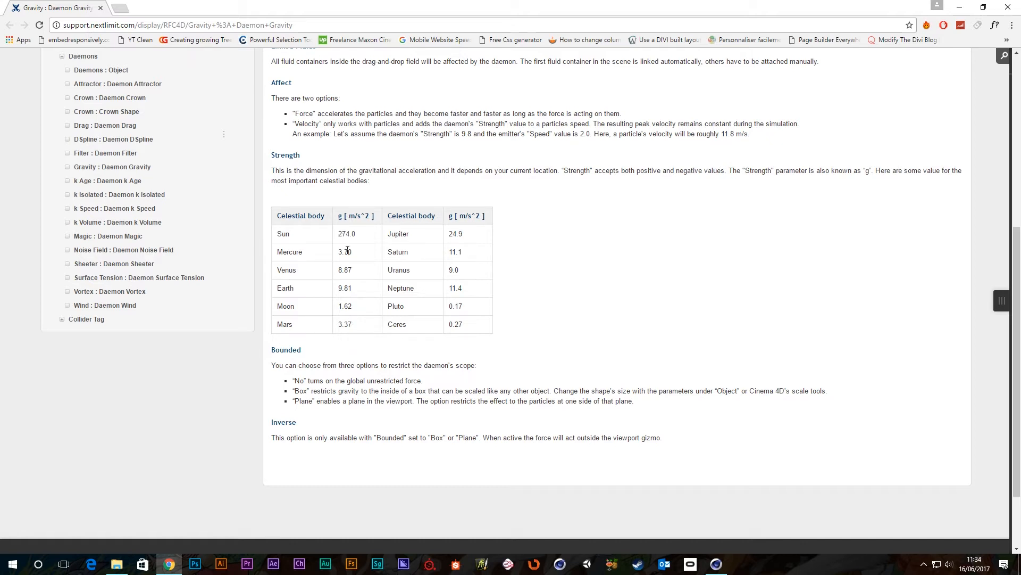
pyautogui.moveTo(325, 337)
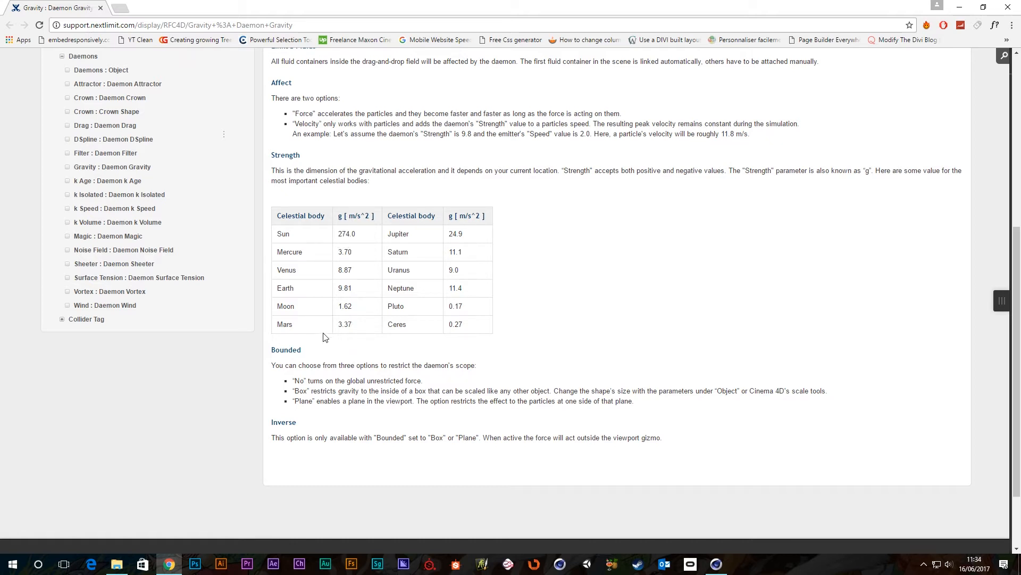
pyautogui.moveTo(356, 296)
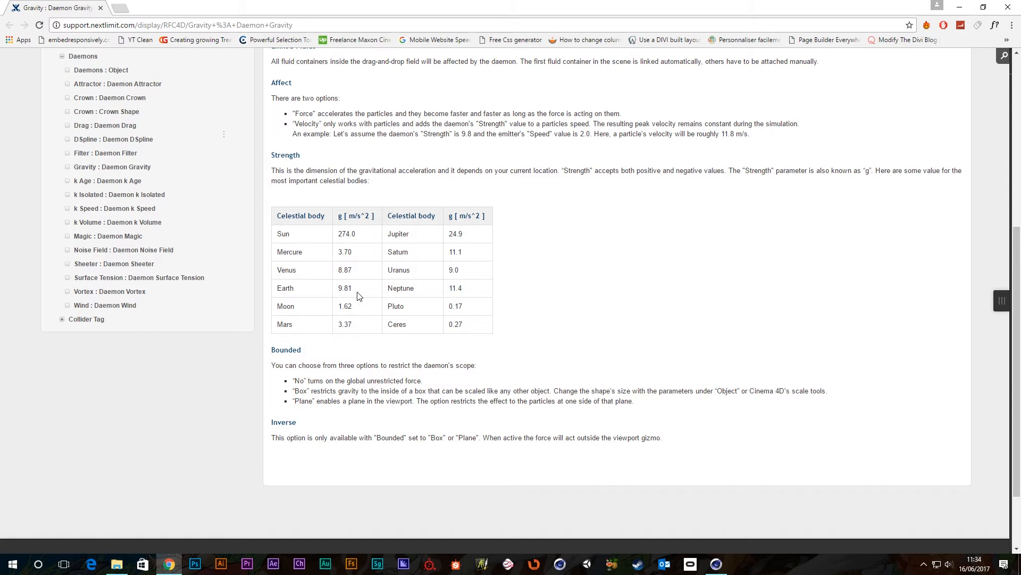
pyautogui.moveTo(363, 236)
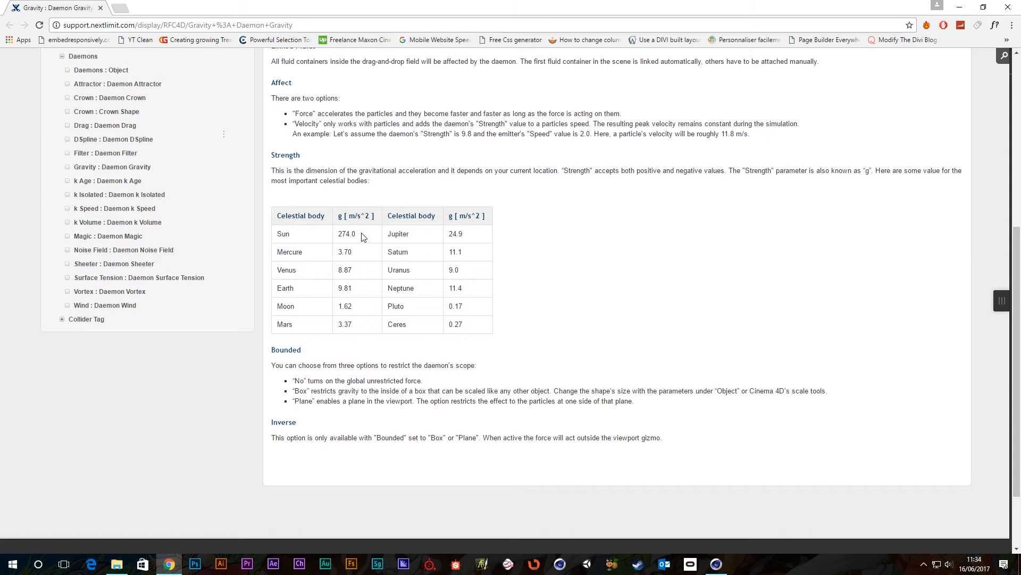
pyautogui.doubleClick(345, 233)
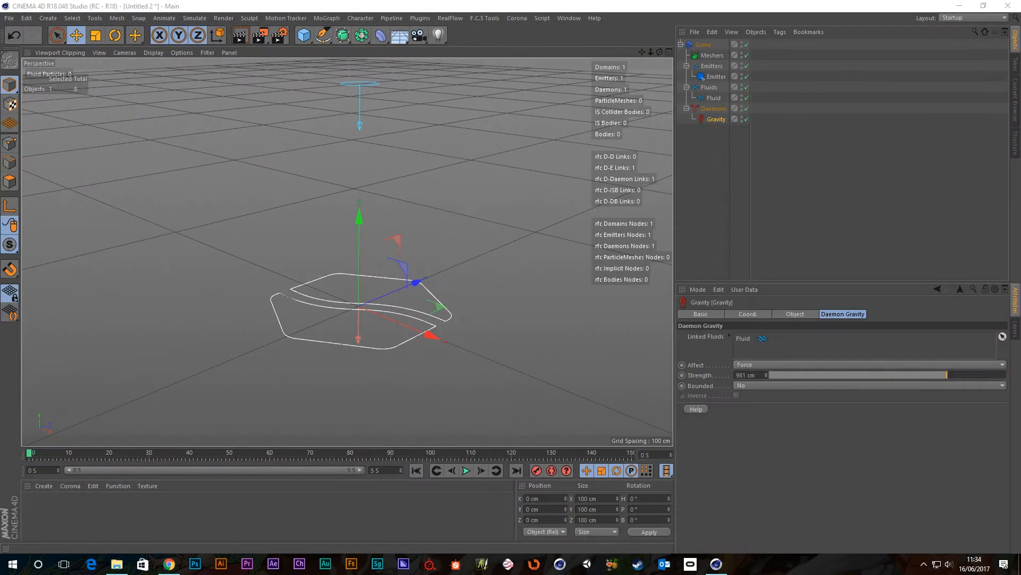
pyautogui.moveTo(757, 368)
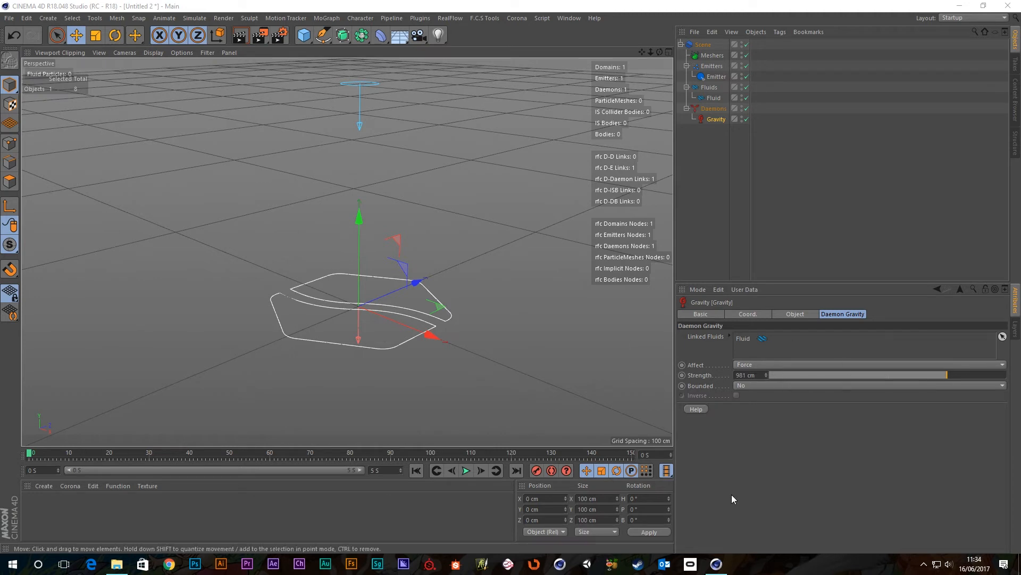
pyautogui.moveTo(735, 388)
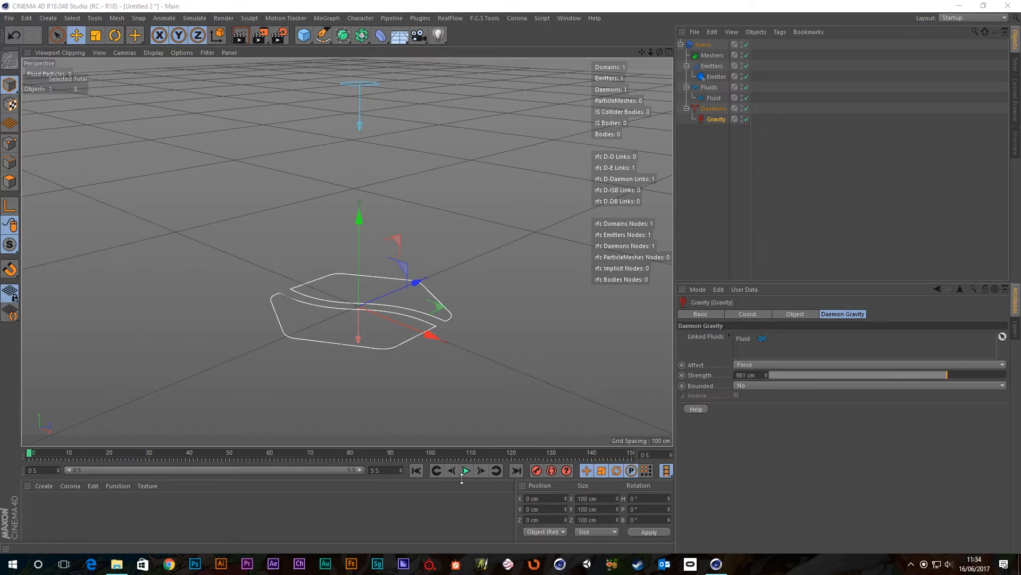
# - Replay the fluid under unbounded 981 cm gravity and open the Bounded list
pyautogui.click(465, 470)
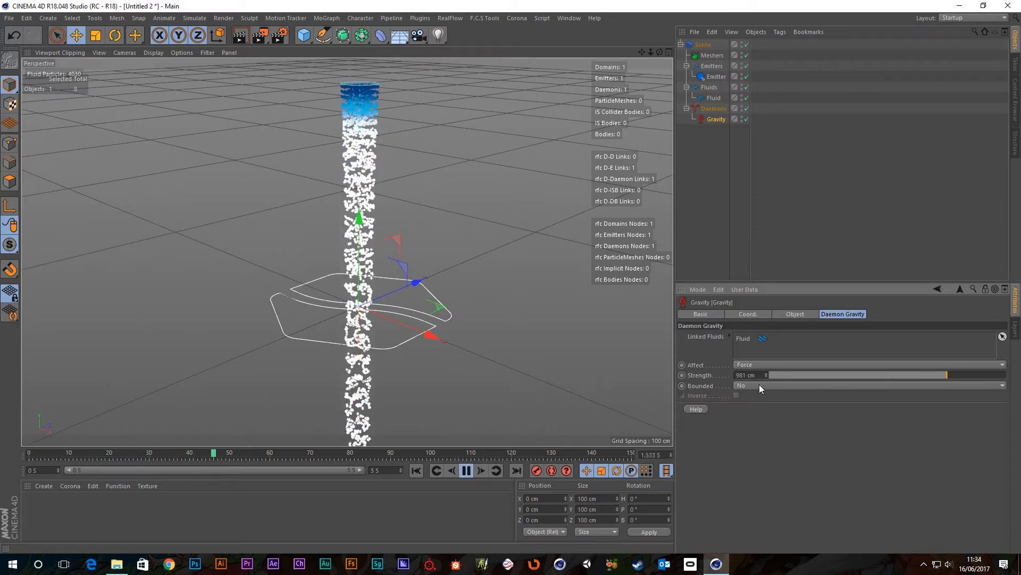
pyautogui.click(480, 470)
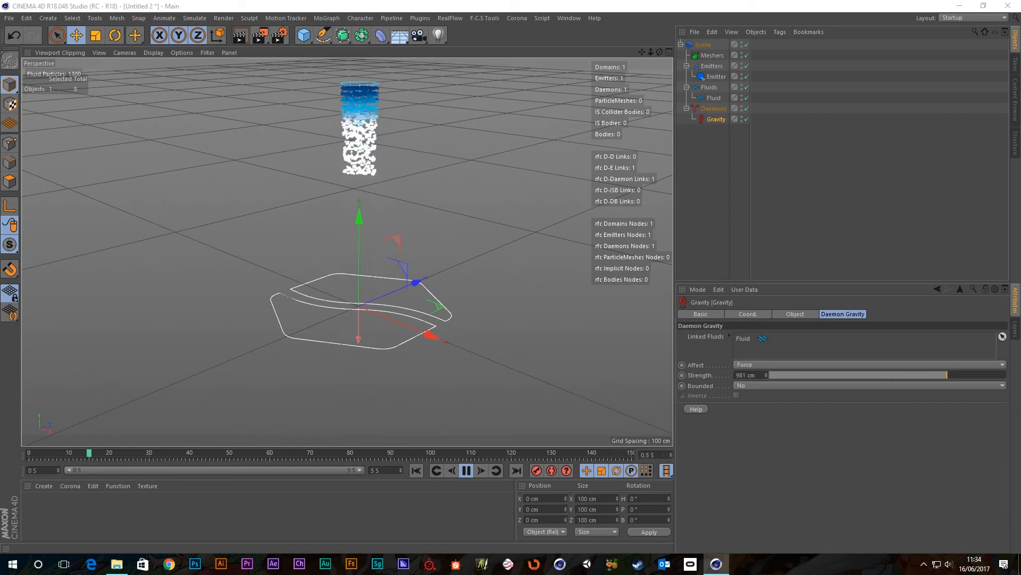
pyautogui.click(481, 470)
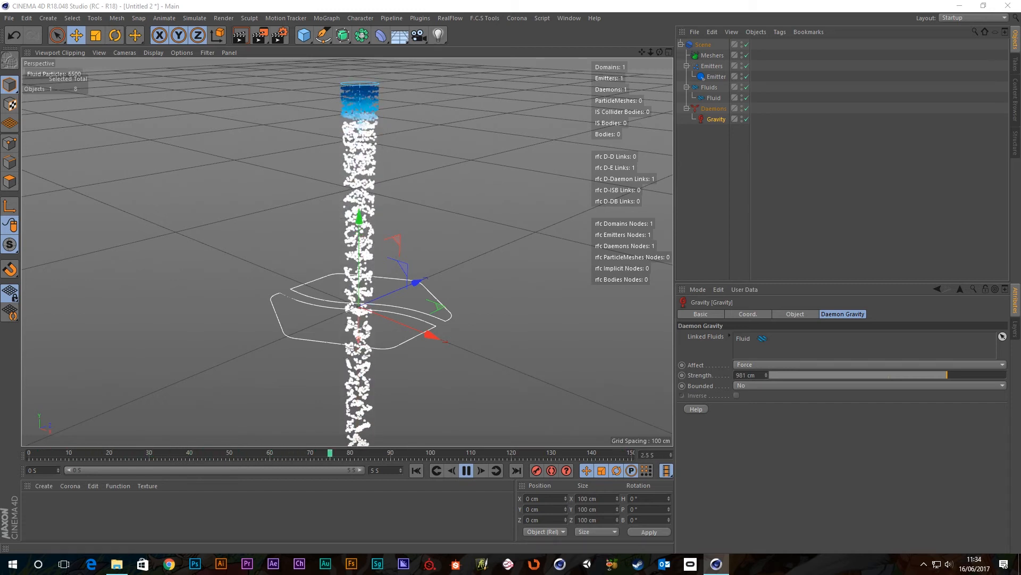
pyautogui.click(481, 470)
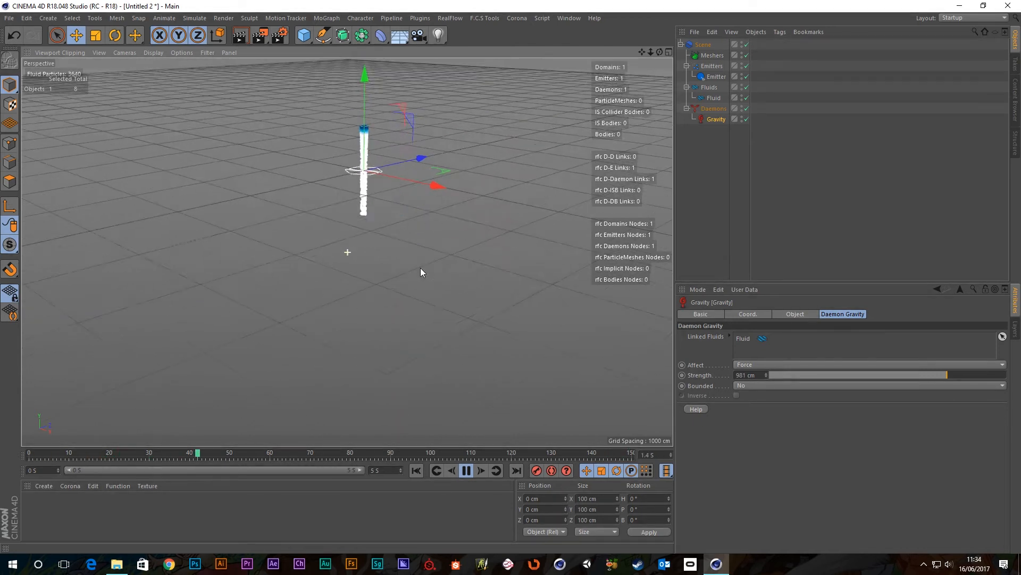
pyautogui.click(480, 470)
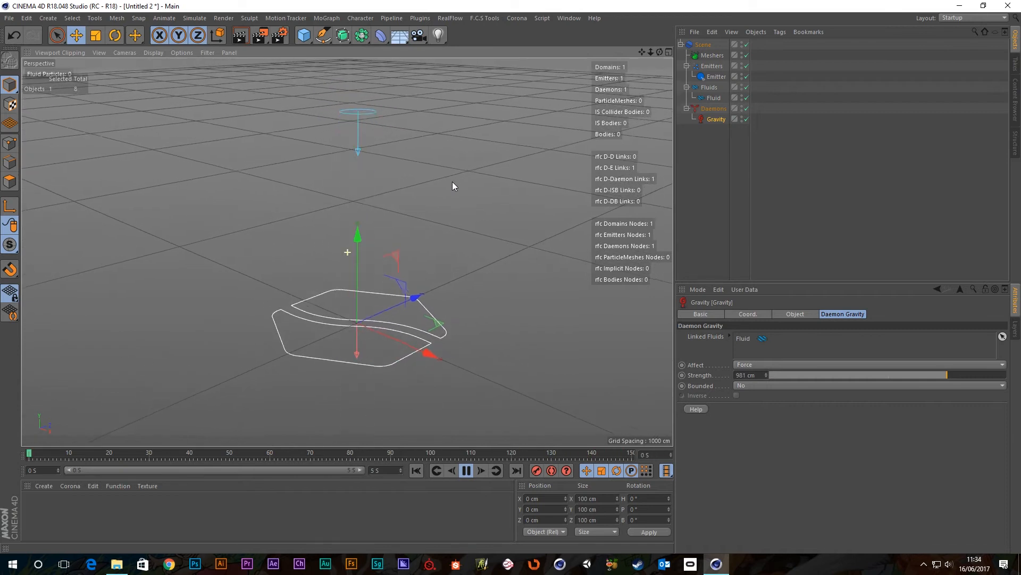
pyautogui.click(467, 470)
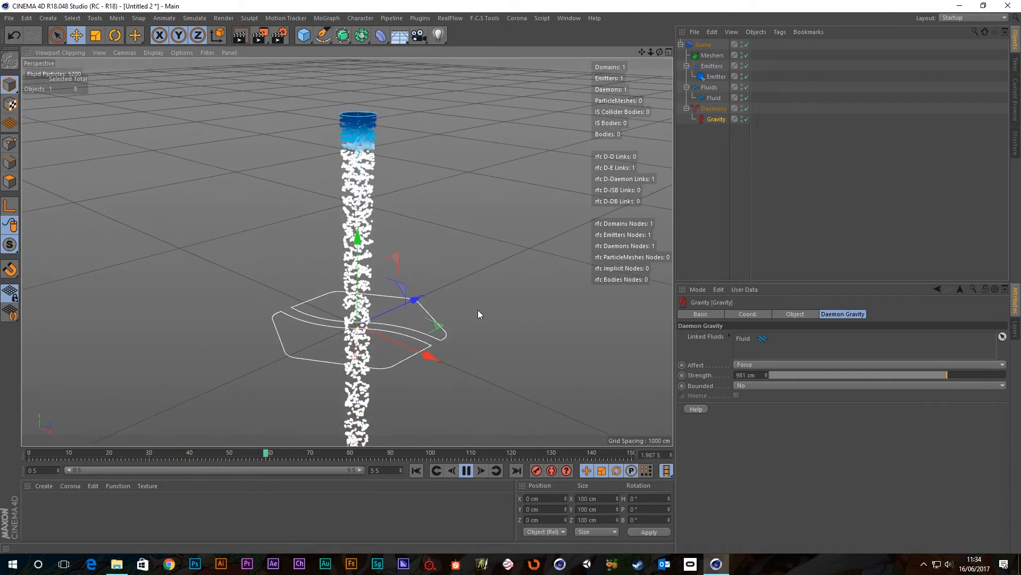
pyautogui.click(466, 470)
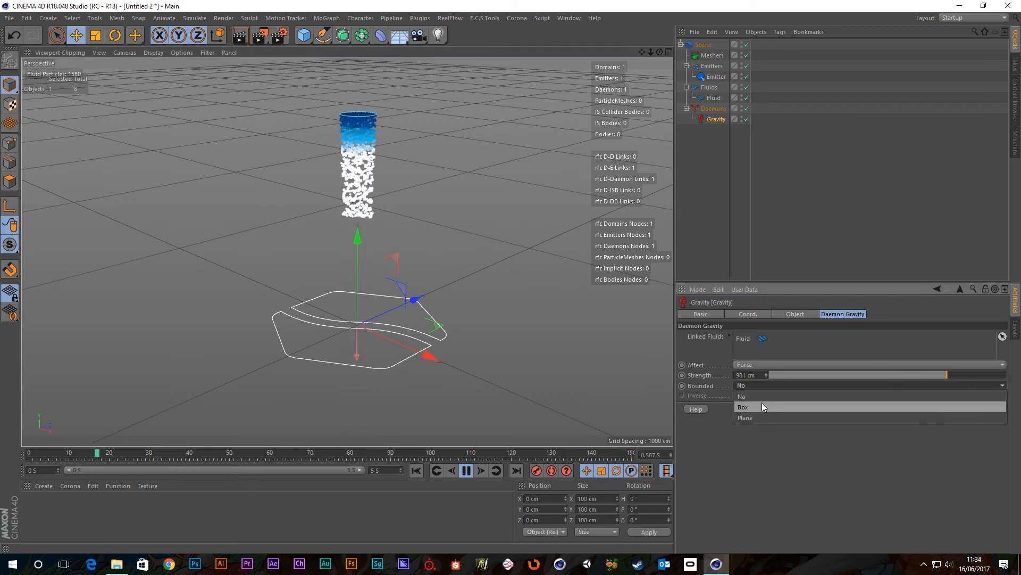
# - Set Gravity Bounded to Box and replay the simulation from the first frame
pyautogui.click(743, 406)
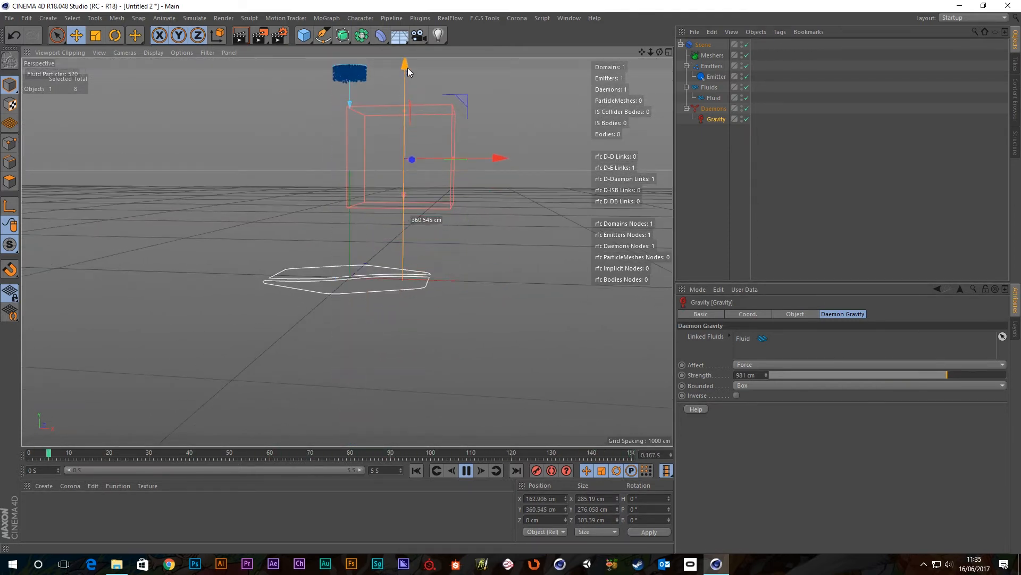
pyautogui.click(481, 470)
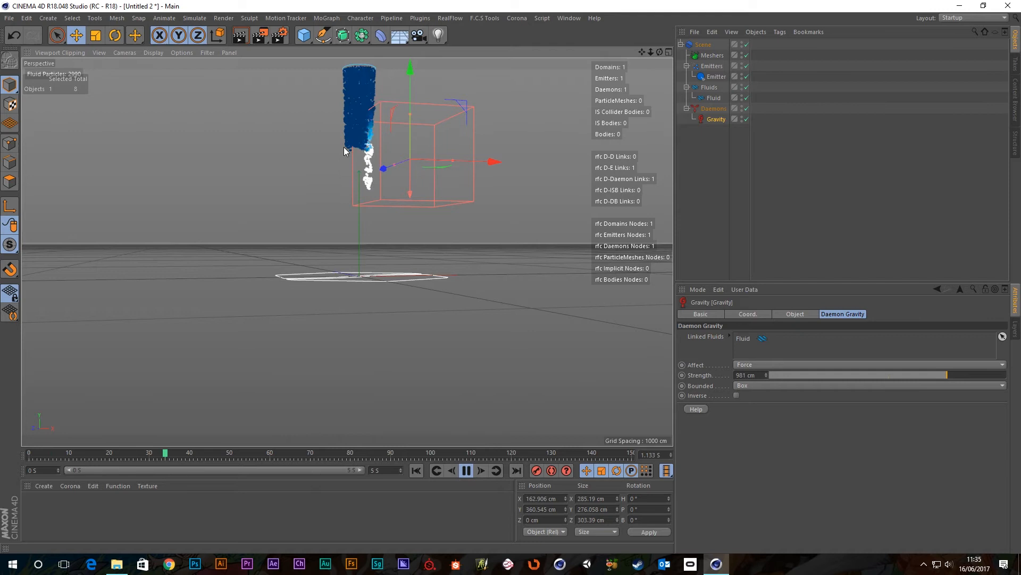
pyautogui.click(466, 470)
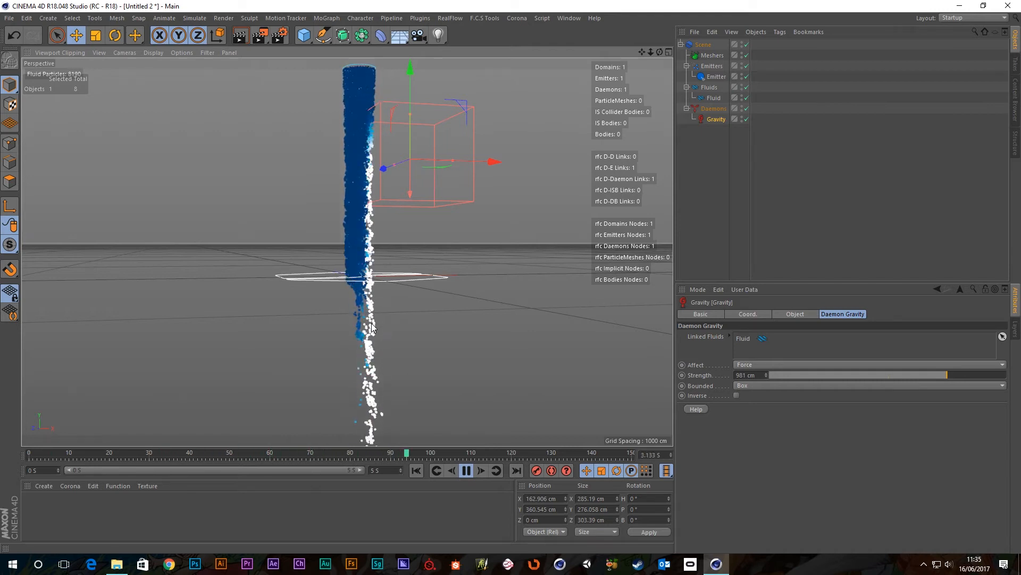
pyautogui.click(415, 470)
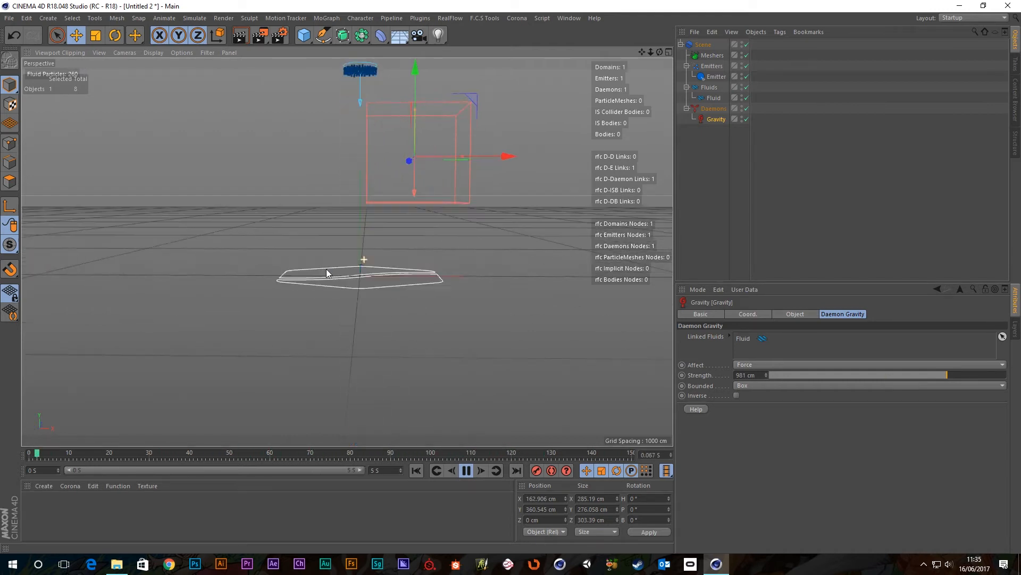
pyautogui.click(466, 470)
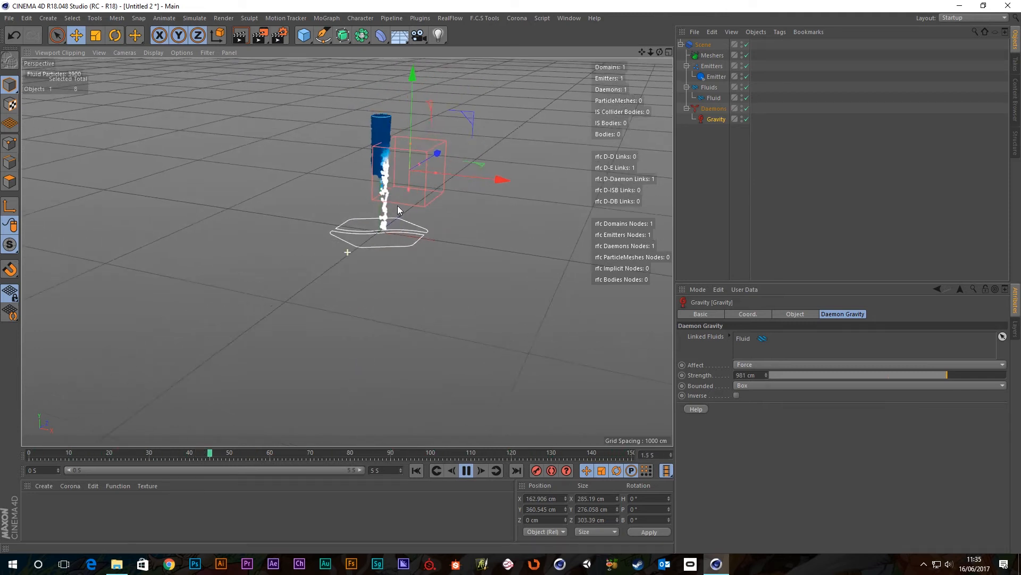
# - Replay with the box moved beside the stream, then reopen the Bounded list
pyautogui.click(466, 470)
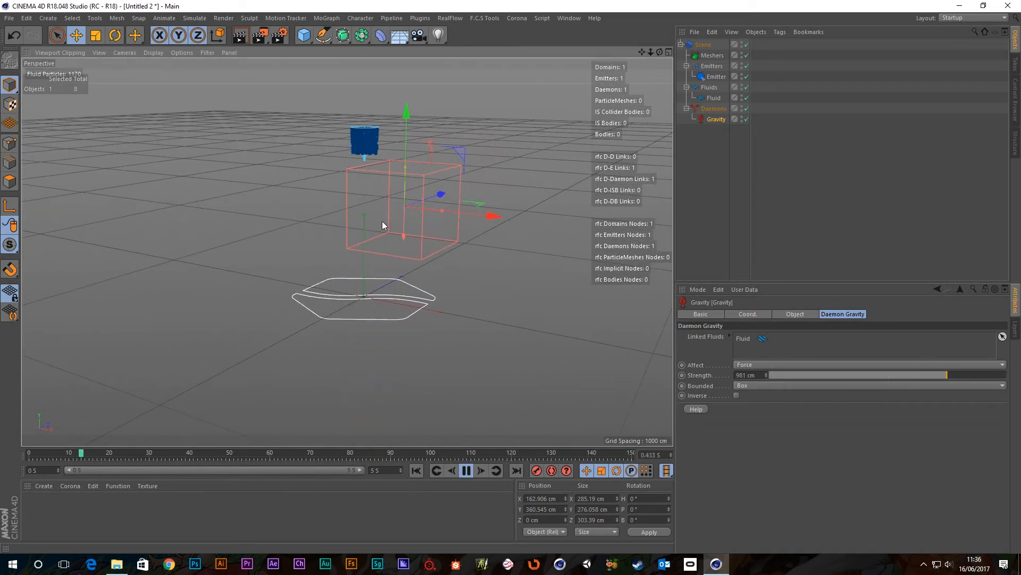
pyautogui.click(467, 470)
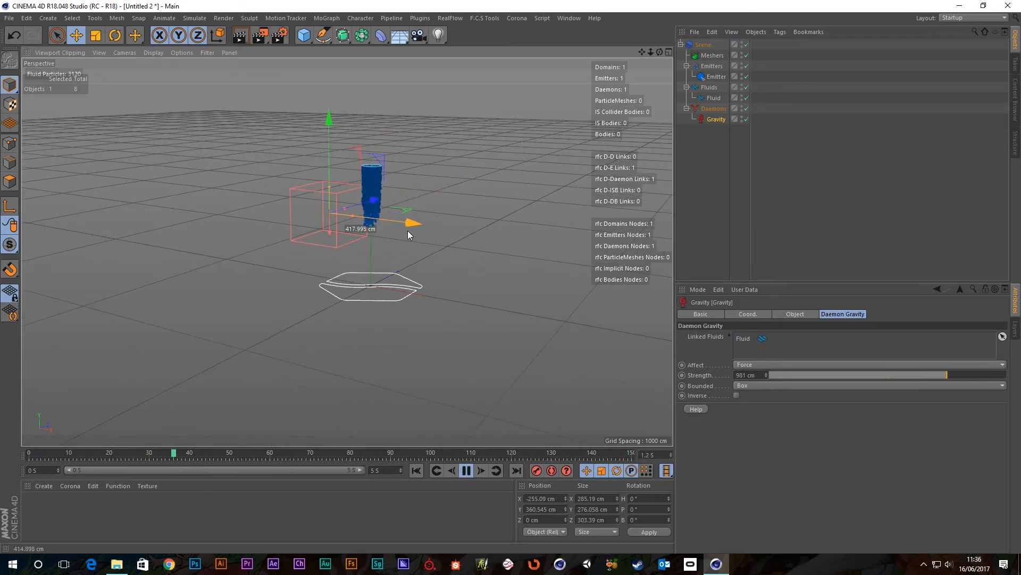
pyautogui.click(467, 470)
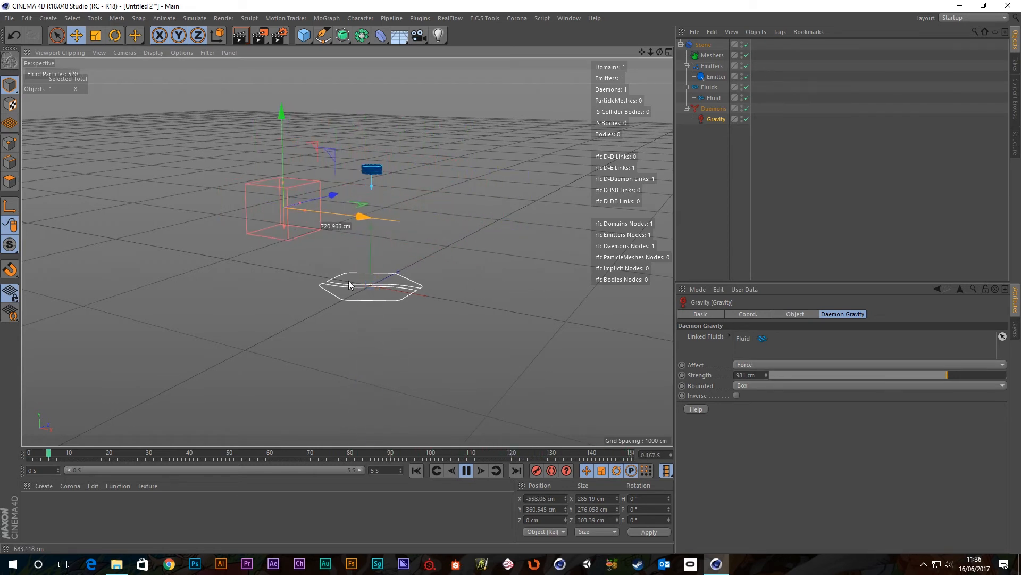
pyautogui.click(481, 469)
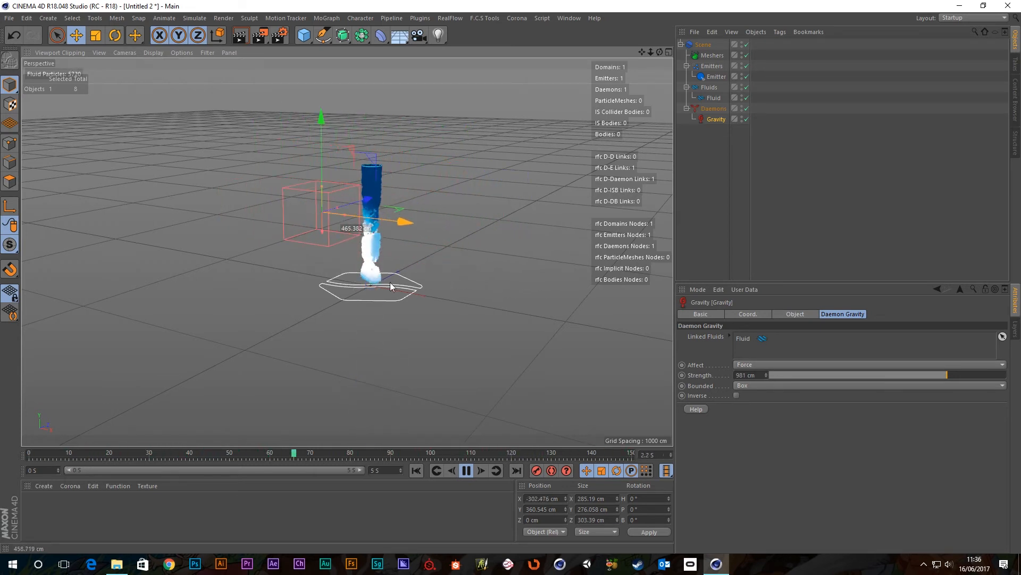
pyautogui.click(481, 470)
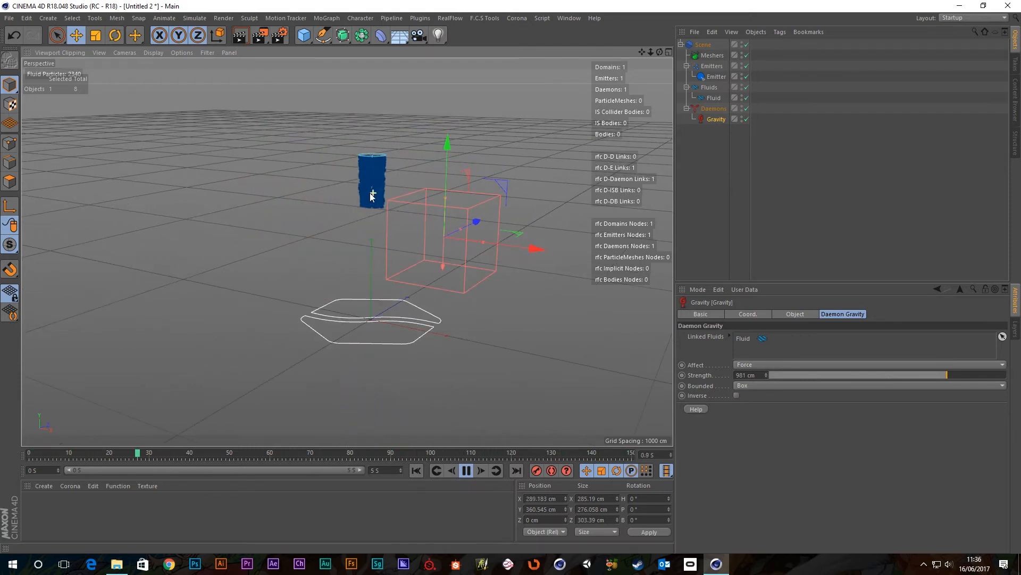
pyautogui.click(481, 470)
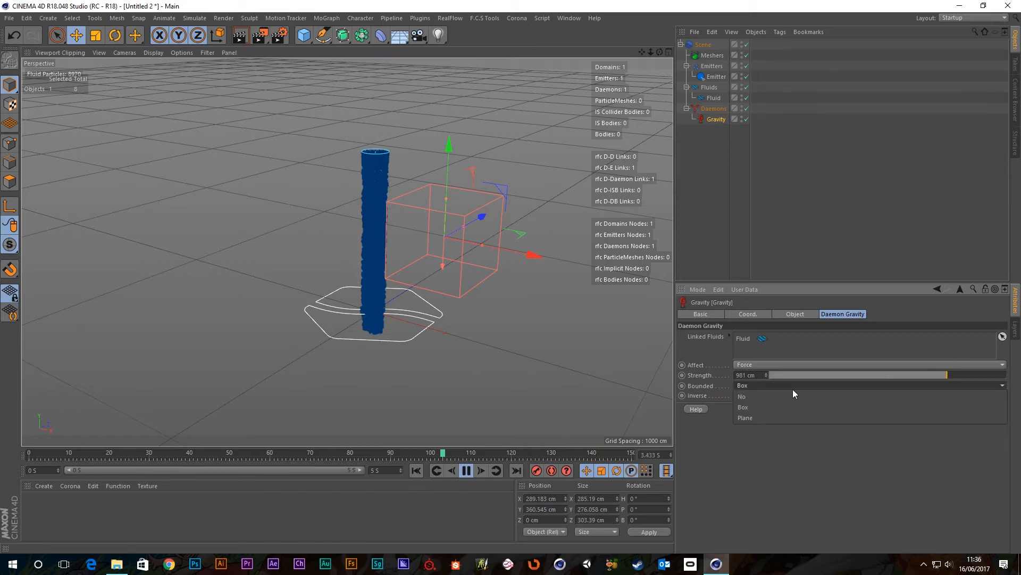
pyautogui.moveTo(799, 391)
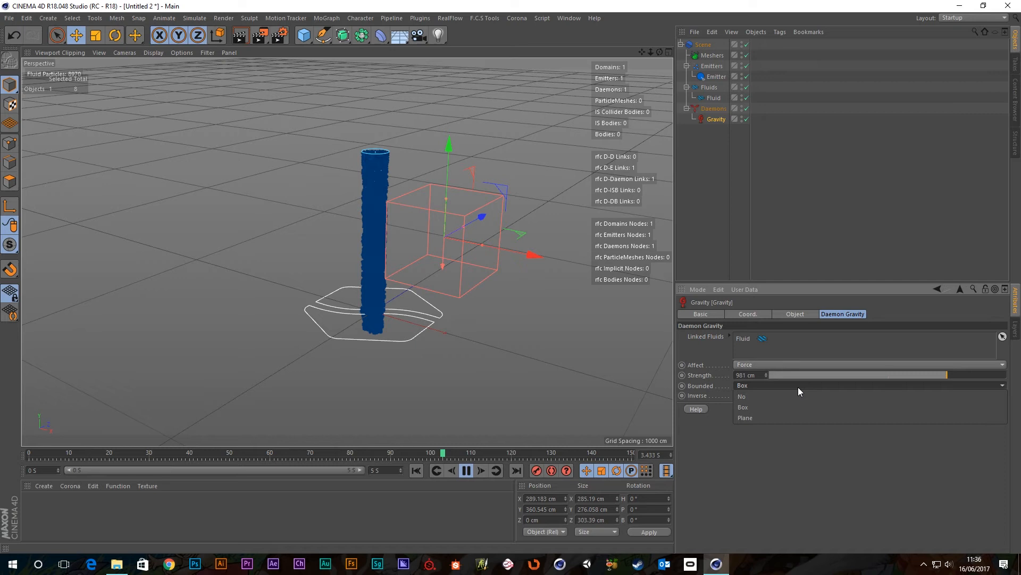
# - Bound gravity by a Plane, move it up along Y, and replay the simulation
pyautogui.click(746, 417)
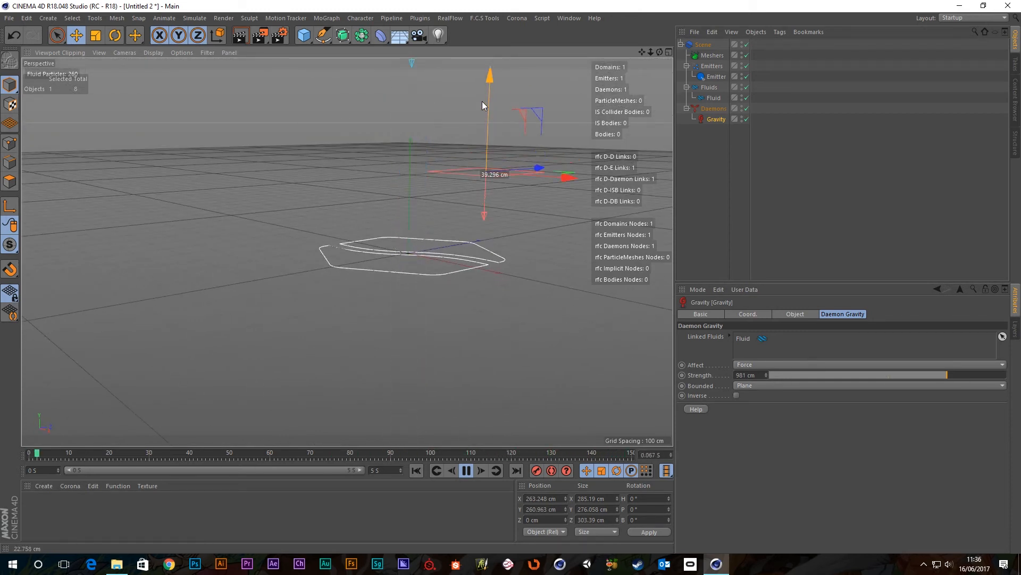
pyautogui.click(466, 469)
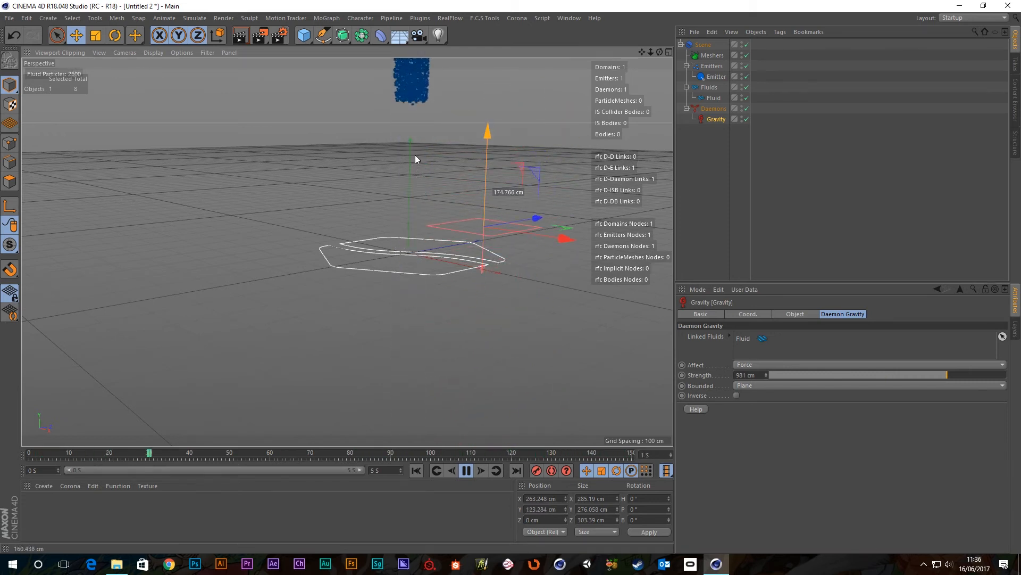
pyautogui.click(481, 470)
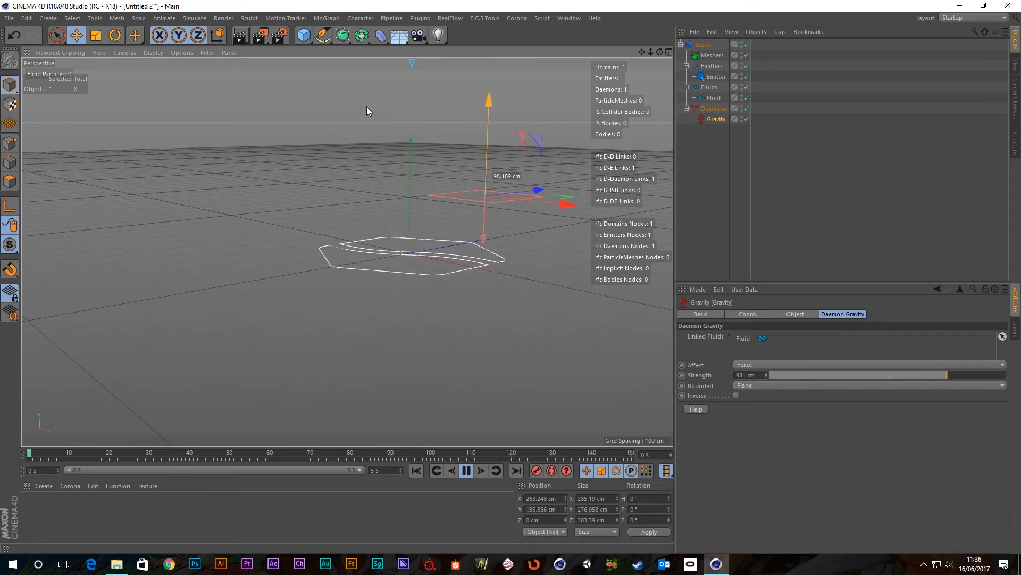
pyautogui.click(466, 470)
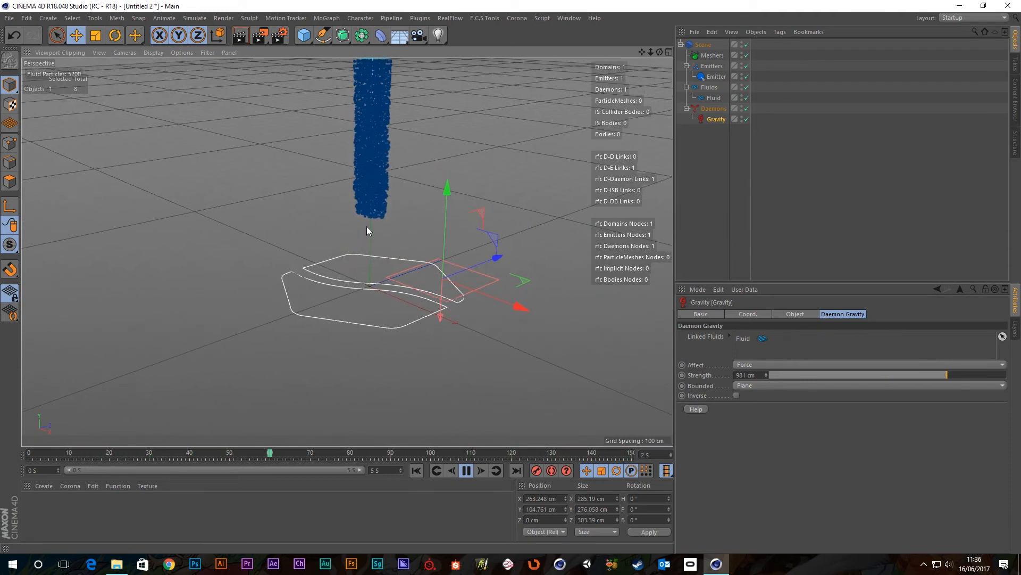
pyautogui.click(466, 470)
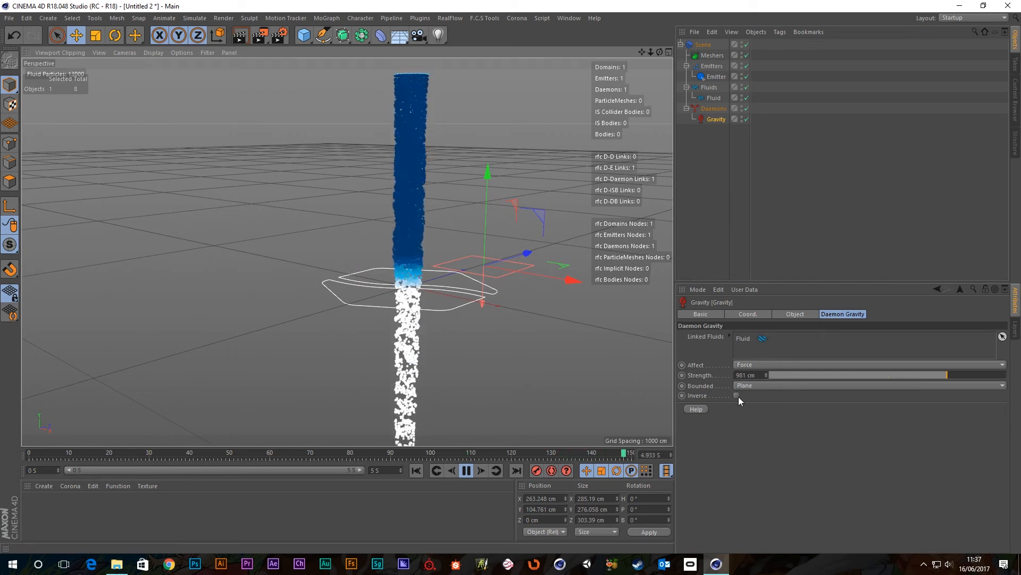
# - Enable Inverse, bound gravity by a Box raised along Y, and replay
pyautogui.click(737, 395)
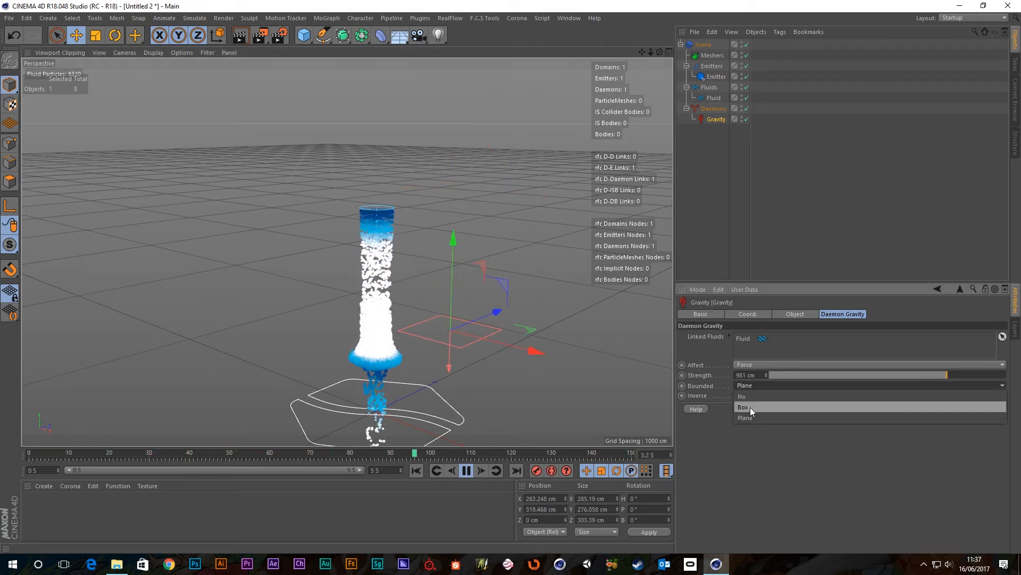
pyautogui.click(744, 406)
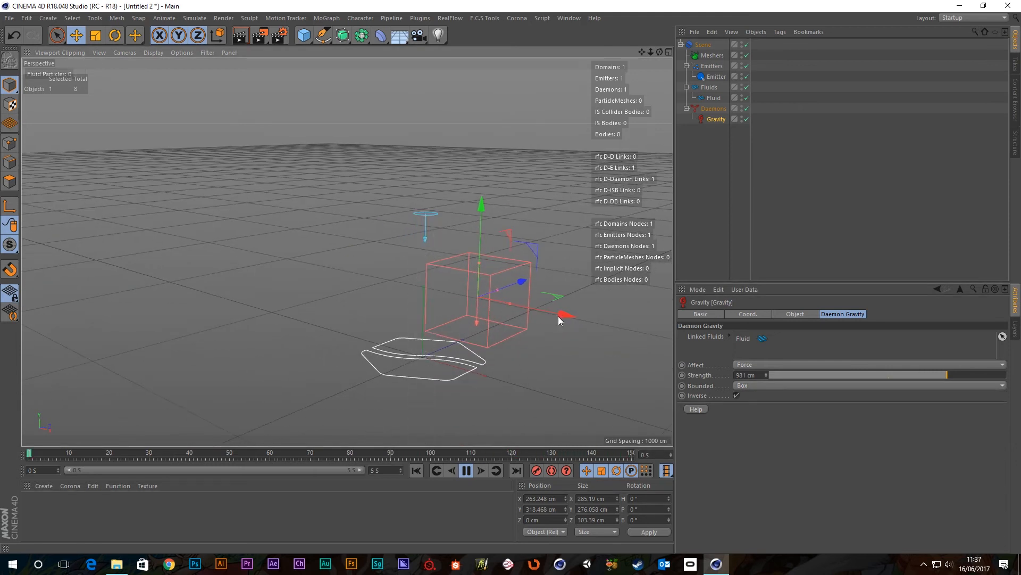
pyautogui.click(466, 470)
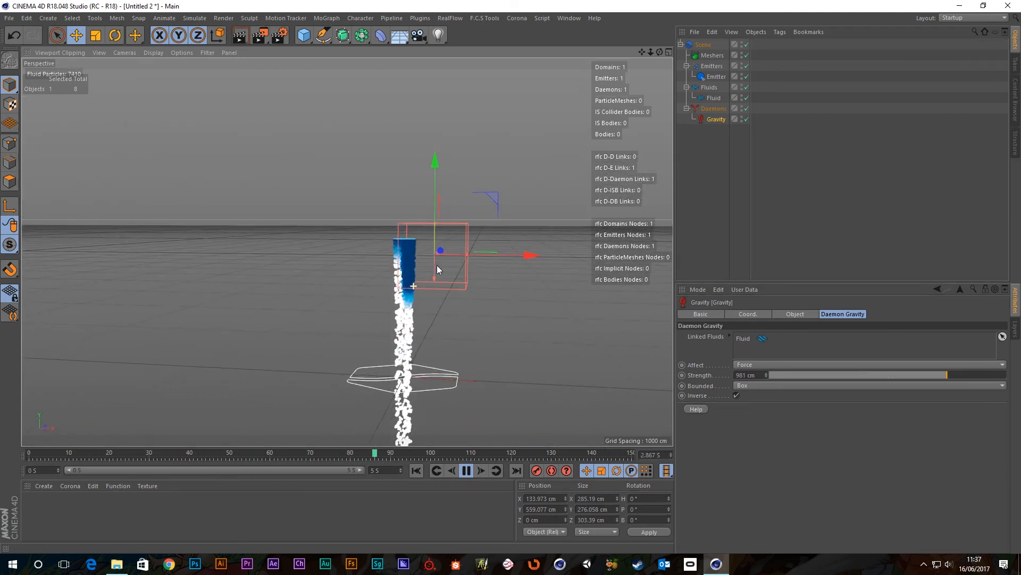
pyautogui.click(467, 471)
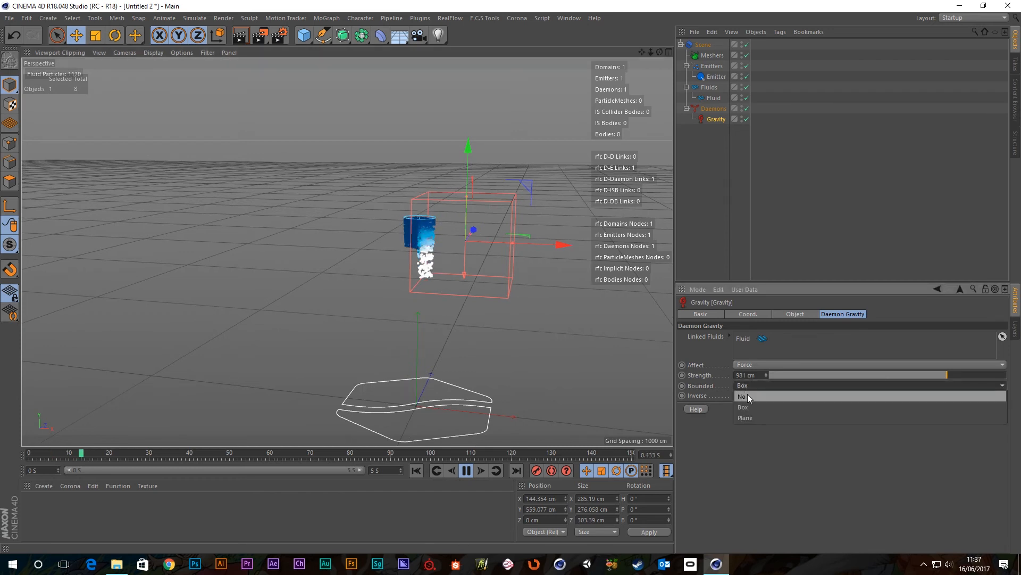
# - Set Bounded to No, lower gravity Strength to about 1.62 cm, and replay
pyautogui.click(741, 396)
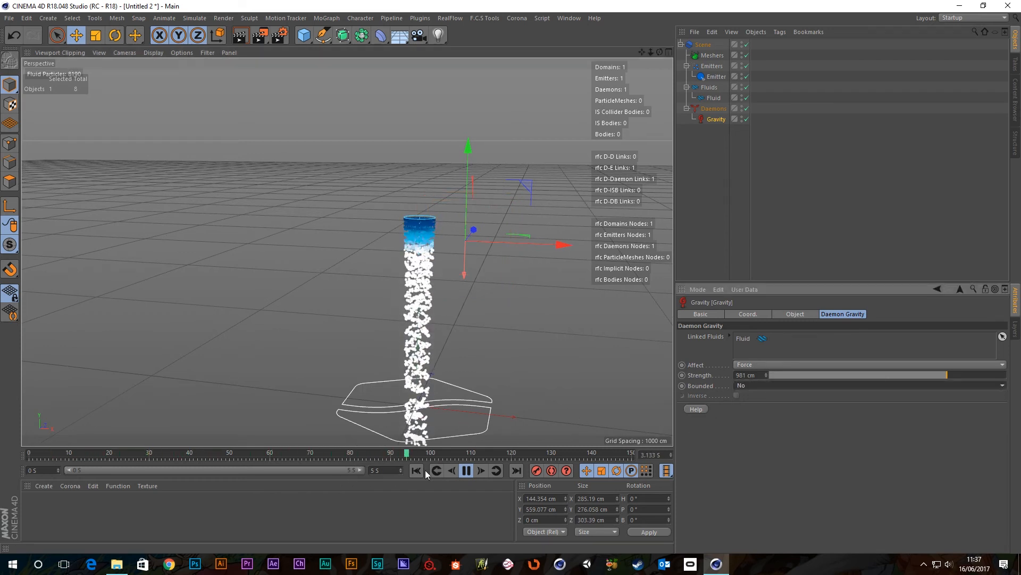
pyautogui.click(415, 470)
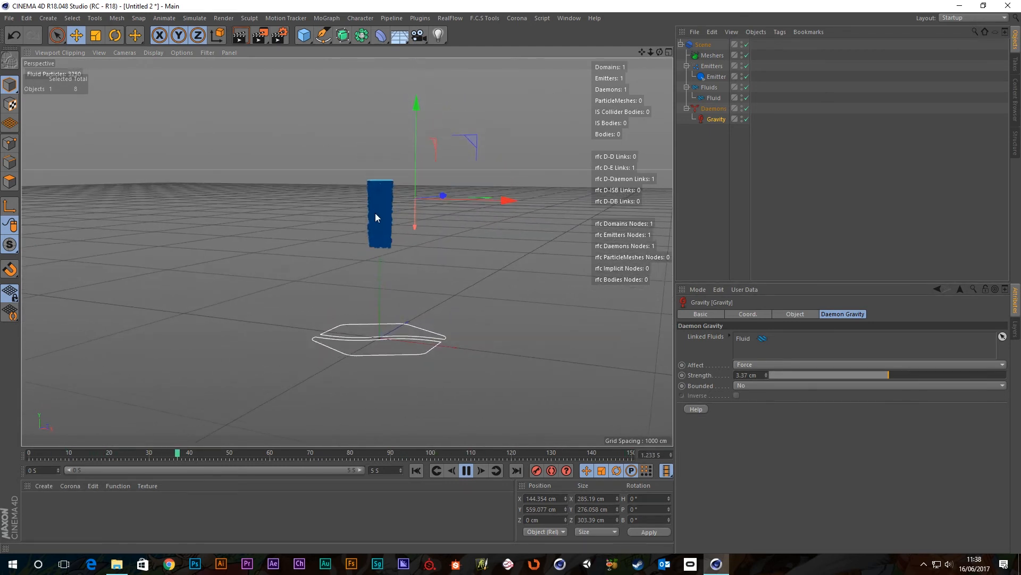
pyautogui.click(466, 470)
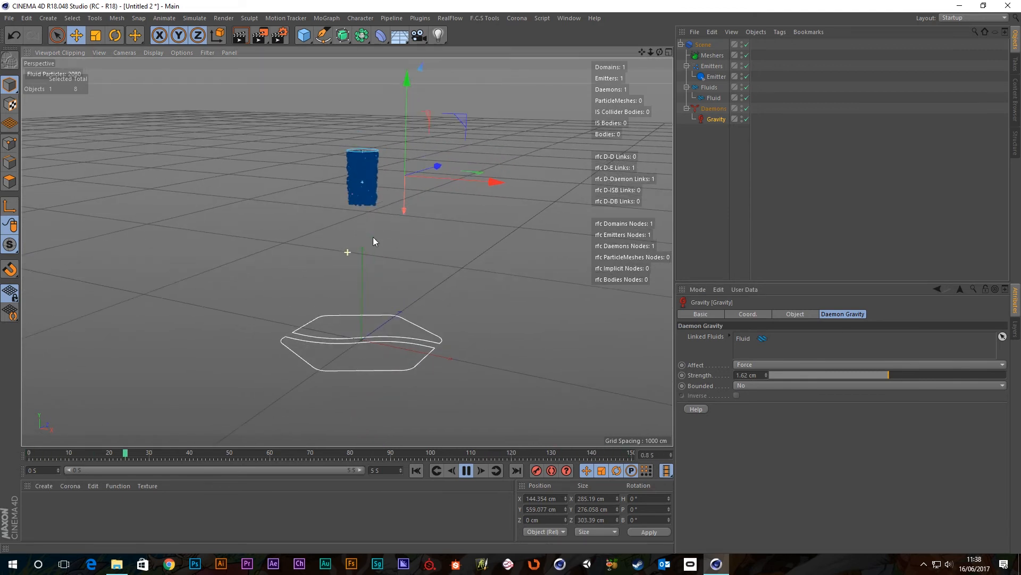
pyautogui.click(466, 471)
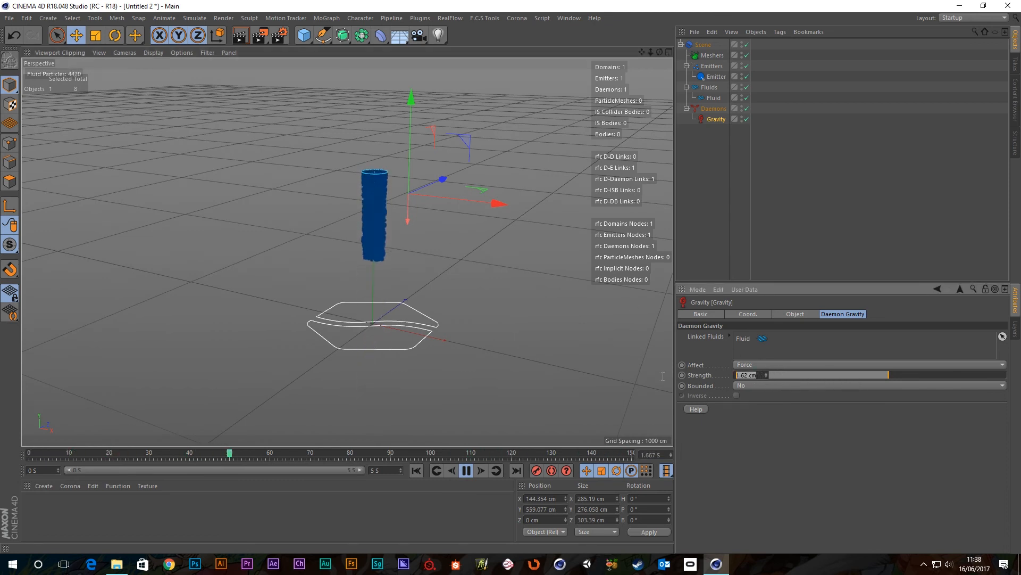
# - Enter a negative gravity Strength of -100 cm and test-run the simulation
pyautogui.click(481, 471)
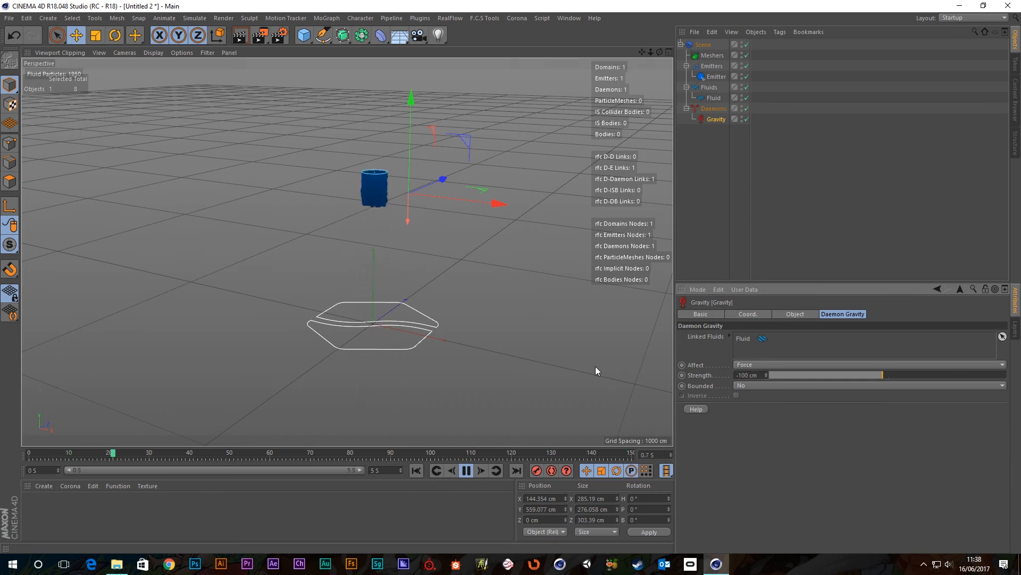
pyautogui.click(481, 470)
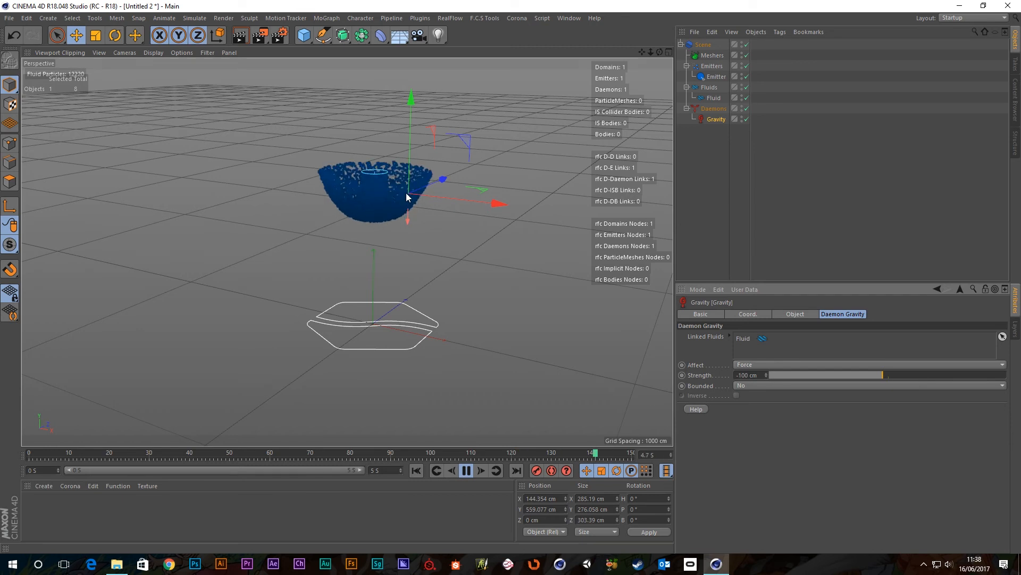
pyautogui.click(415, 470)
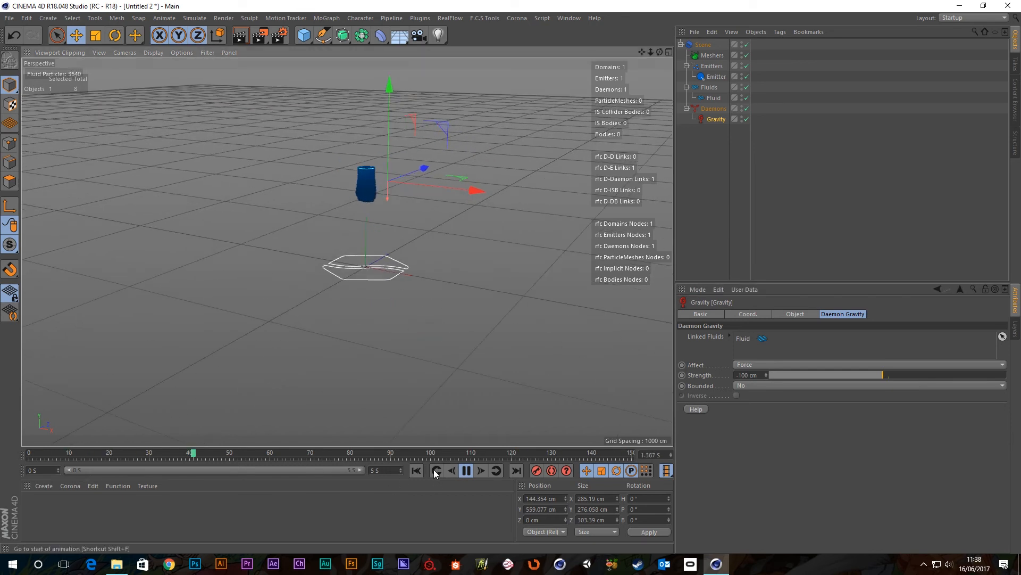
# - Extend the animation end time to 10 seconds and replay from the start
pyautogui.click(466, 470)
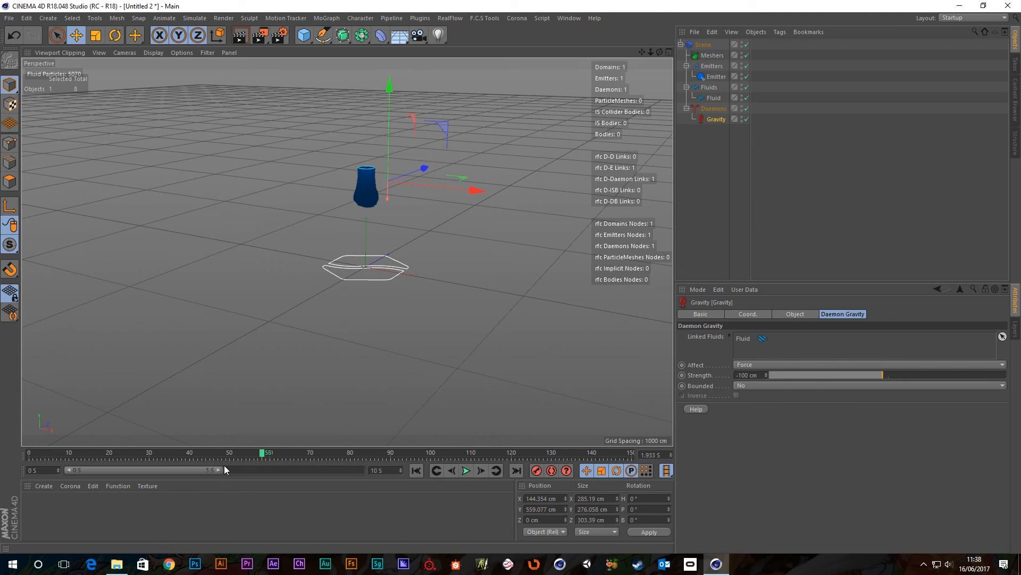
pyautogui.click(466, 470)
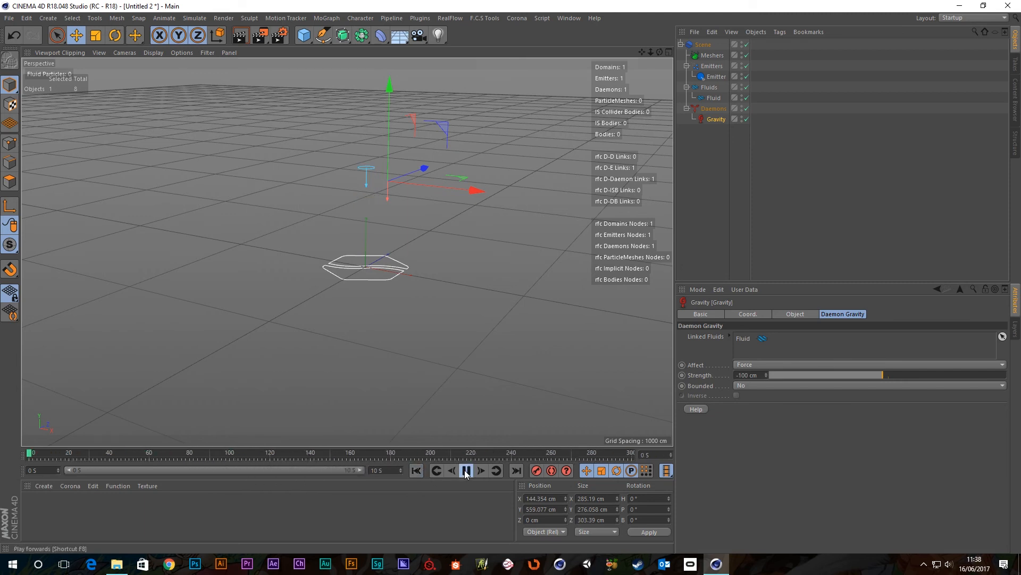
pyautogui.click(466, 471)
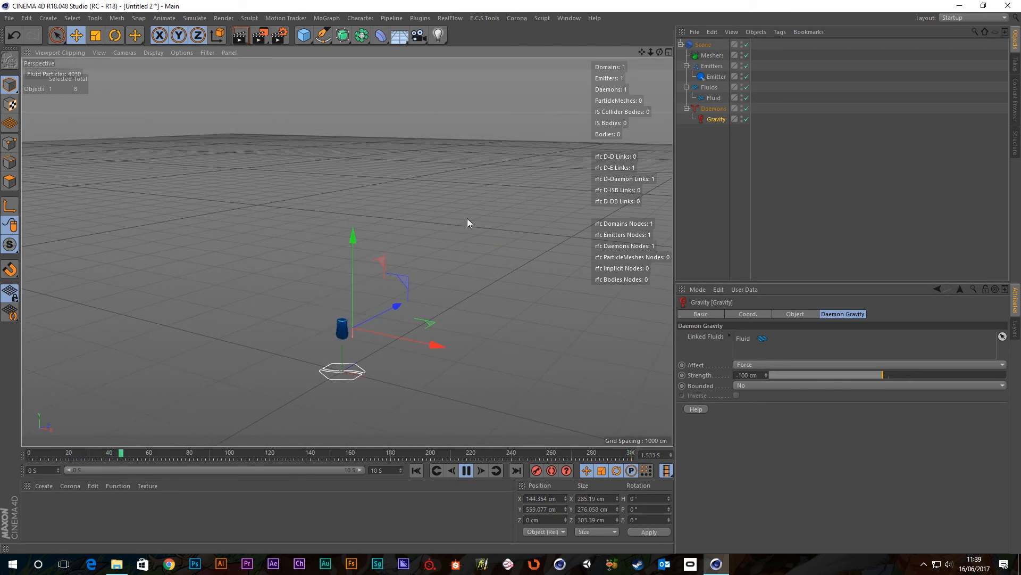
pyautogui.click(466, 470)
pyautogui.write('-981')
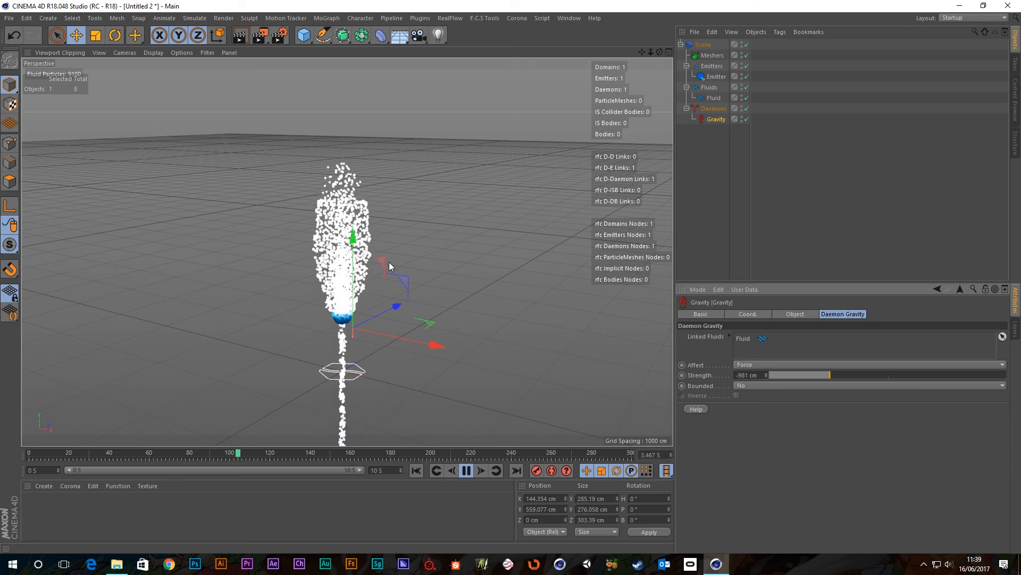
# - Ease gravity Strength from -981 cm to about -75.89 cm and rewind to the start
pyautogui.click(481, 470)
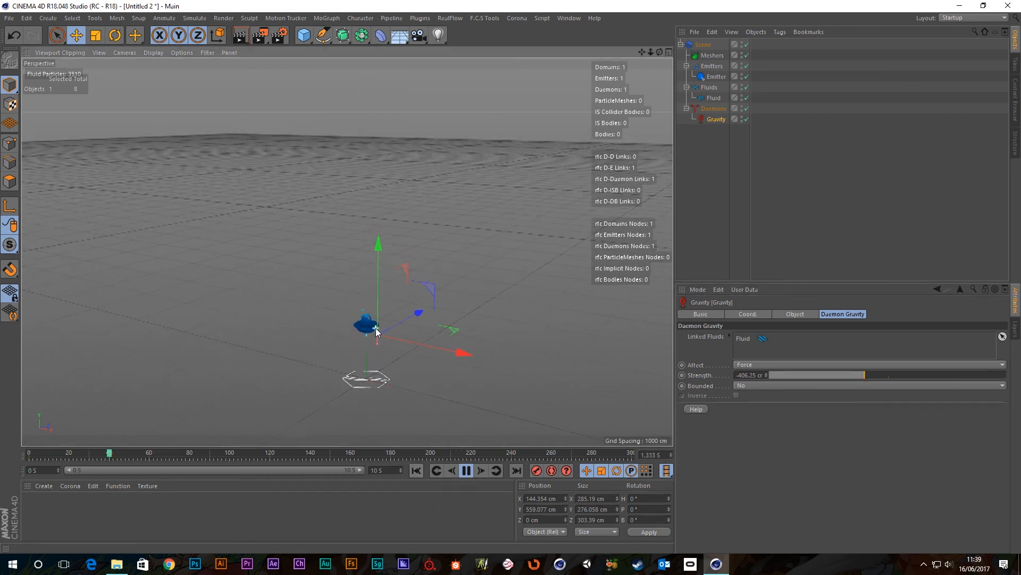
pyautogui.click(481, 470)
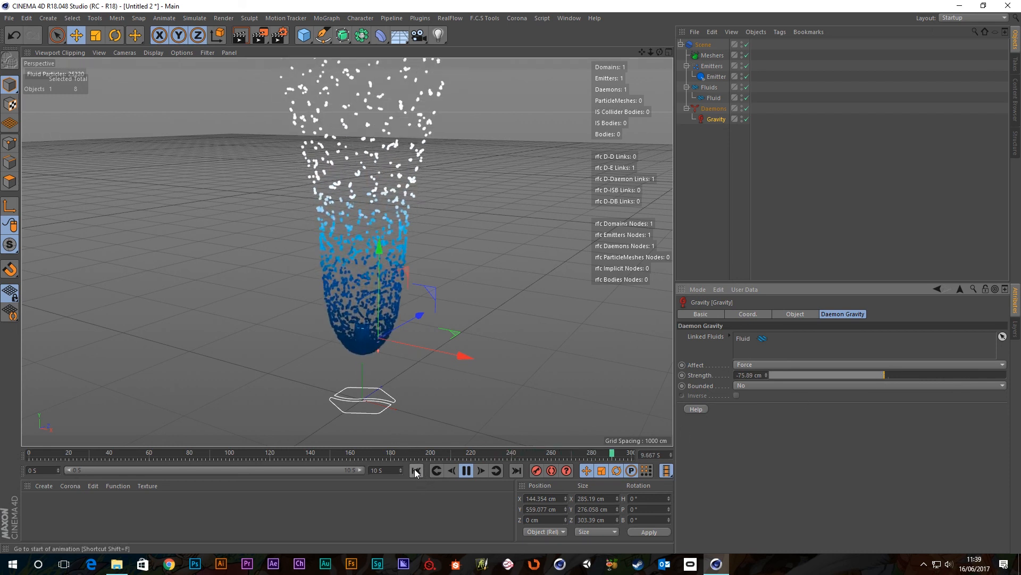
pyautogui.click(415, 470)
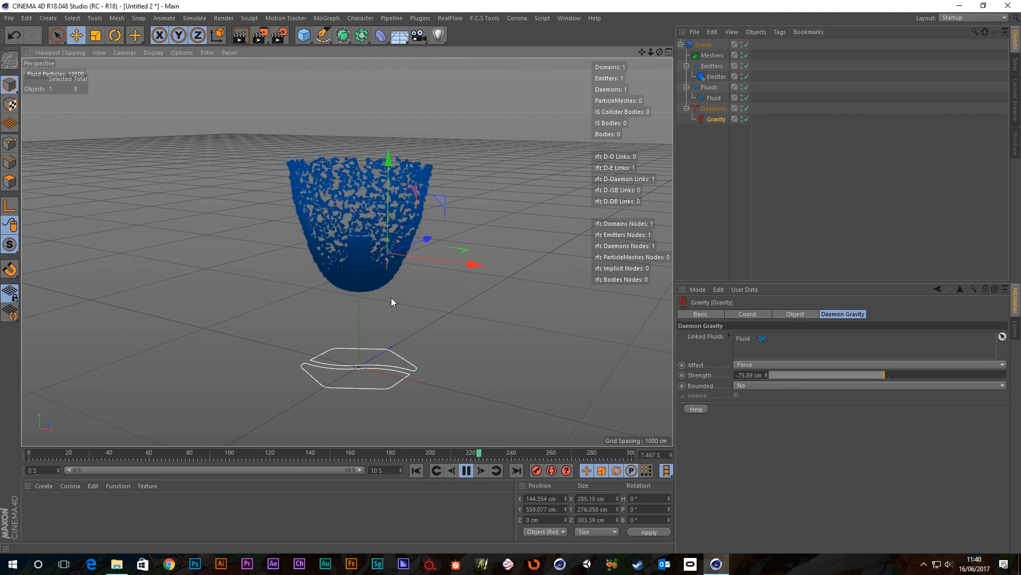
pyautogui.click(466, 471)
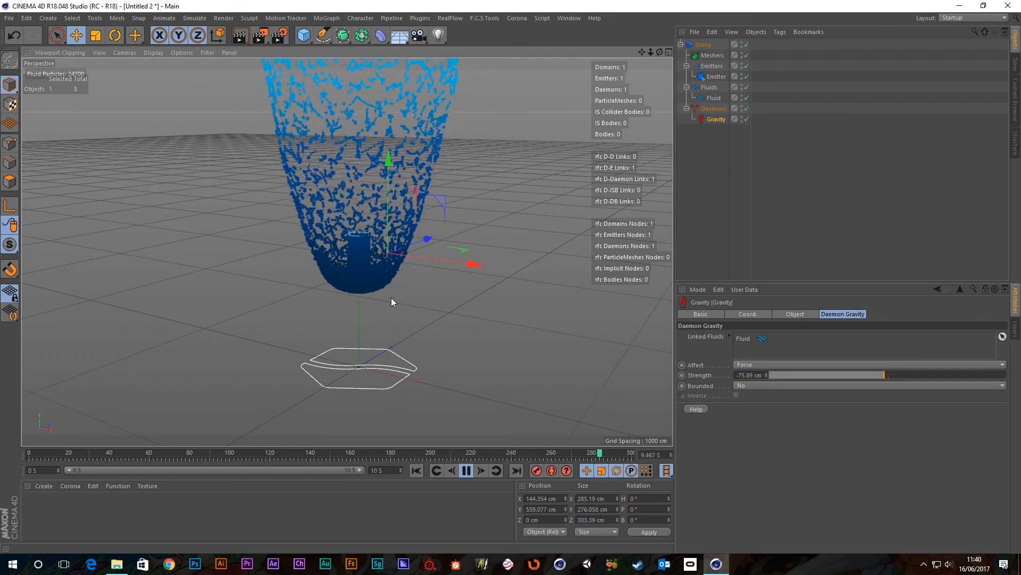